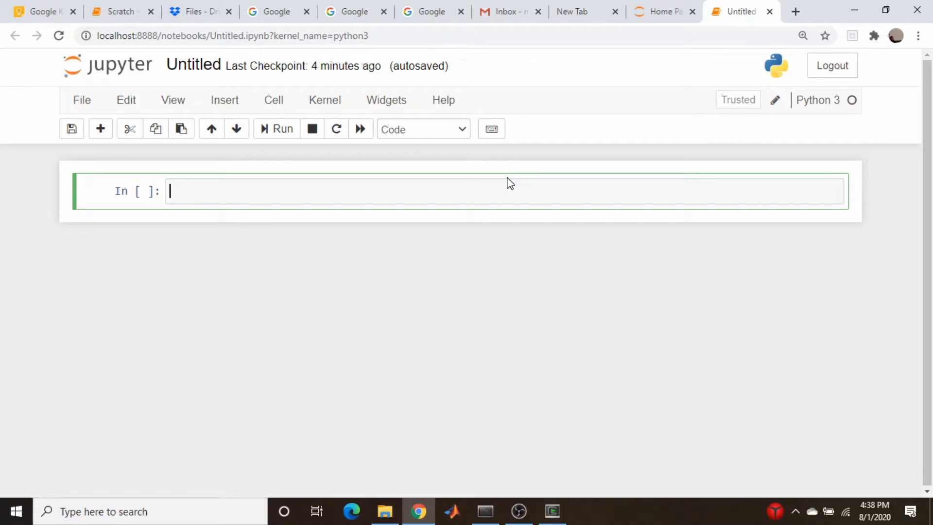
{"action": "mouse_move", "coordinate": [478, 185]}
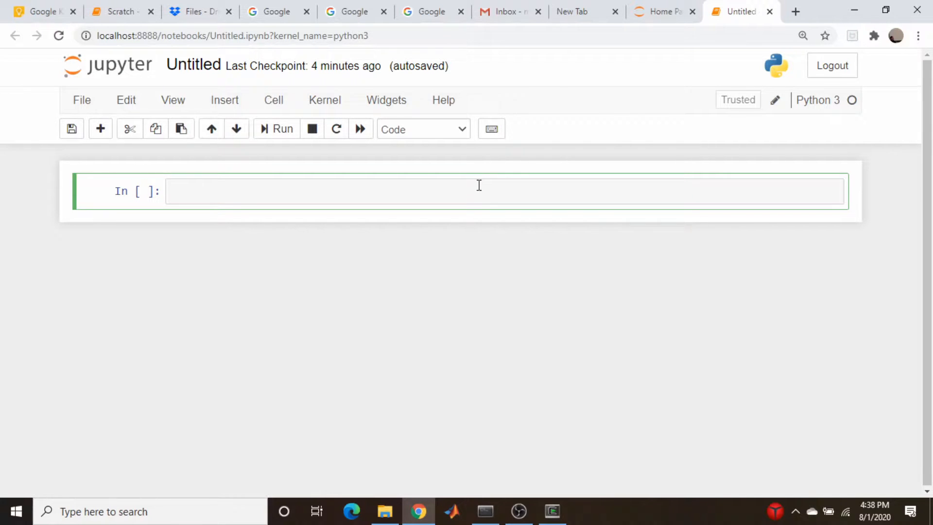
Write the imports for numpy, pandas, matplotlib.pyplot, linregress and seaborn with %matplotlib inline
{"action": "type", "text": "import numpy as np"}
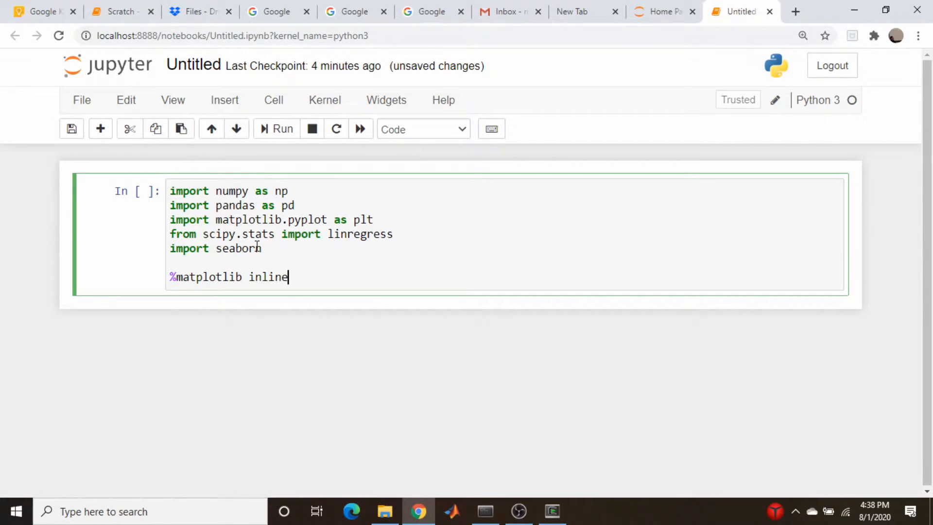
{"action": "mouse_move", "coordinate": [277, 247]}
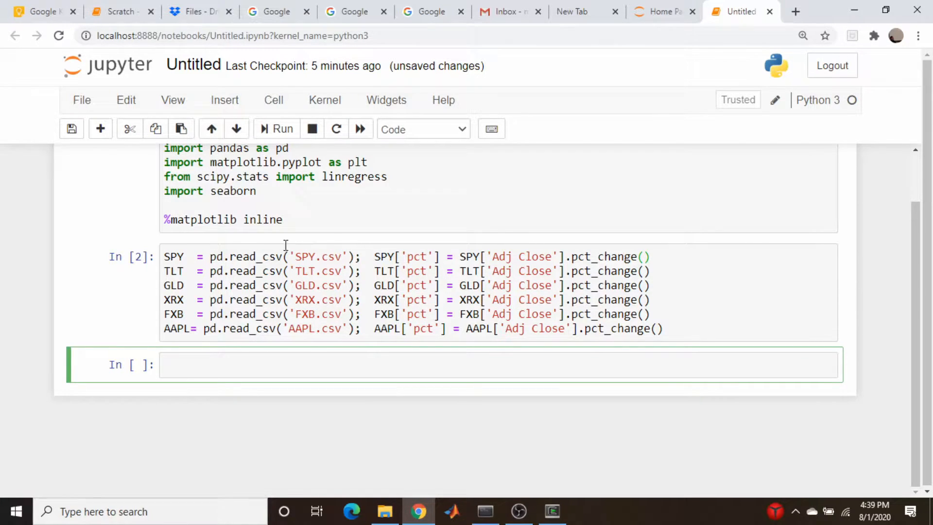
{"action": "mouse_move", "coordinate": [199, 250]}
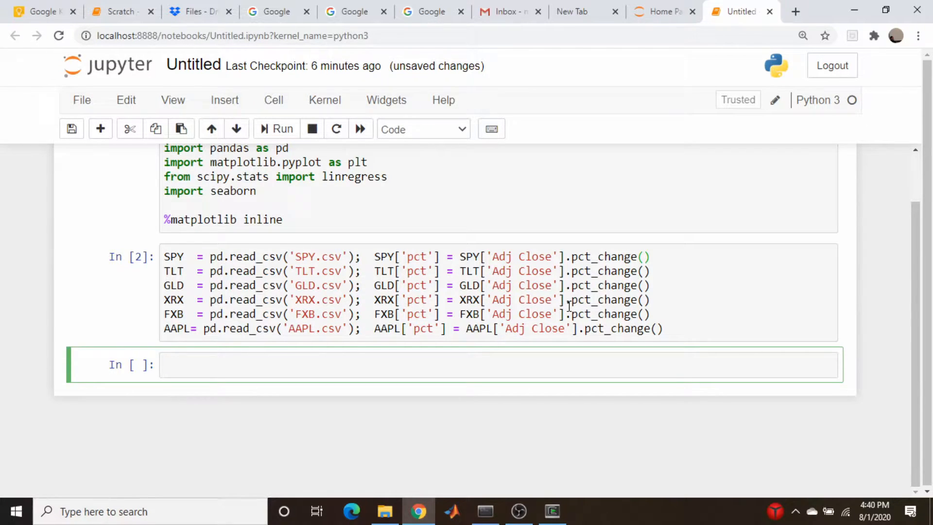
{"action": "mouse_move", "coordinate": [593, 271]}
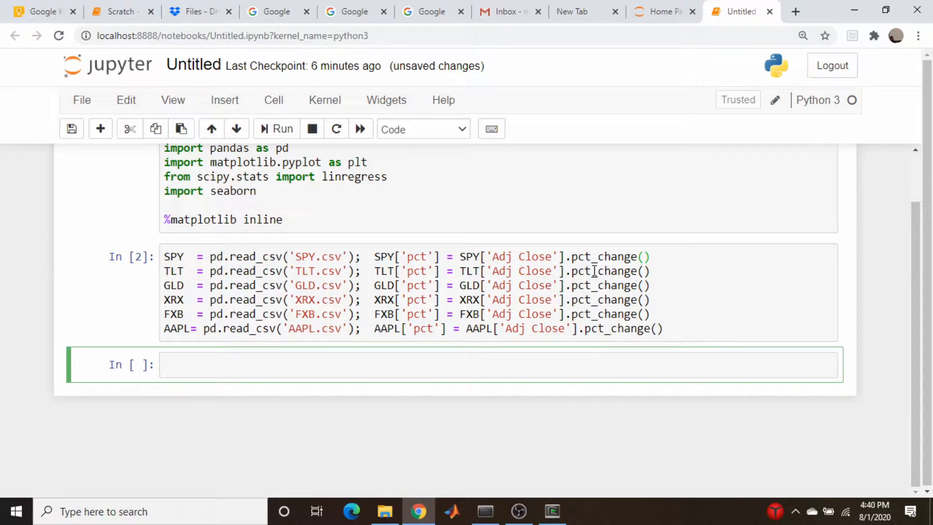
Save the notebook after running the read_csv and pct_change cell for the six tickers
{"action": "key", "text": "ctrl+s"}
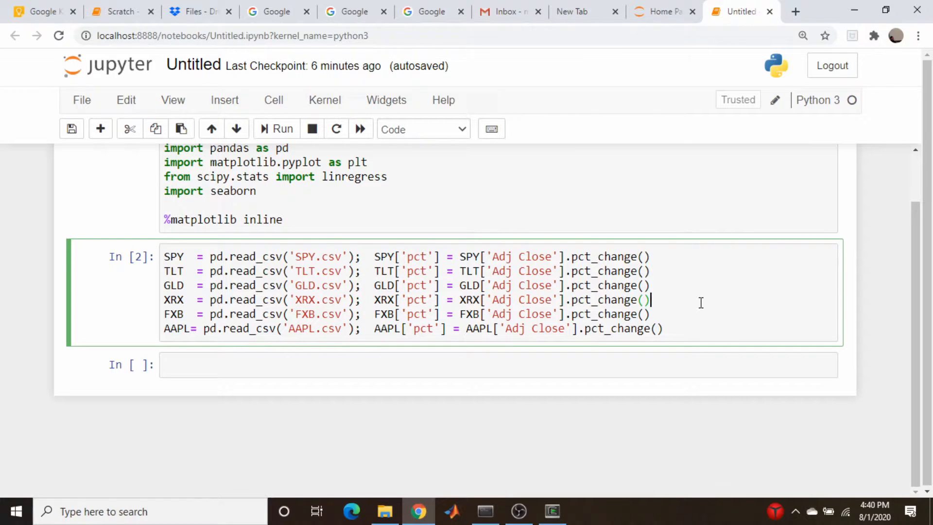
Write and run the to_numpy/np.delete cell for spy, tlt, gld, xrx, fxb and aapl pct arrays
{"action": "left_click", "coordinate": [592, 365]}
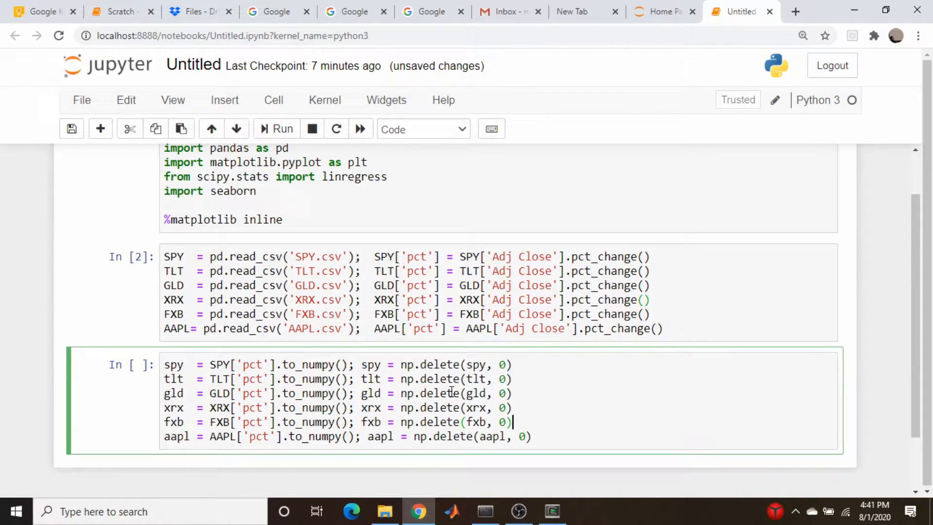
{"action": "mouse_move", "coordinate": [381, 186]}
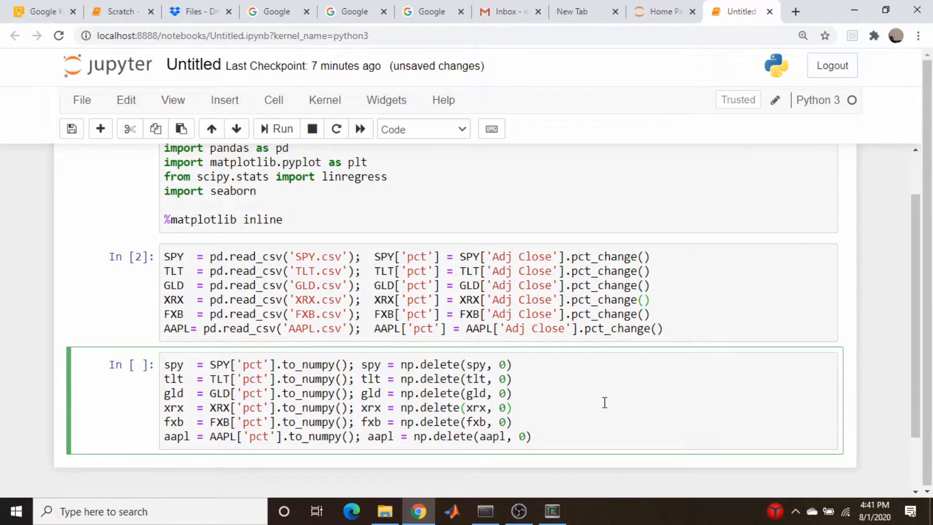
{"action": "left_click", "coordinate": [275, 129]}
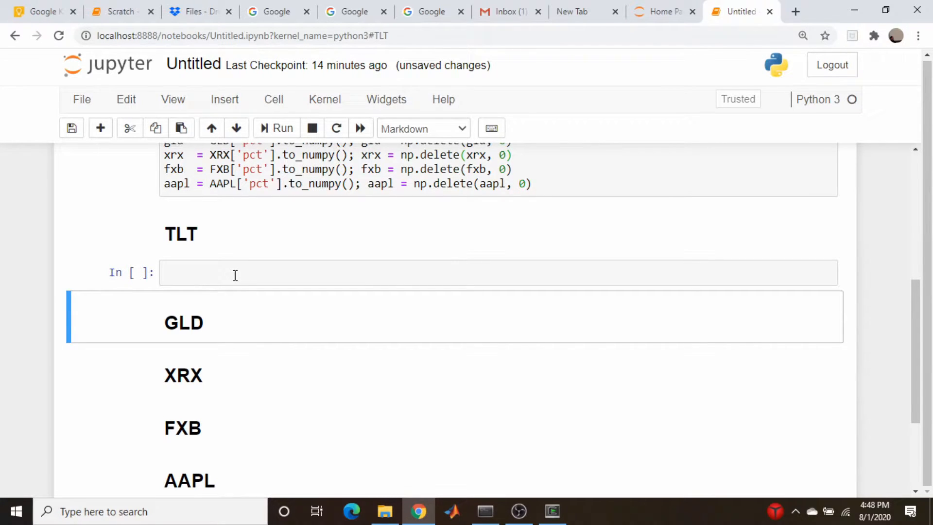
Run the TLT cell to draw a gridded scatter of SPY % change against TLT % change
{"action": "scroll", "scroll_direction": "up", "scroll_amount": 3}
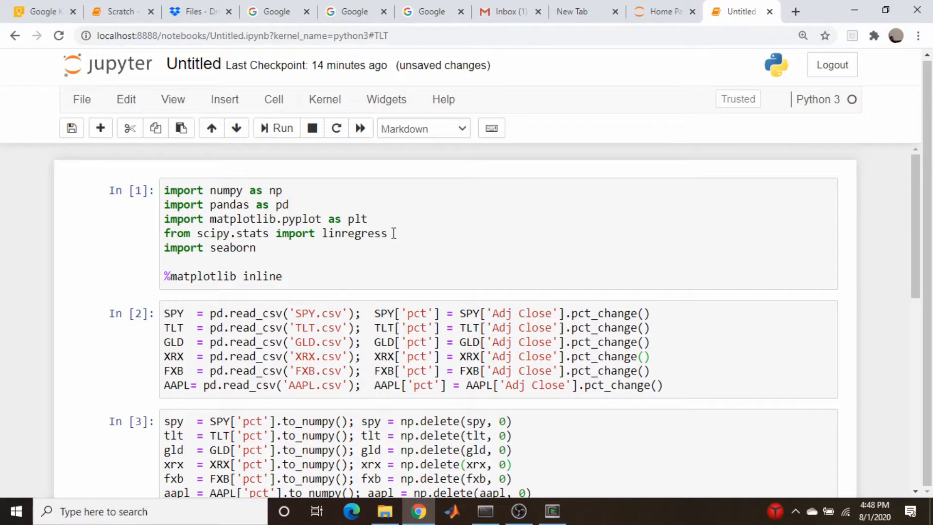
{"action": "mouse_move", "coordinate": [448, 279]}
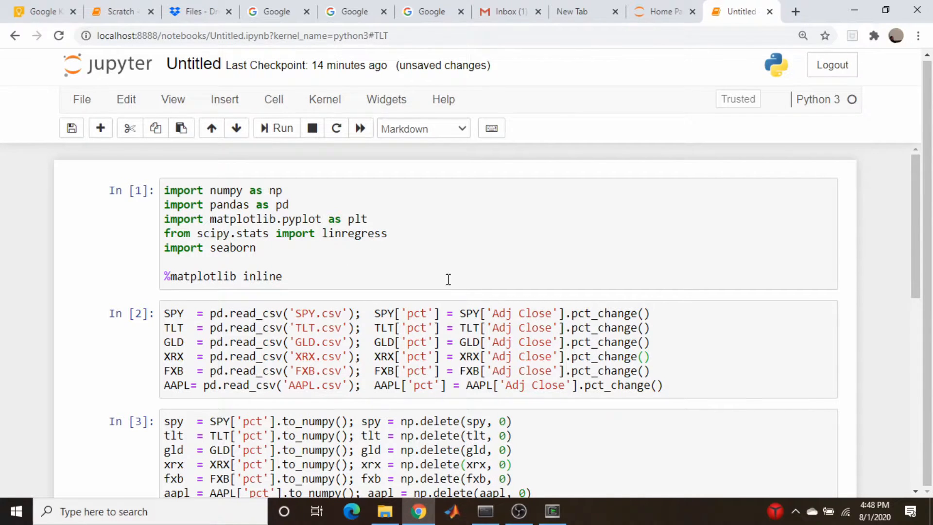
{"action": "scroll", "scroll_direction": "down", "scroll_amount": 3}
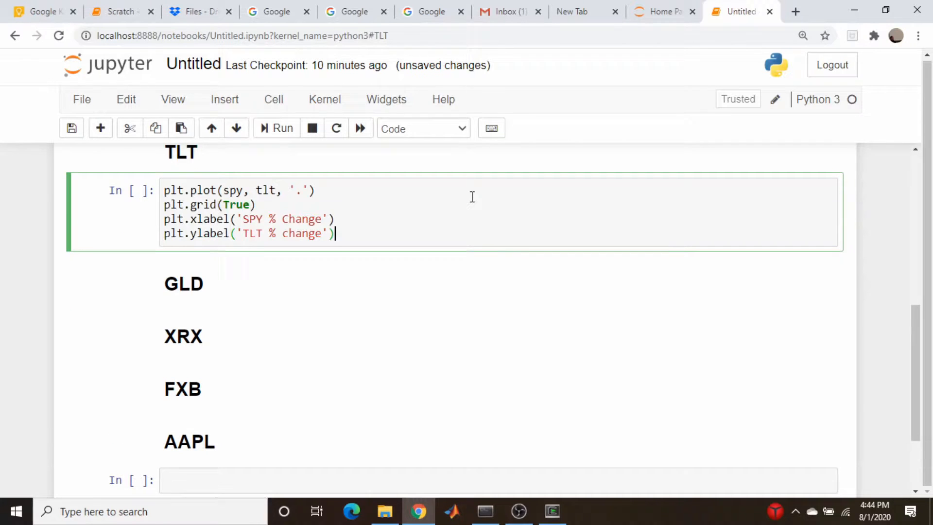
{"action": "left_click", "coordinate": [275, 128]}
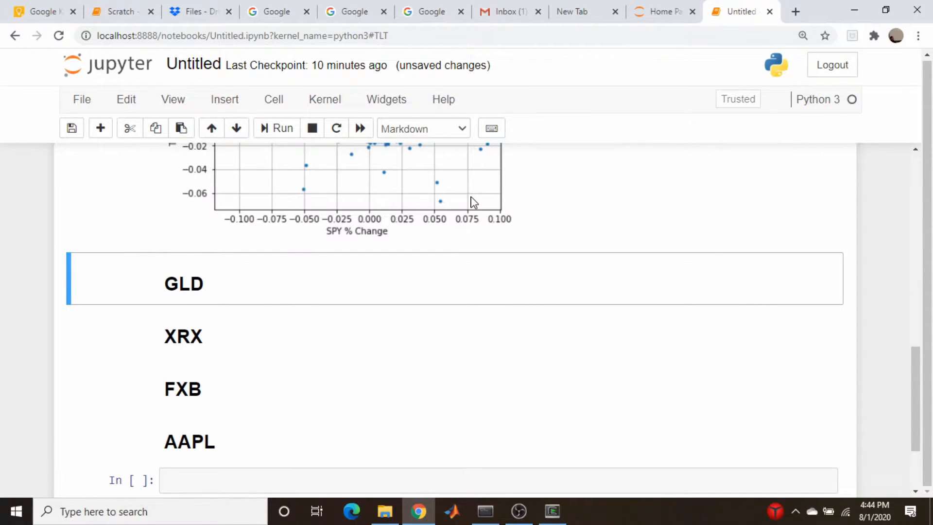
{"action": "scroll", "scroll_direction": "up", "scroll_amount": 3}
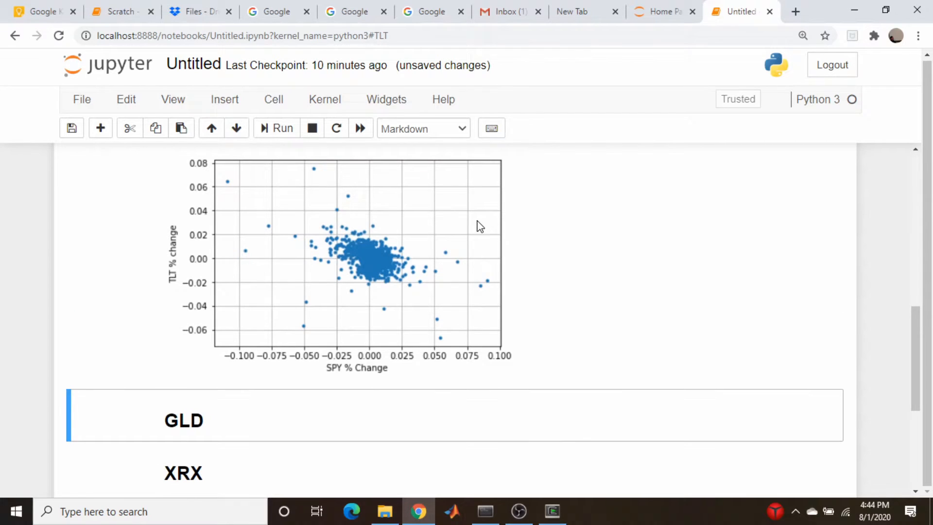
{"action": "mouse_move", "coordinate": [368, 269]}
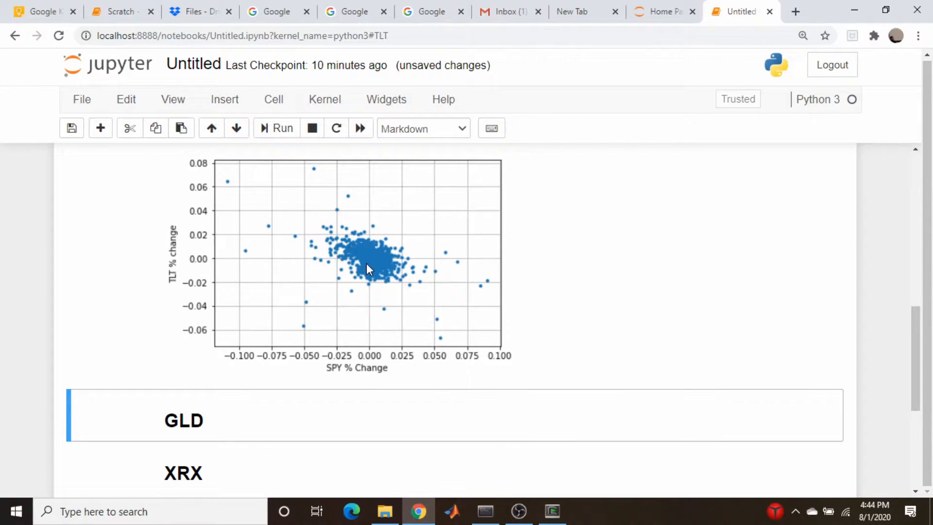
{"action": "mouse_move", "coordinate": [488, 214]}
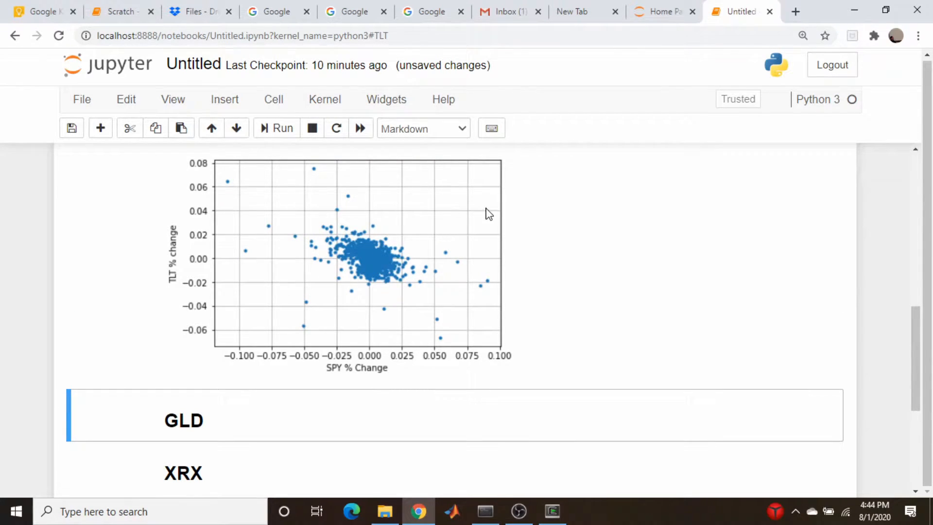
{"action": "mouse_move", "coordinate": [418, 323]}
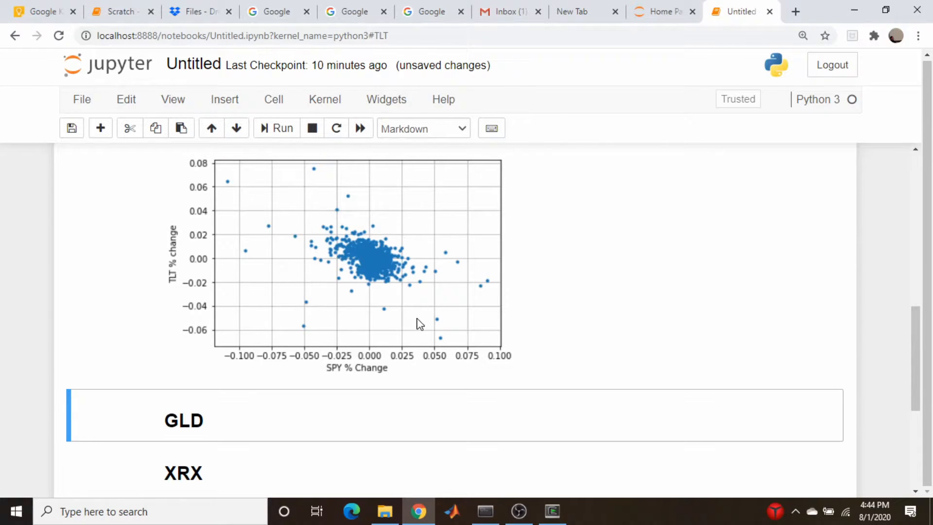
{"action": "mouse_move", "coordinate": [292, 259]}
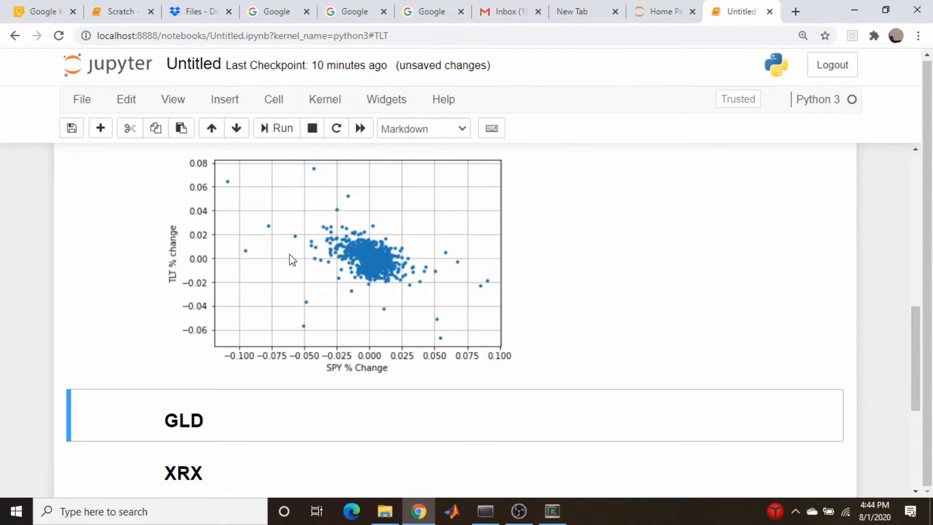
{"action": "mouse_move", "coordinate": [319, 265]}
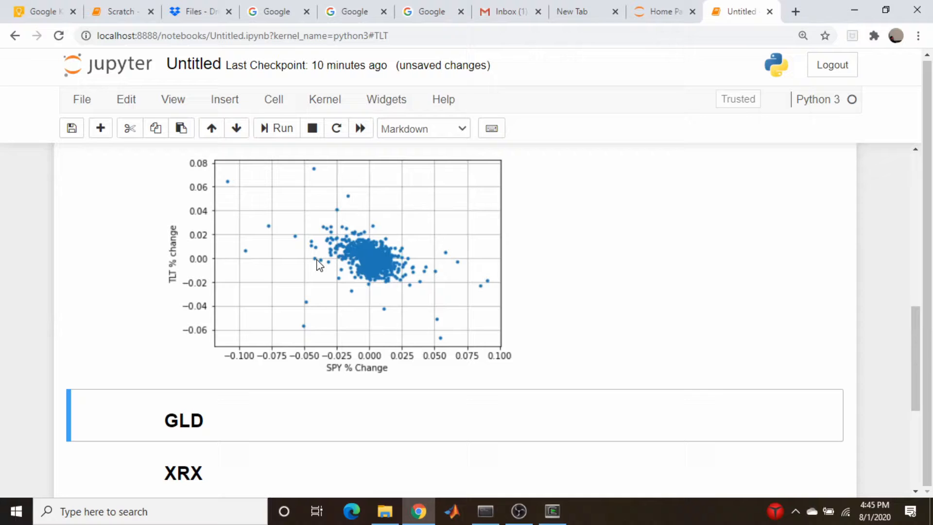
{"action": "mouse_move", "coordinate": [315, 228]}
{"action": "type", "text": "plt.plot(x, slope * x + intercept, 'k')"}
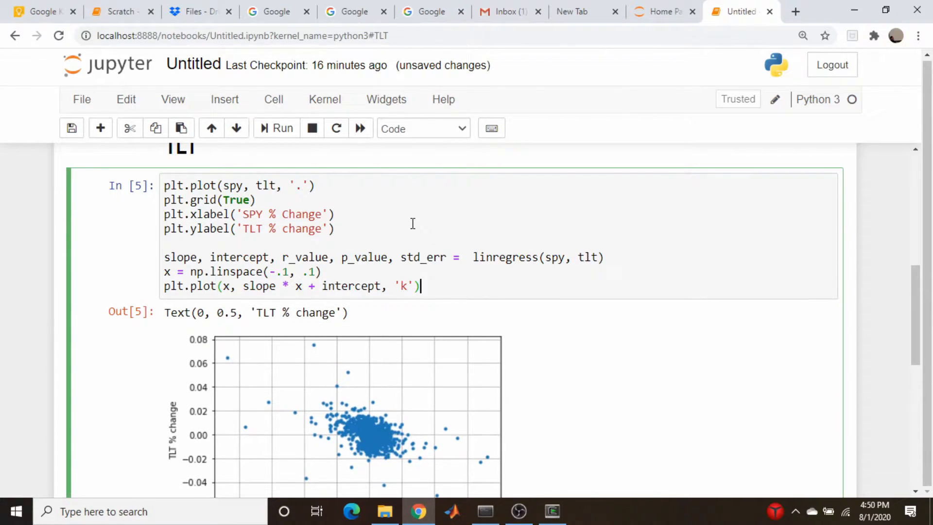
{"action": "mouse_move", "coordinate": [560, 247]}
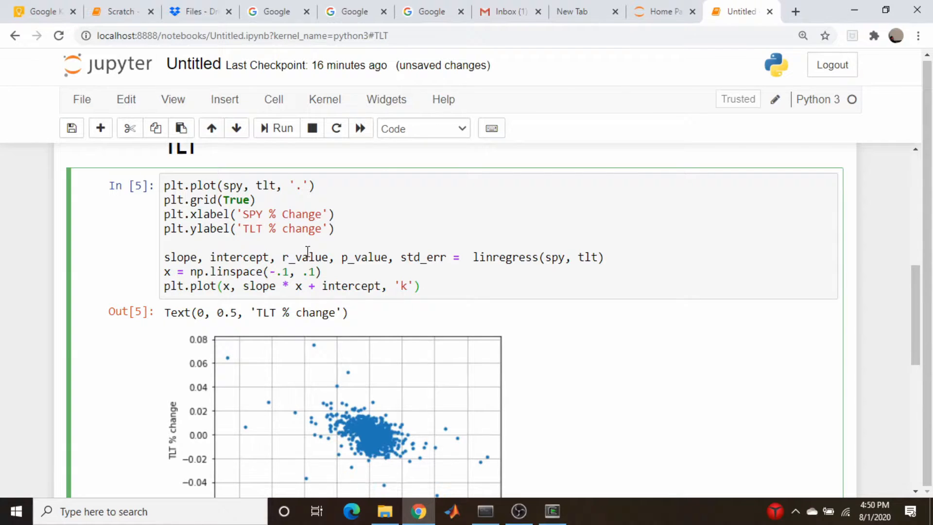
{"action": "mouse_move", "coordinate": [406, 240]}
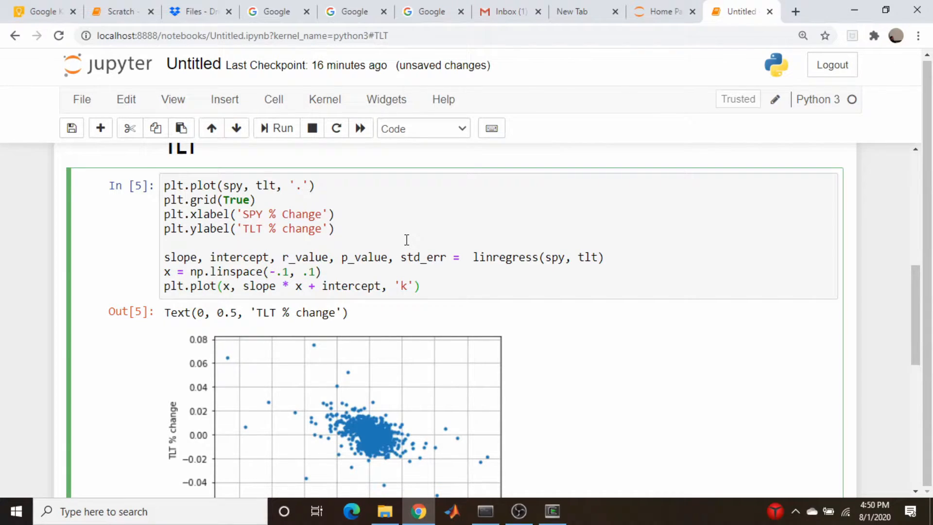
Add a linregress fit line and print('beta = ', slope) to the TLT cell, giving beta ≈ -0.315
{"action": "left_click", "coordinate": [421, 286]}
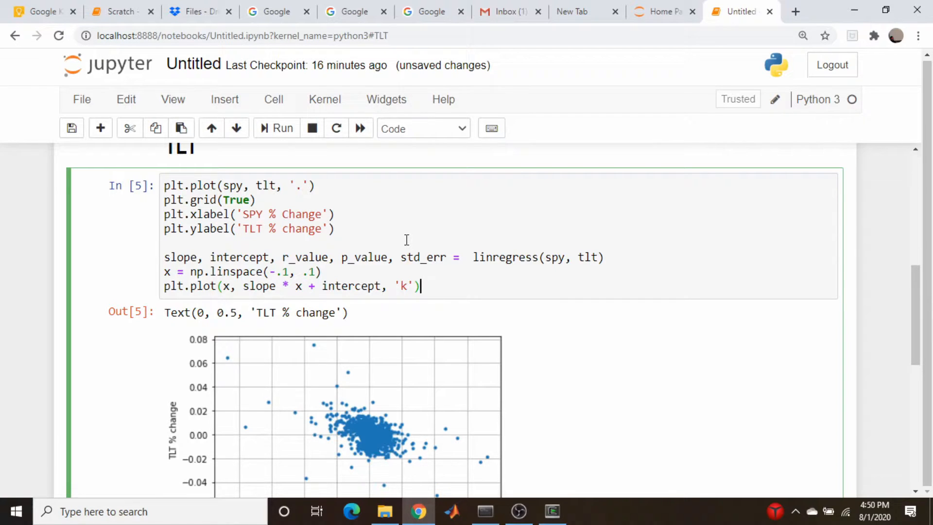
{"action": "scroll", "scroll_direction": "down", "scroll_amount": 3}
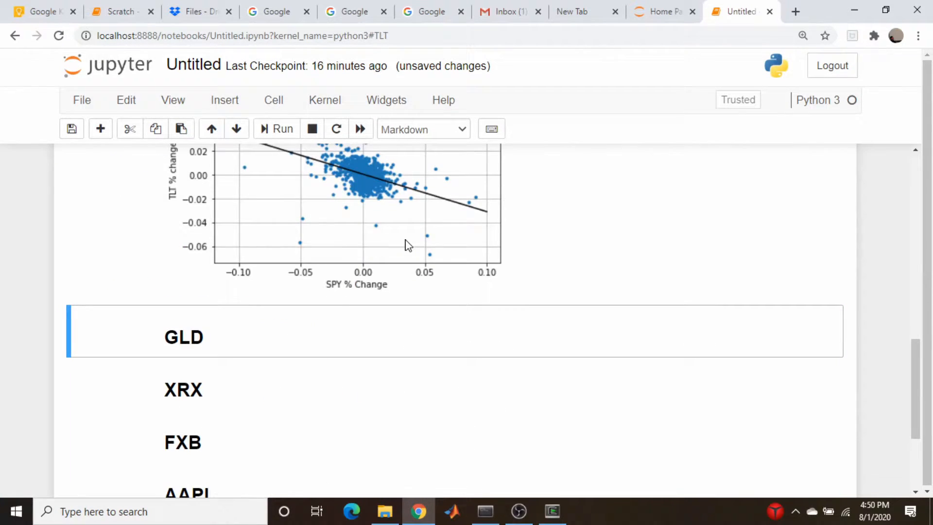
{"action": "scroll", "scroll_direction": "up", "scroll_amount": 3}
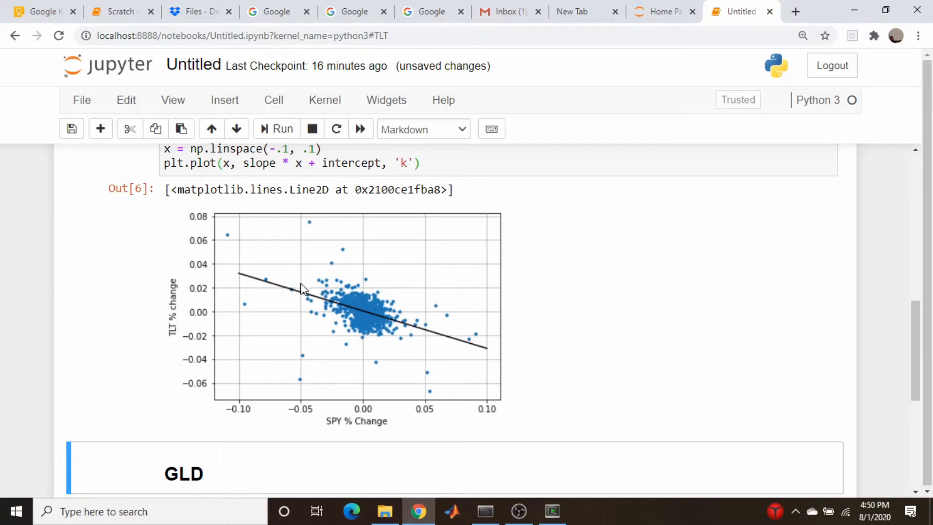
{"action": "mouse_move", "coordinate": [387, 317]}
{"action": "type", "text": "print("}
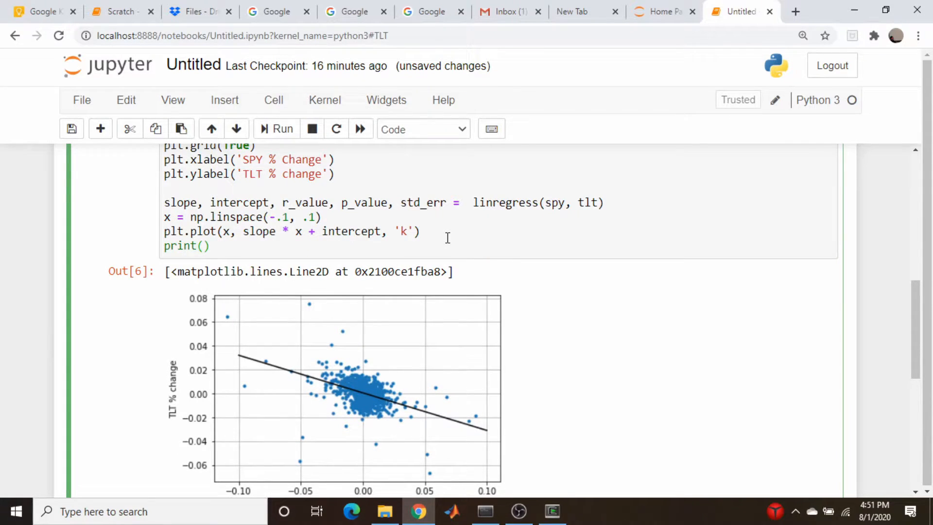
{"action": "type", "text": "'beta'"}
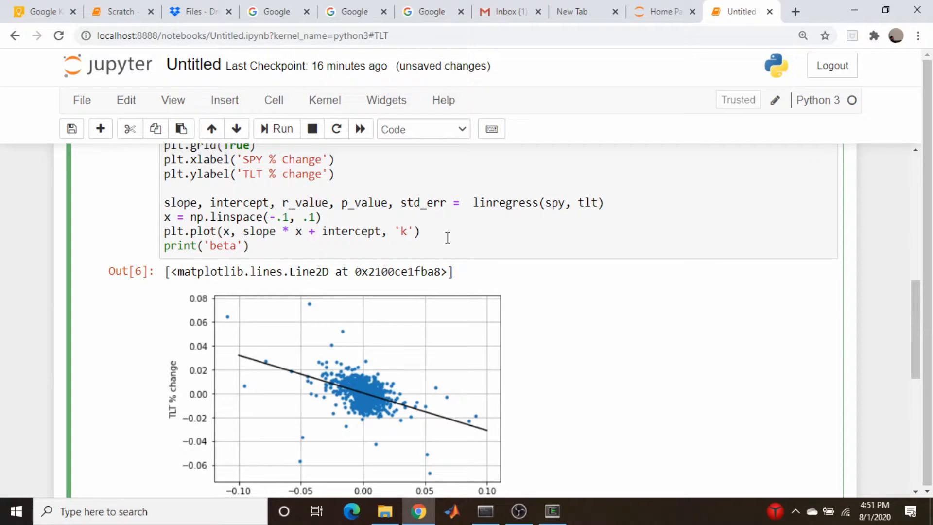
{"action": "type", "text": "= ', slope"}
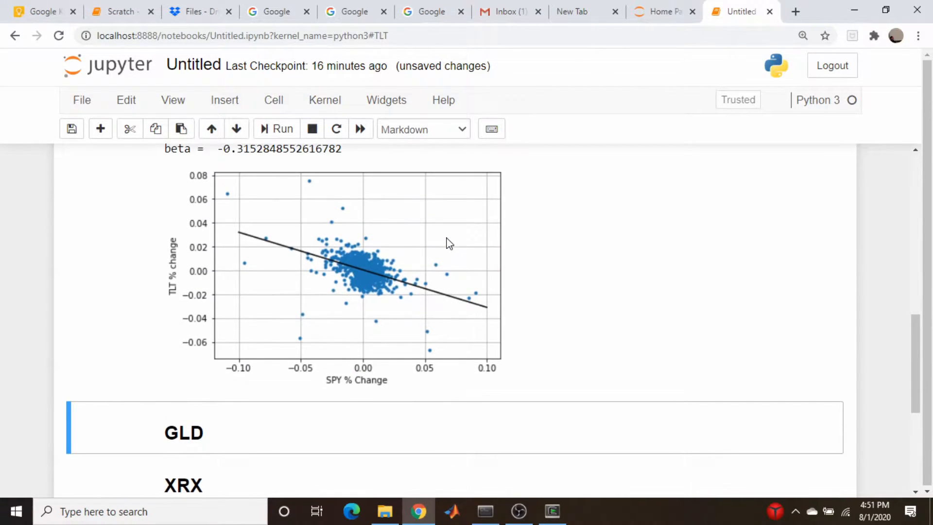
{"action": "scroll", "scroll_direction": "up", "scroll_amount": 3}
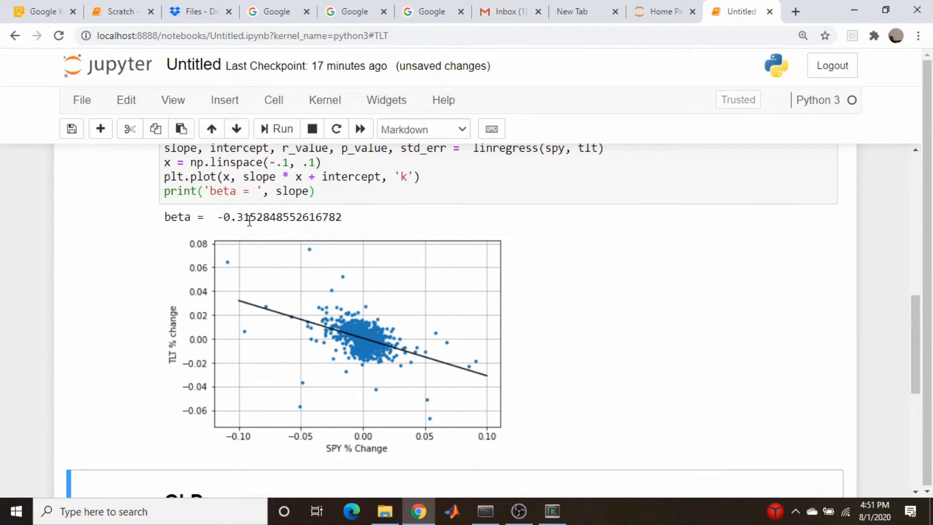
{"action": "mouse_move", "coordinate": [303, 314]}
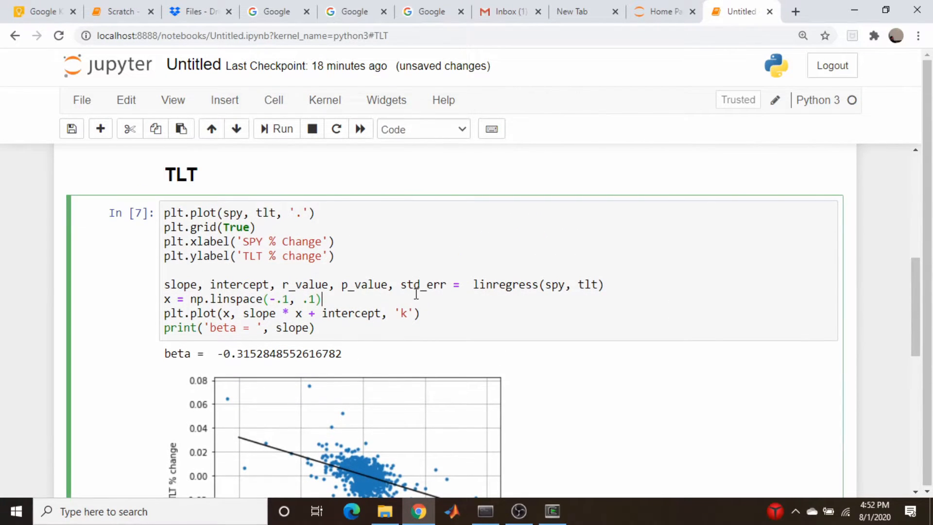
Copy the TLT regression code and insert an empty code cell under the GLD heading
{"action": "key", "text": "ctrl+a"}
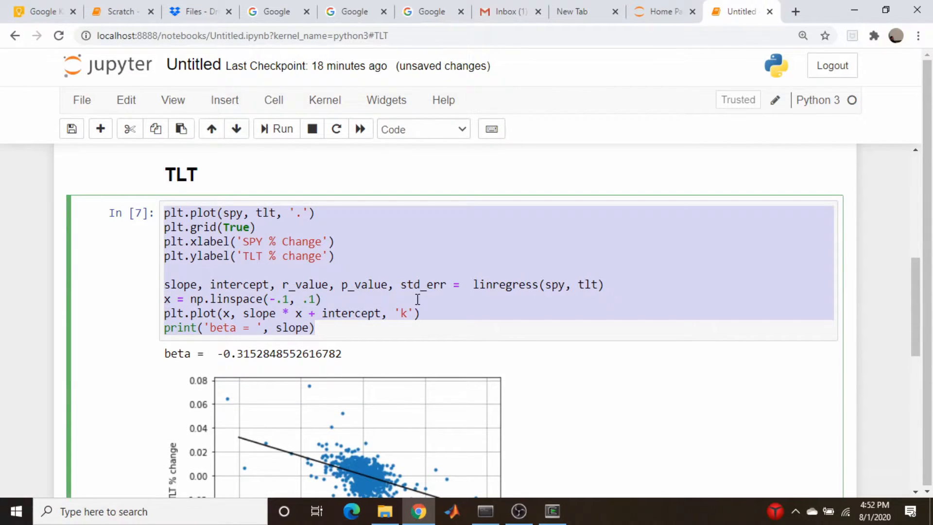
{"action": "scroll", "scroll_direction": "down", "scroll_amount": 3}
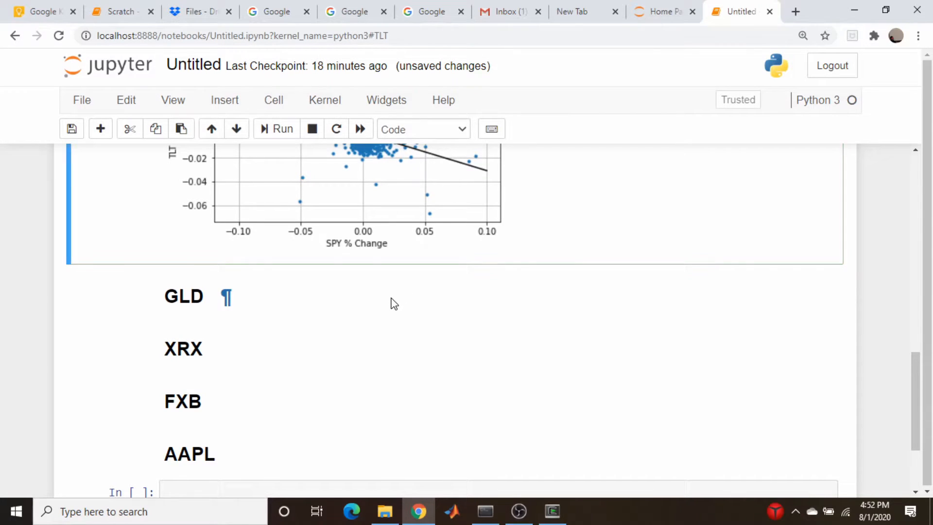
{"action": "left_click", "coordinate": [224, 99]}
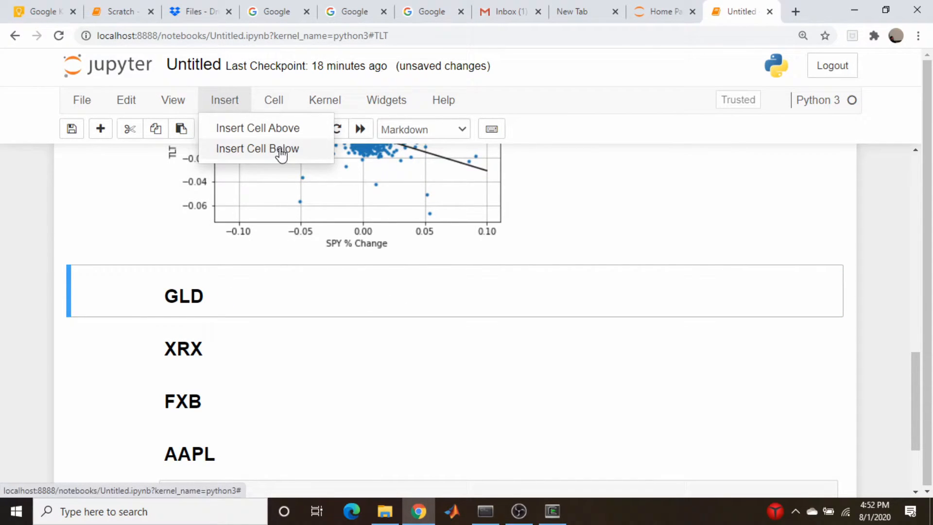
{"action": "left_click", "coordinate": [257, 148]}
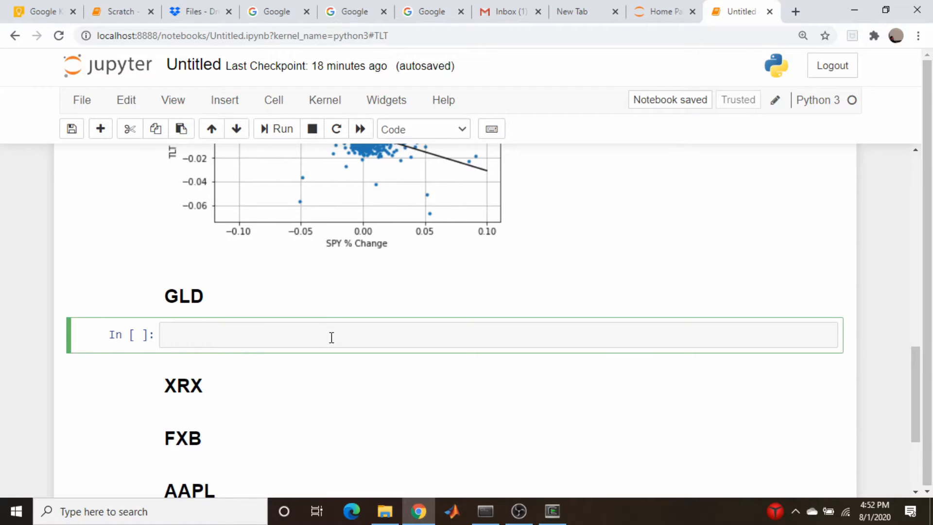
Paste the code as a GLD regression, swap tlt for gld, and run it to print beta ≈ -0.0357
{"action": "type", "text": "plt.plot(spy, tlt, '.')"}
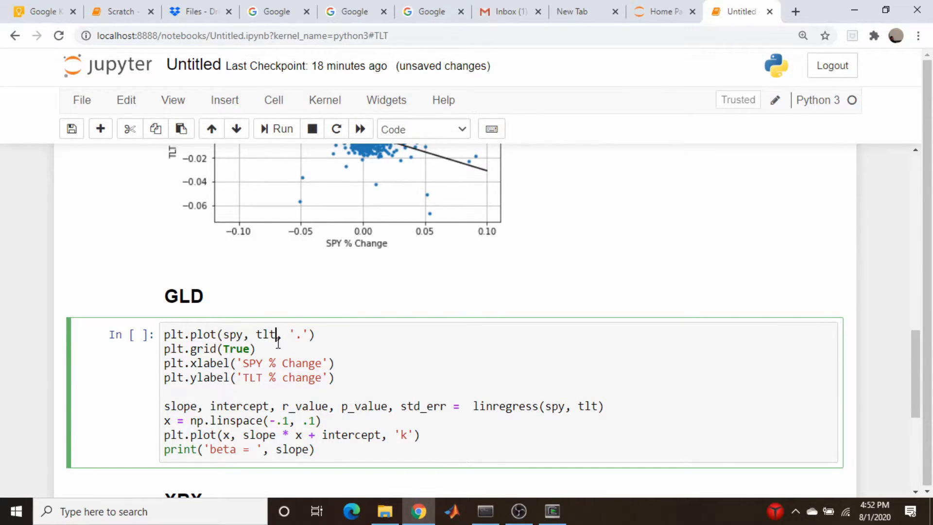
{"action": "type", "text": "gld"}
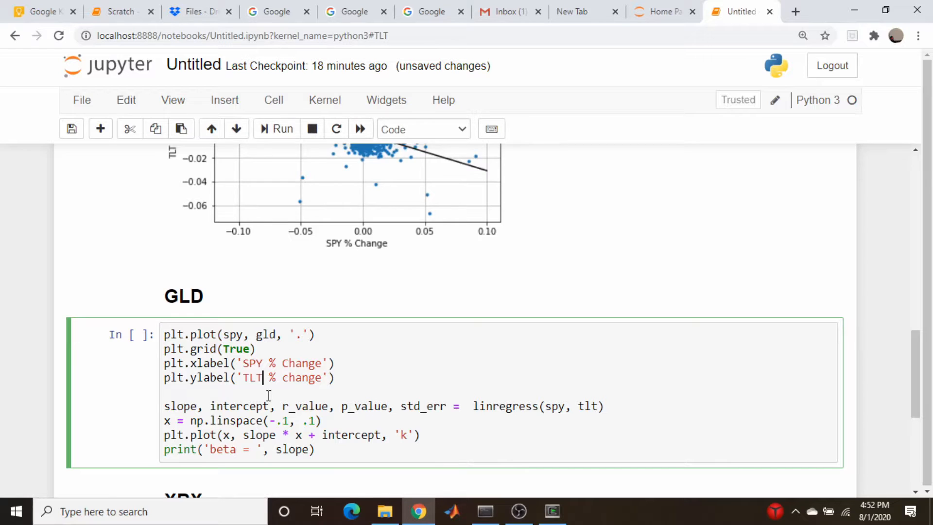
{"action": "type", "text": "GLD"}
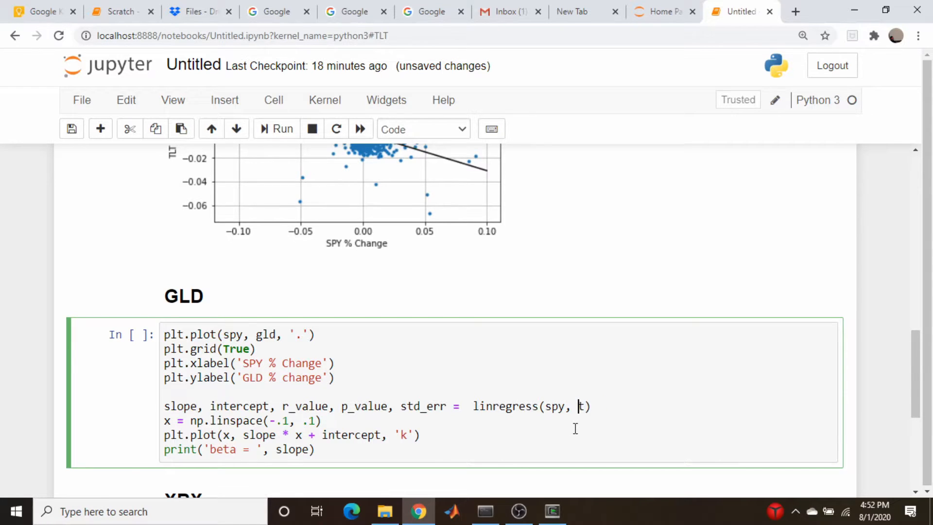
{"action": "left_click", "coordinate": [275, 129]}
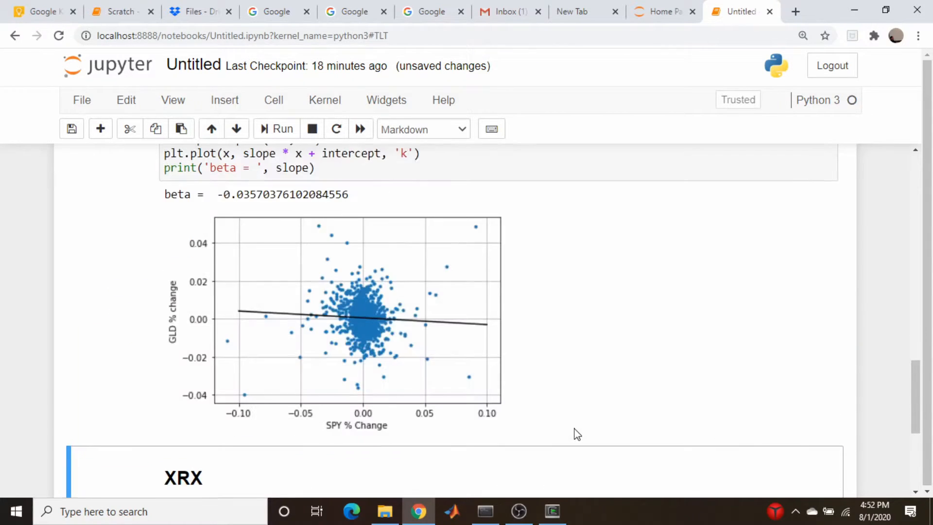
{"action": "mouse_move", "coordinate": [381, 285]}
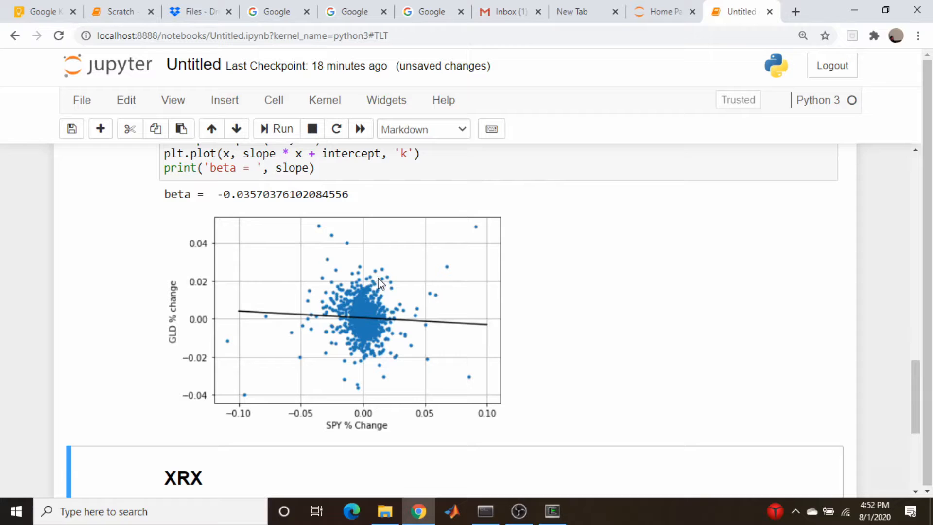
{"action": "mouse_move", "coordinate": [336, 261]}
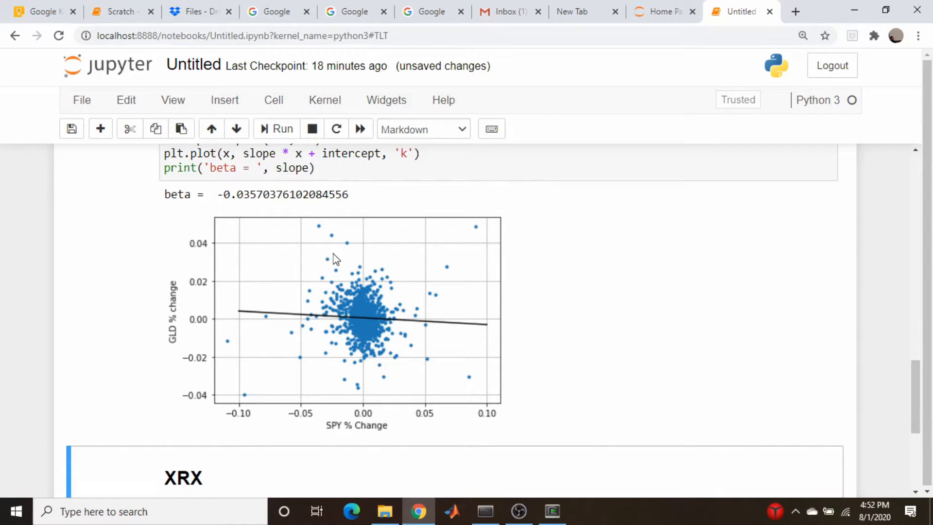
{"action": "mouse_move", "coordinate": [387, 334]}
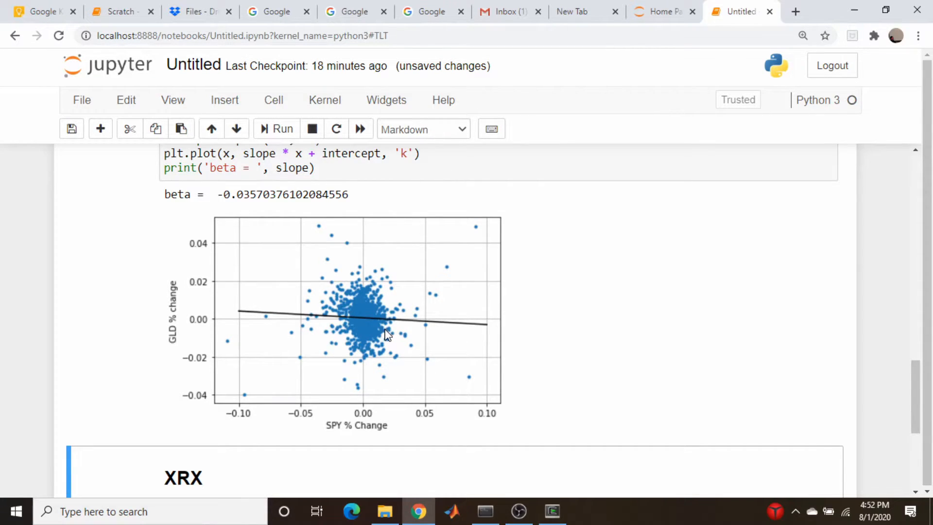
{"action": "mouse_move", "coordinate": [366, 331]}
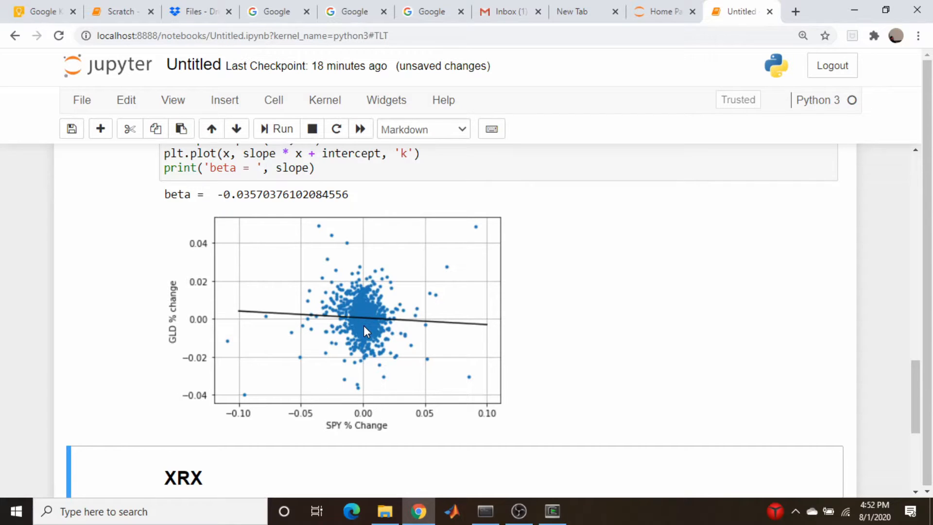
{"action": "scroll", "scroll_direction": "up", "scroll_amount": 3}
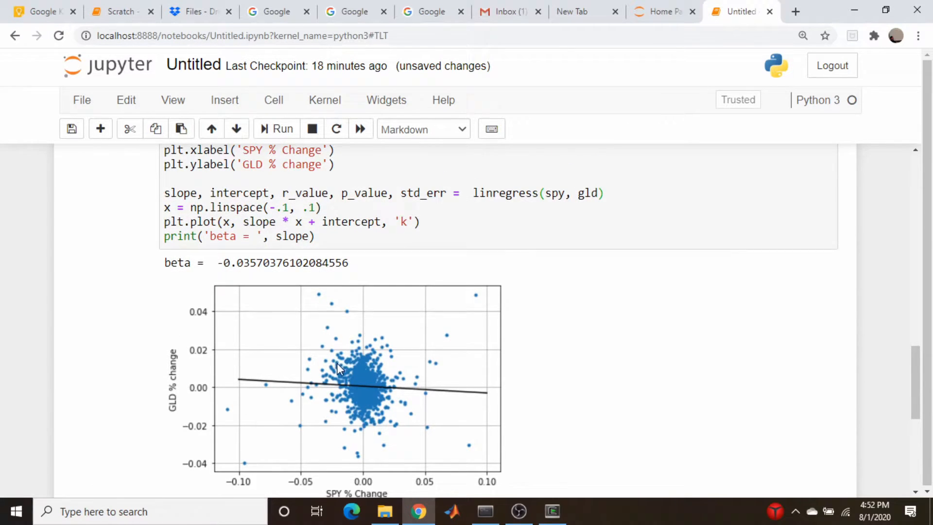
{"action": "scroll", "scroll_direction": "down", "scroll_amount": 3}
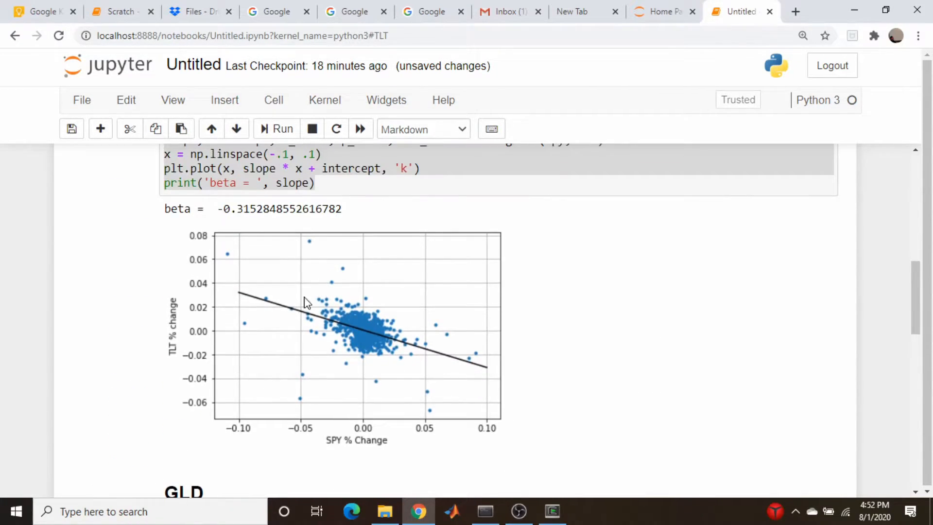
{"action": "mouse_move", "coordinate": [282, 286]}
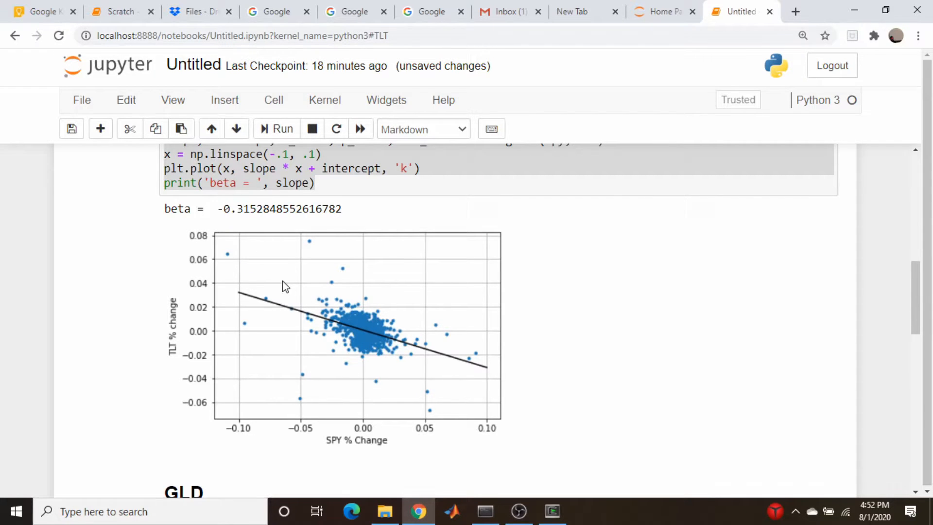
{"action": "mouse_move", "coordinate": [469, 363]}
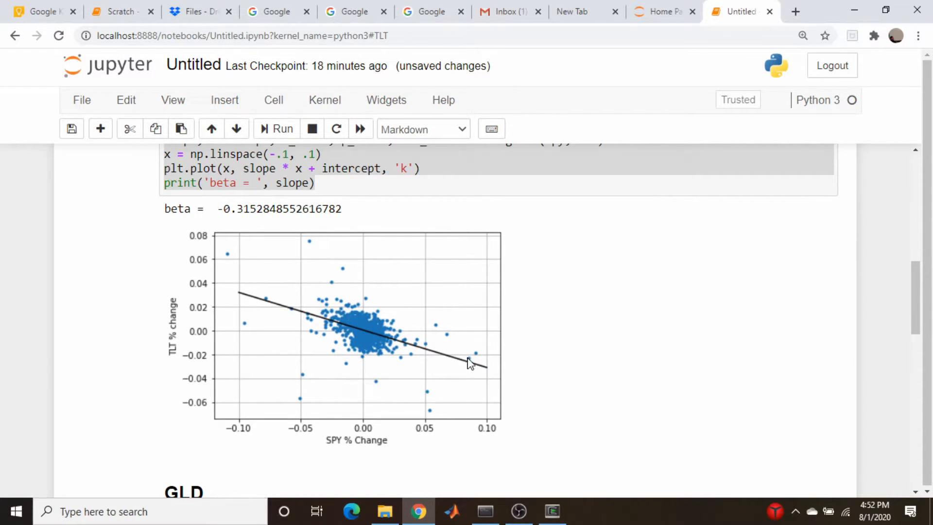
{"action": "mouse_move", "coordinate": [443, 351]}
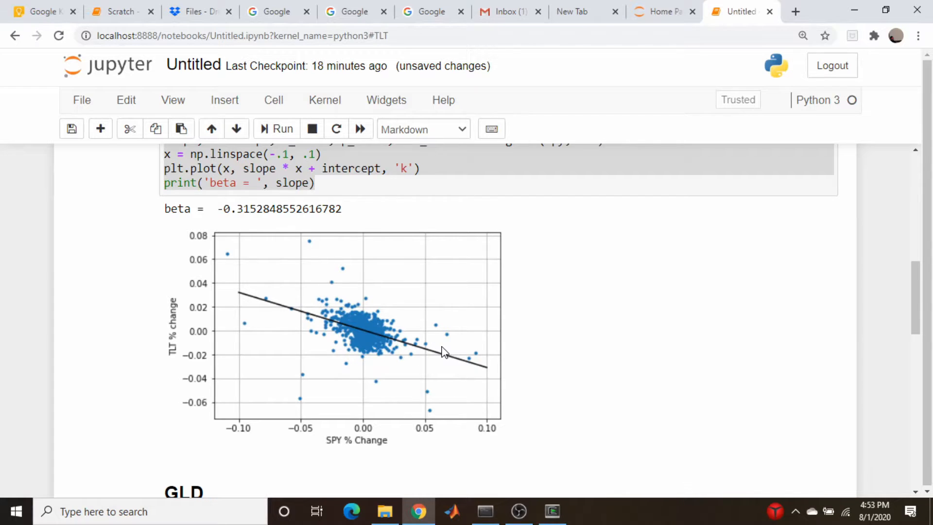
{"action": "mouse_move", "coordinate": [442, 356]}
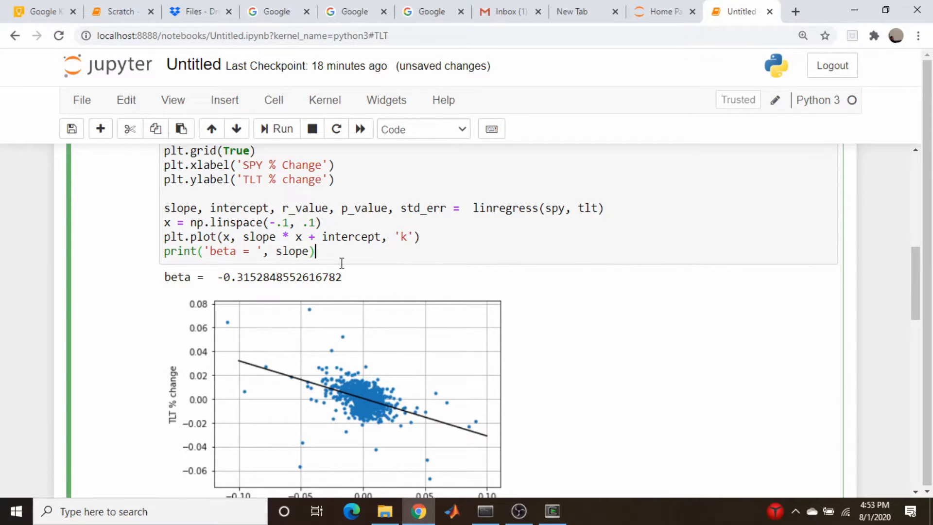
Add print('Corr = ', r_value) to the TLT regression cell so it reports Corr ≈ -0.431
{"action": "type", "text": "prin"}
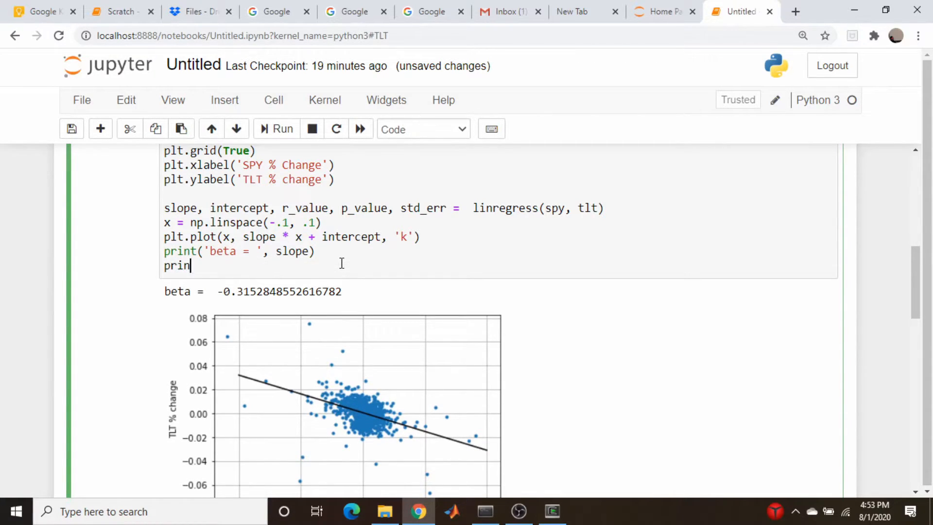
{"action": "key", "text": "Backspace"}
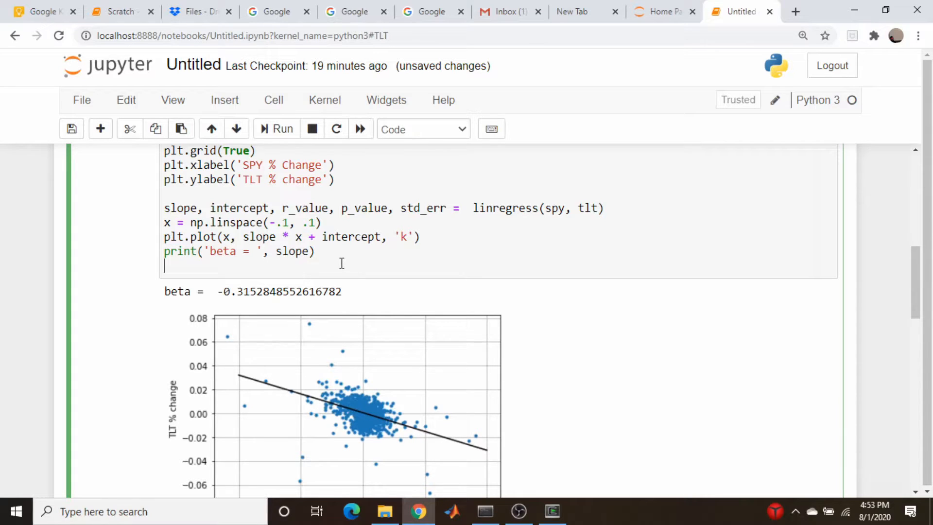
{"action": "type", "text": "pr"}
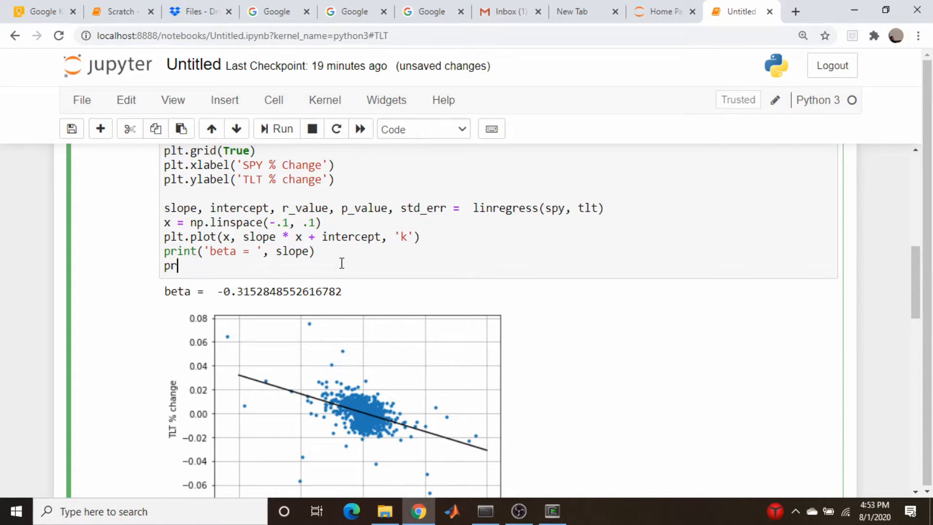
{"action": "type", "text": "int()"}
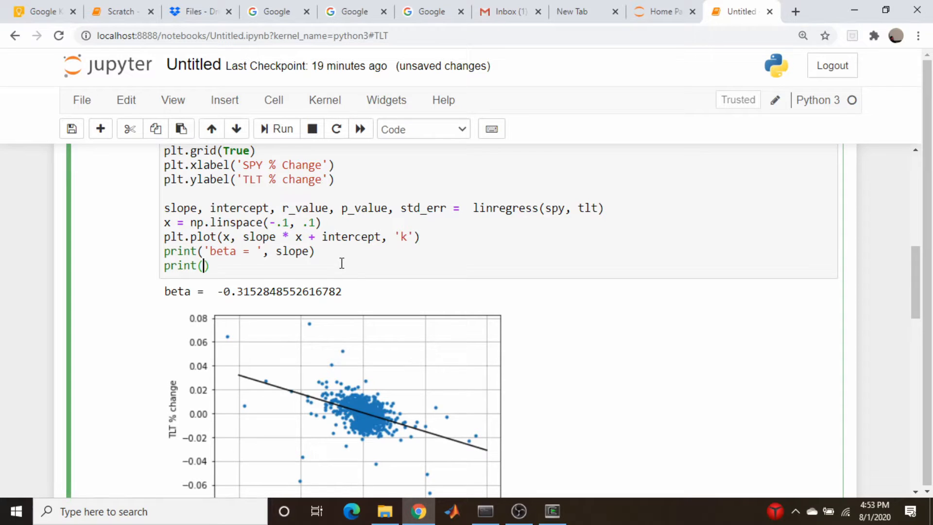
{"action": "type", "text": "'Corr'"}
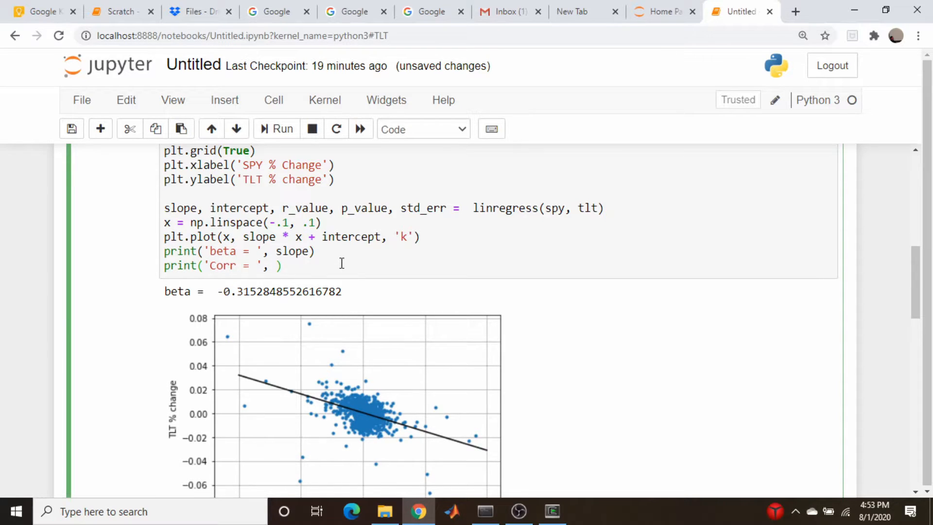
{"action": "type", "text": "r_value"}
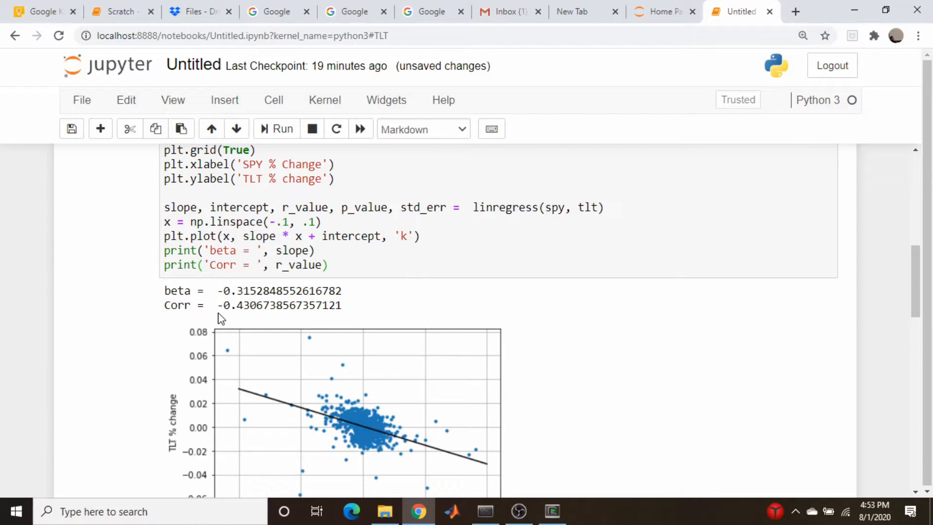
{"action": "mouse_move", "coordinate": [364, 315]}
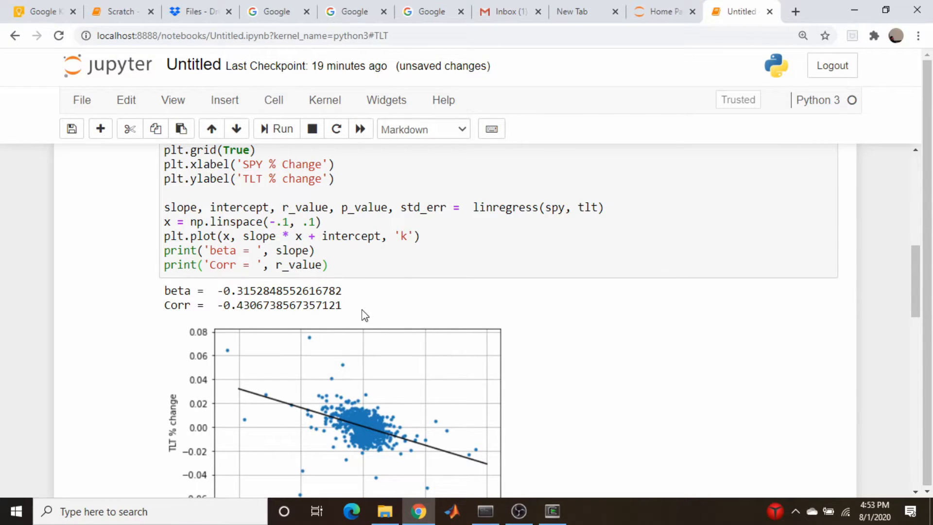
{"action": "mouse_move", "coordinate": [258, 309]}
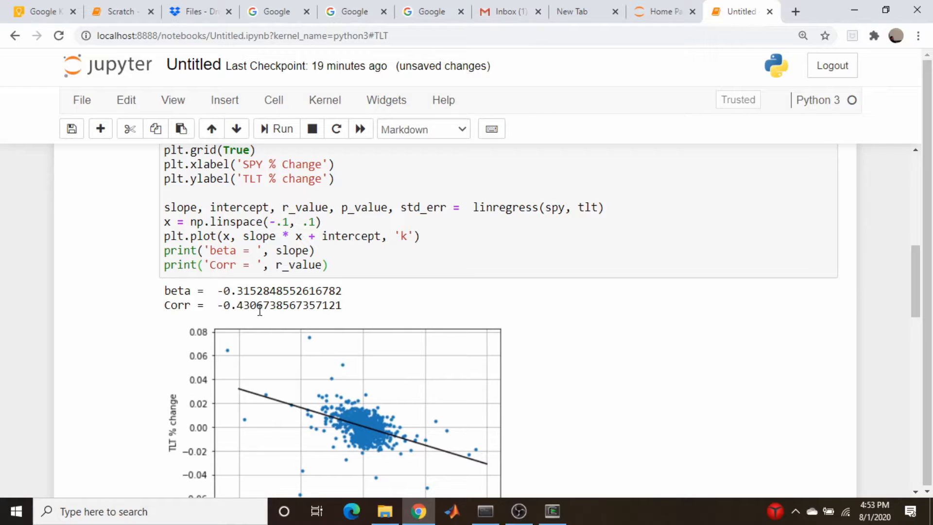
{"action": "mouse_move", "coordinate": [223, 305]}
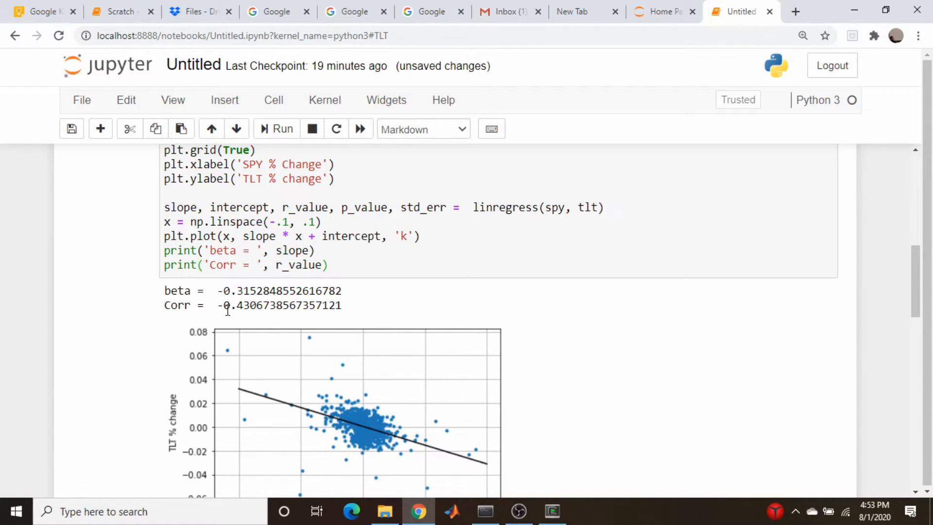
{"action": "mouse_move", "coordinate": [314, 411]}
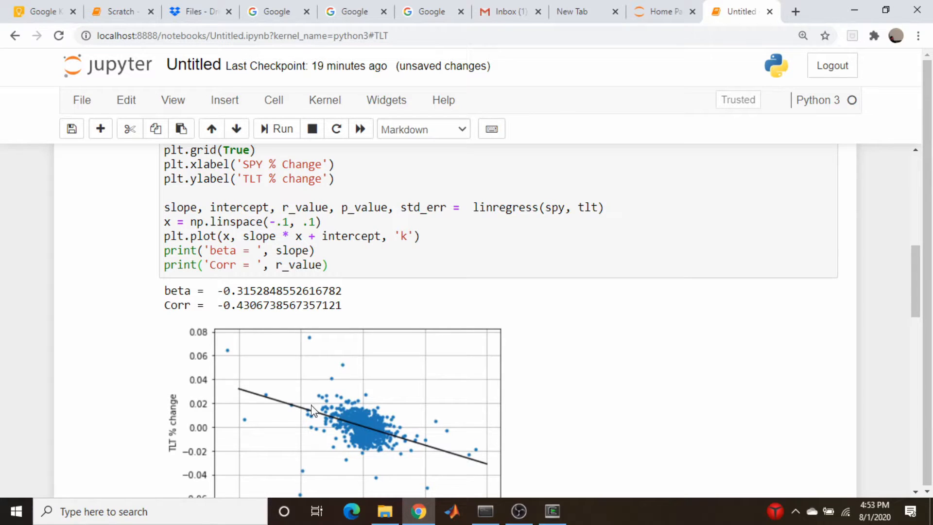
{"action": "mouse_move", "coordinate": [363, 430]}
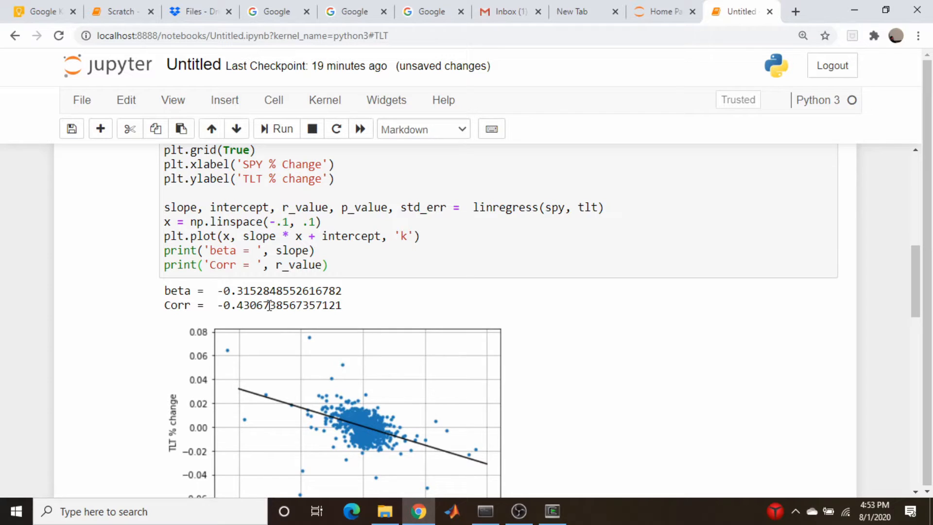
{"action": "mouse_move", "coordinate": [291, 412]}
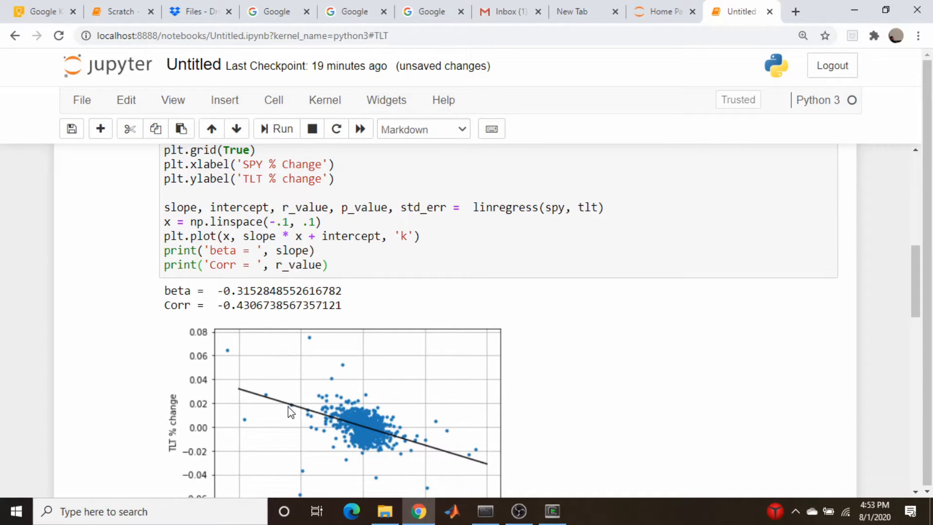
{"action": "mouse_move", "coordinate": [367, 401]}
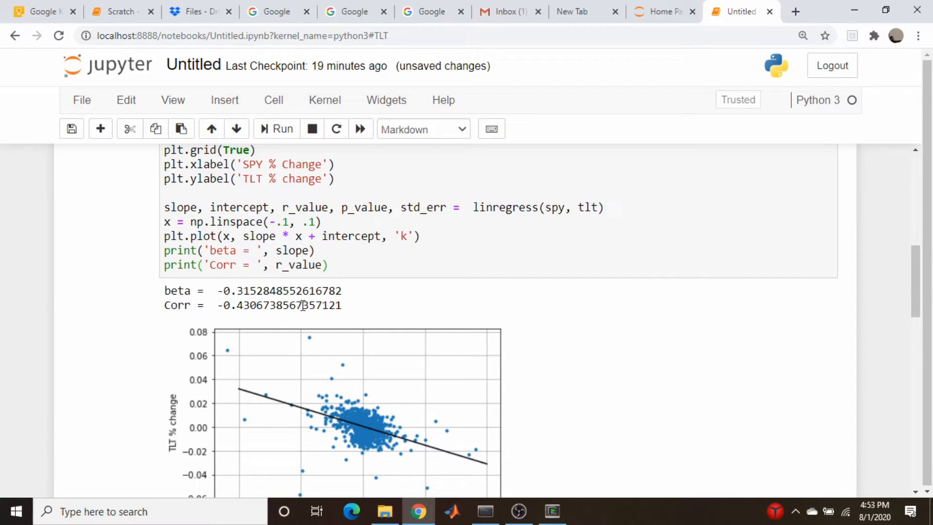
{"action": "mouse_move", "coordinate": [306, 415]}
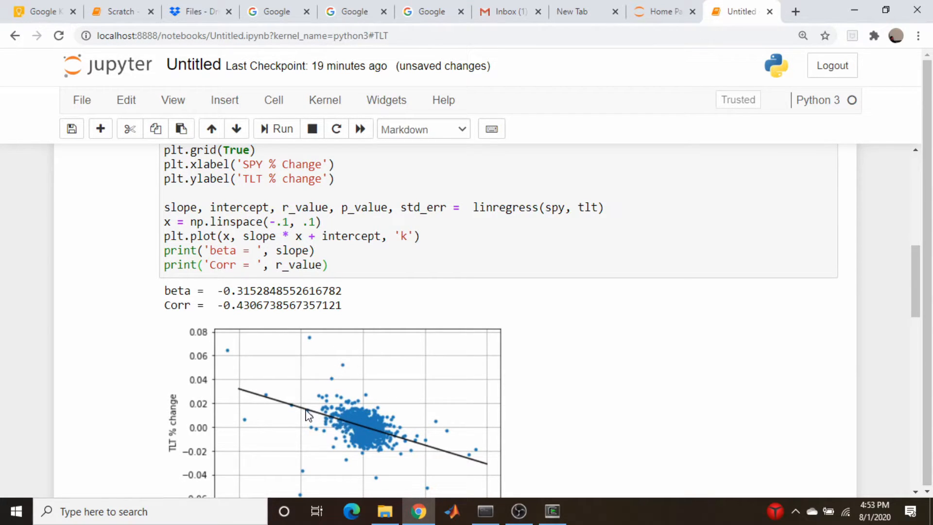
{"action": "mouse_move", "coordinate": [348, 328]}
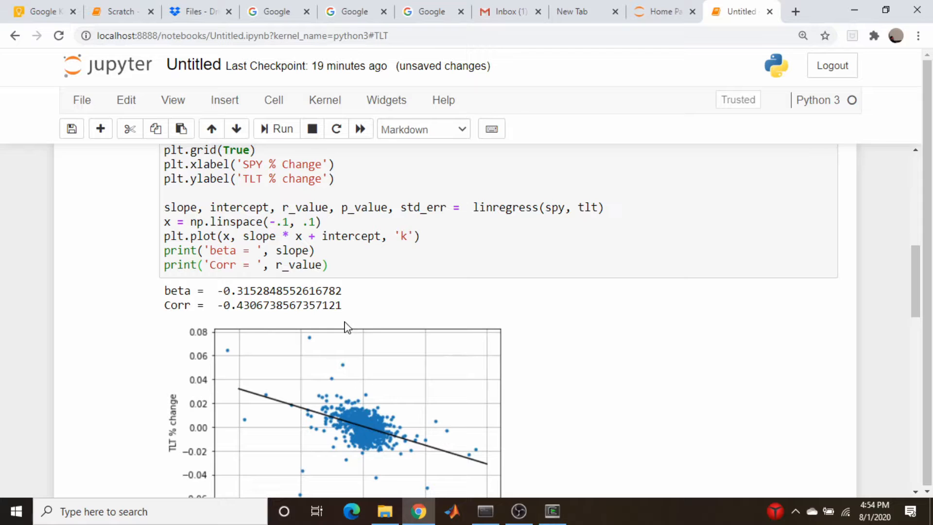
{"action": "mouse_move", "coordinate": [288, 305]}
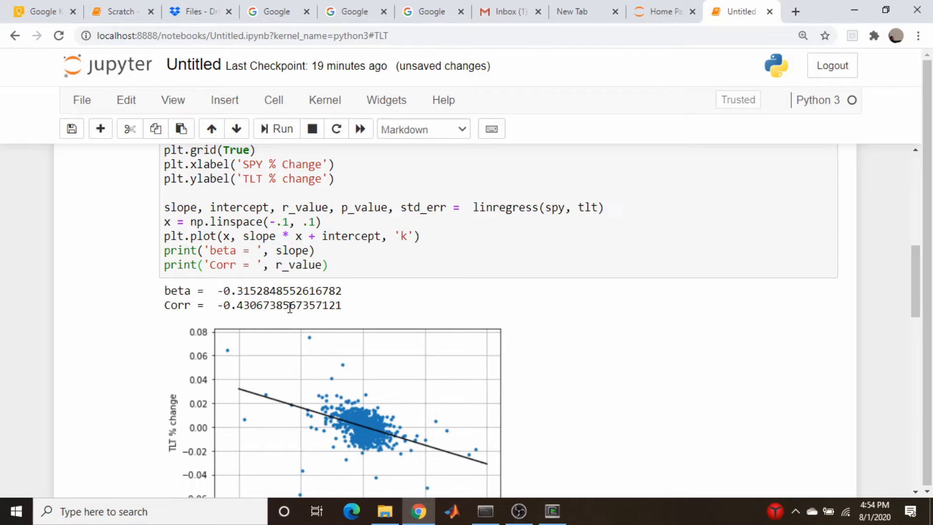
{"action": "mouse_move", "coordinate": [303, 362]}
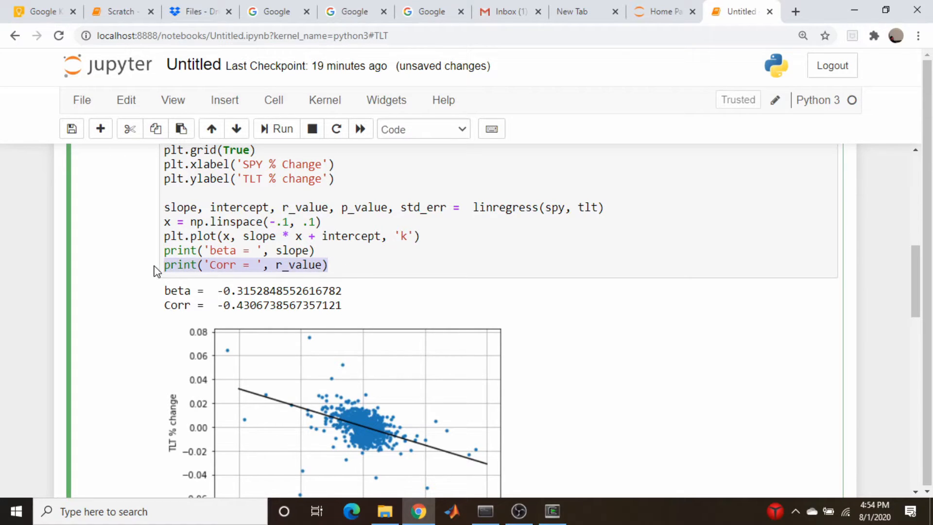
Add print('Corr = ', r_value) to the GLD cell and run it, printing Corr ≈ -0.0506
{"action": "scroll", "scroll_direction": "down", "scroll_amount": 3}
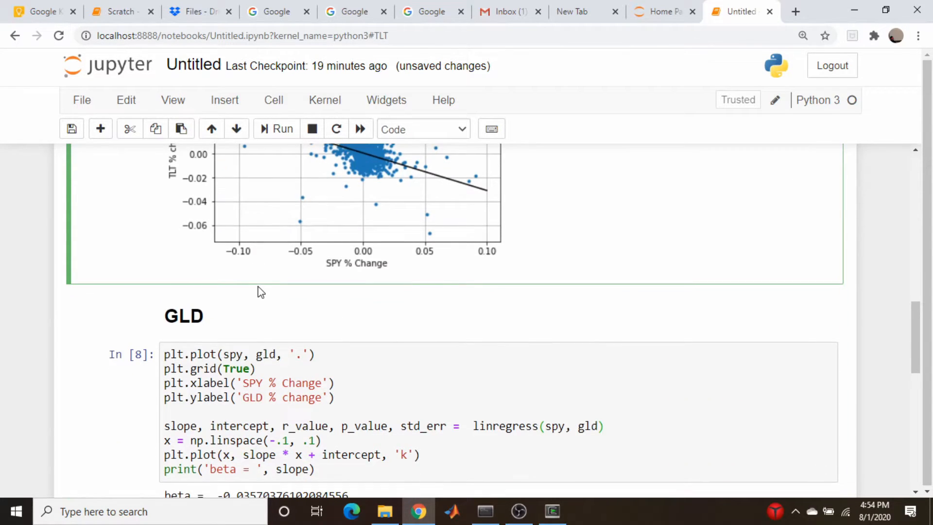
{"action": "scroll", "scroll_direction": "down", "scroll_amount": 3}
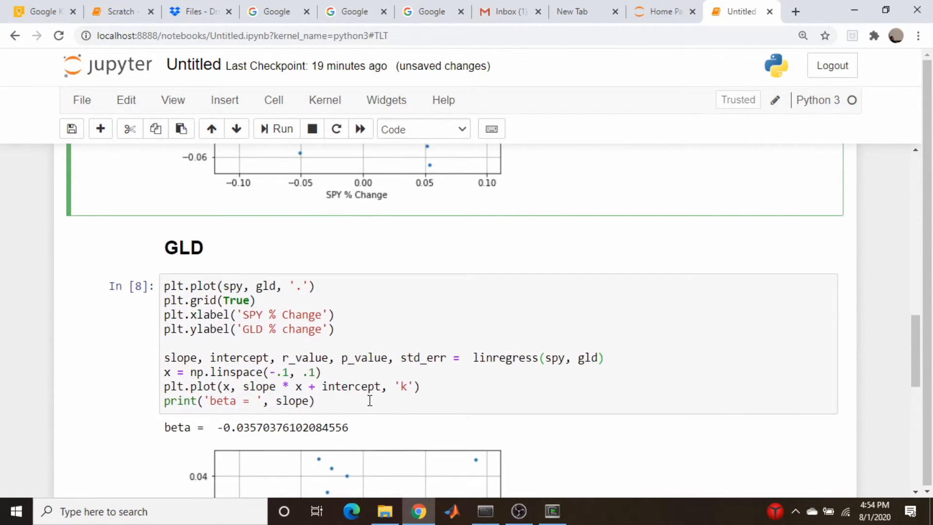
{"action": "type", "text": "print('Corr = ', r_value)"}
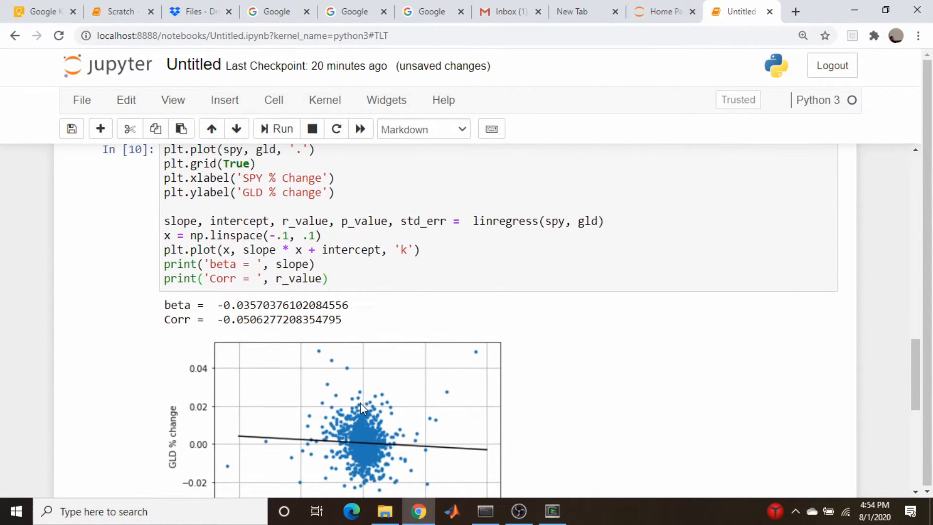
{"action": "mouse_move", "coordinate": [303, 423]}
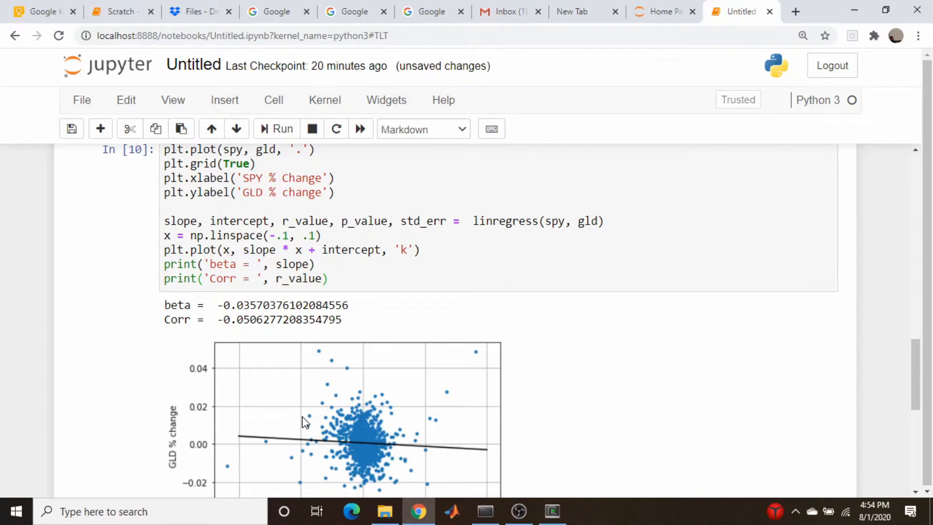
{"action": "scroll", "scroll_direction": "down", "scroll_amount": 3}
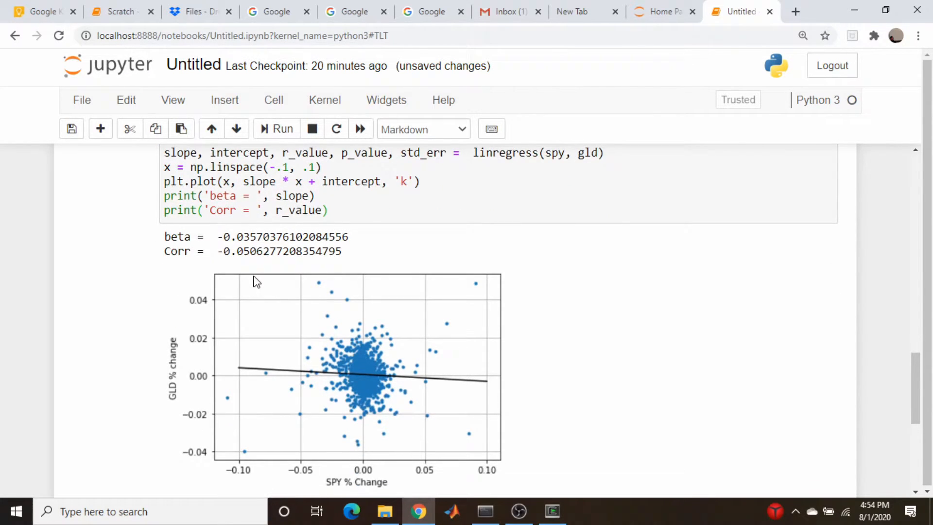
{"action": "scroll", "scroll_direction": "up", "scroll_amount": 3}
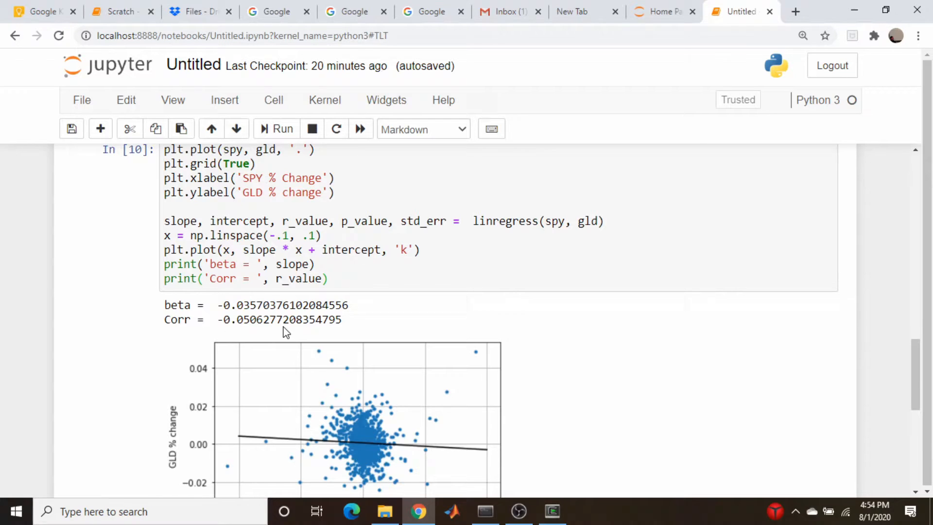
{"action": "scroll", "scroll_direction": "up", "scroll_amount": 3}
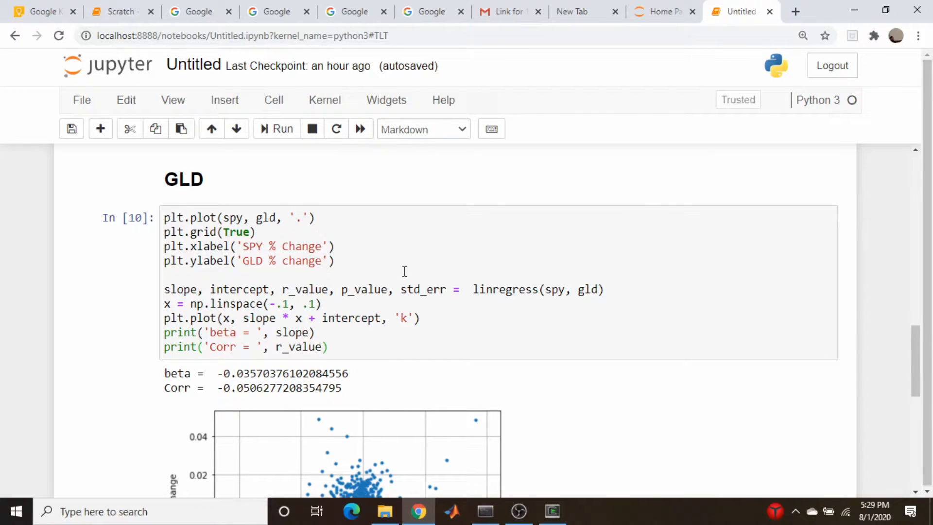
Insert a cell under XRX with the plt.plot(spy, xrx, '.') regression code and run it
{"action": "scroll", "scroll_direction": "down", "scroll_amount": 3}
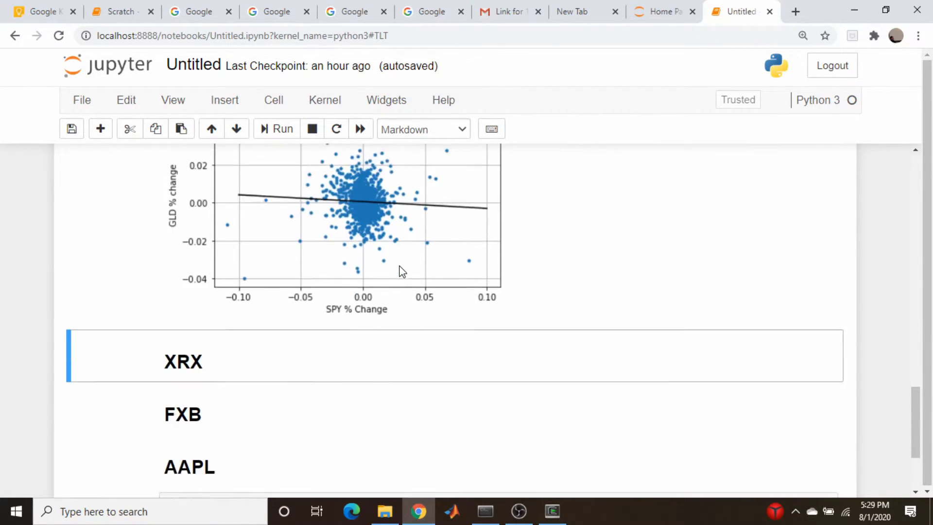
{"action": "scroll", "scroll_direction": "down", "scroll_amount": 3}
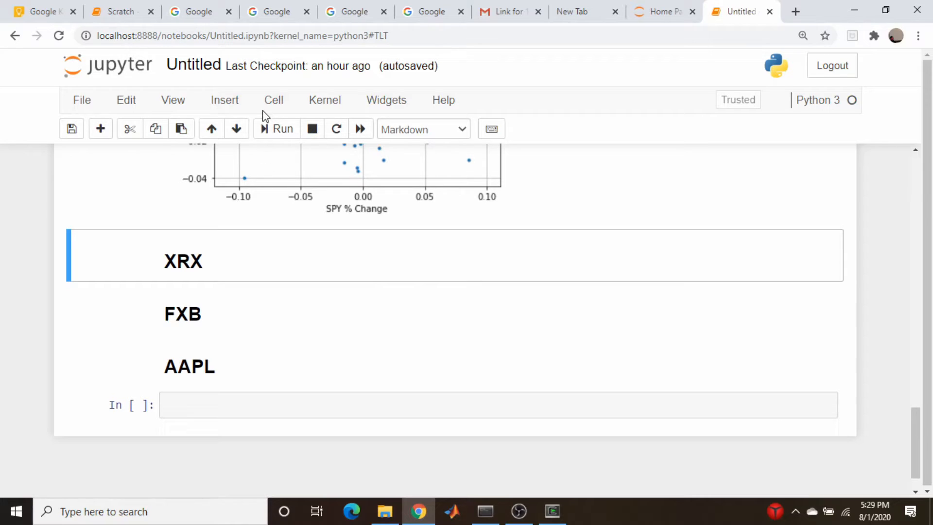
{"action": "left_click", "coordinate": [224, 100]}
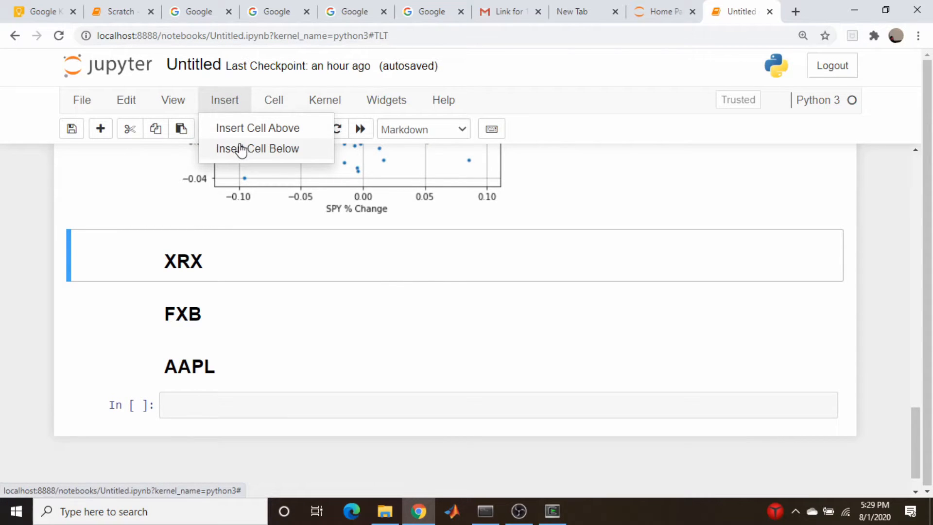
{"action": "left_click", "coordinate": [256, 148]}
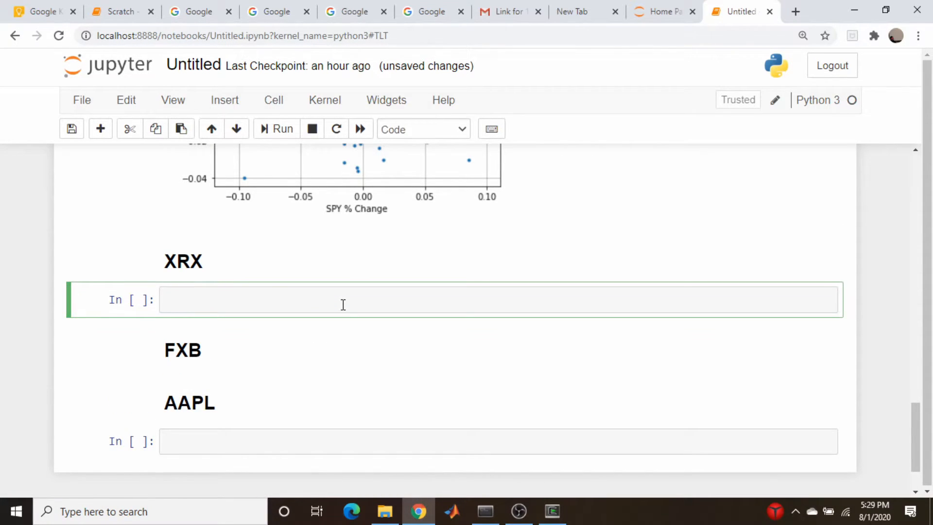
{"action": "type", "text": "plt.plot(spy, xrx, '.')"}
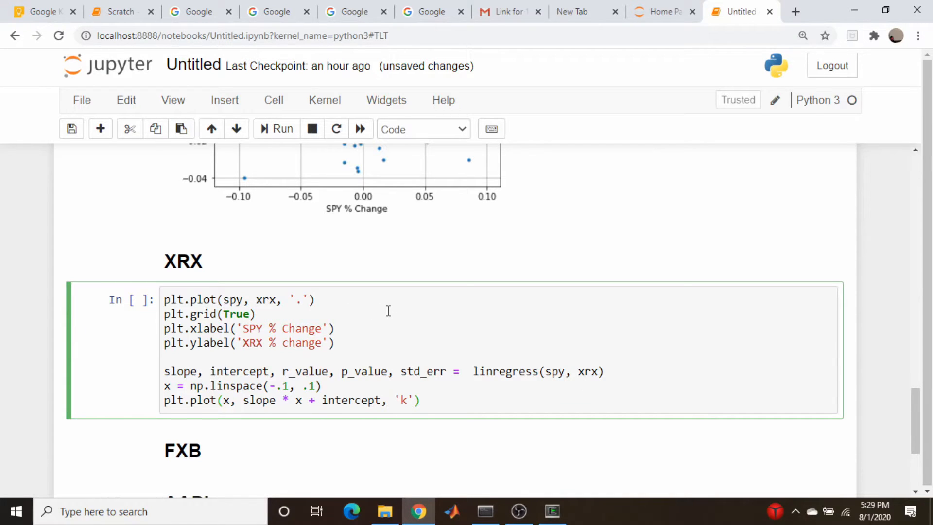
{"action": "left_click", "coordinate": [275, 129]}
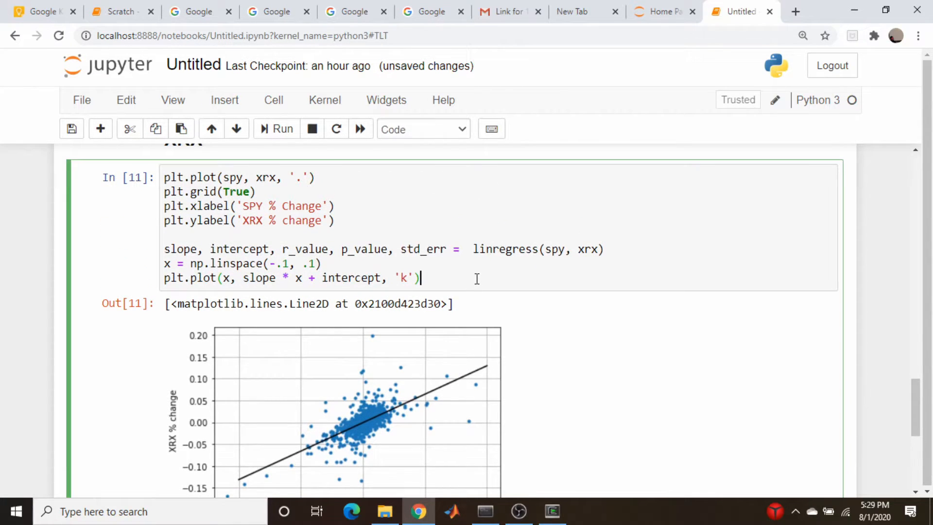
{"action": "scroll", "scroll_direction": "up", "scroll_amount": 3}
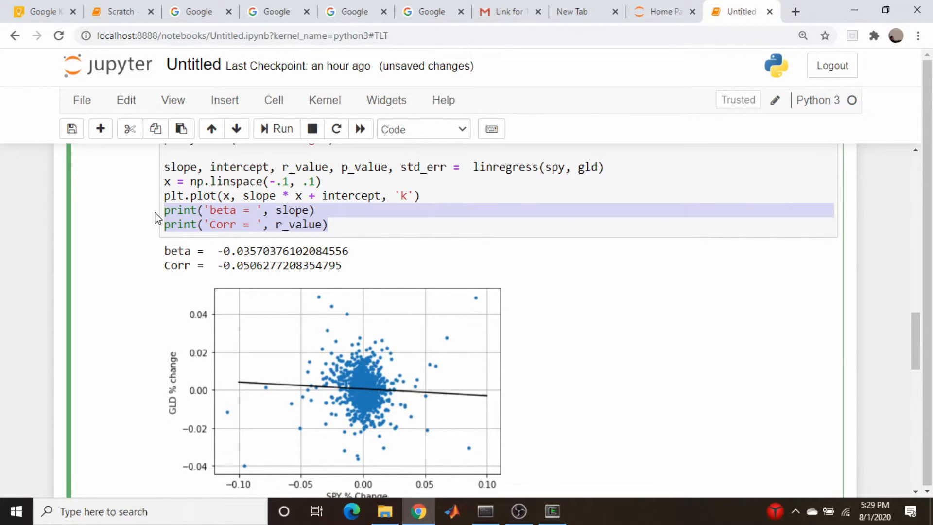
Review the XRX cell's printed beta ≈ 1.303 and Corr ≈ 0.635, then scroll down to the FXB heading
{"action": "scroll", "scroll_direction": "down", "scroll_amount": 3}
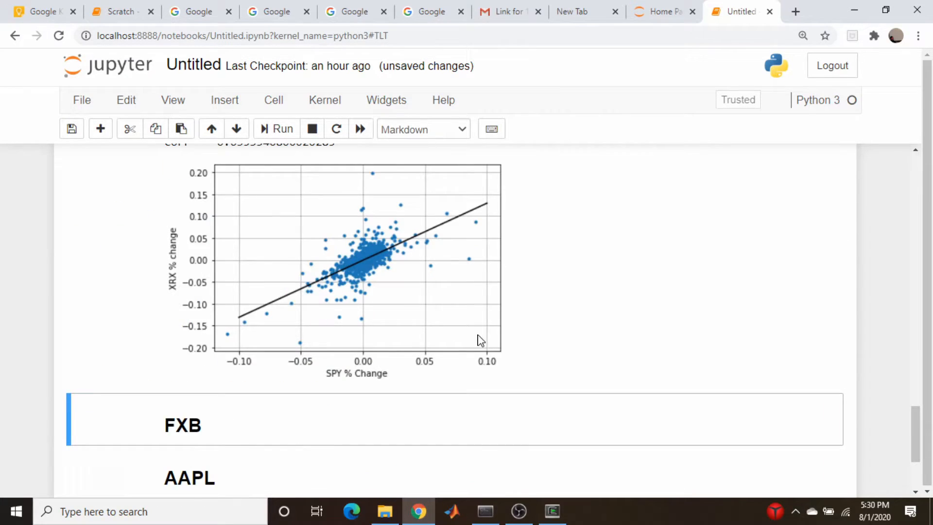
{"action": "scroll", "scroll_direction": "up", "scroll_amount": 3}
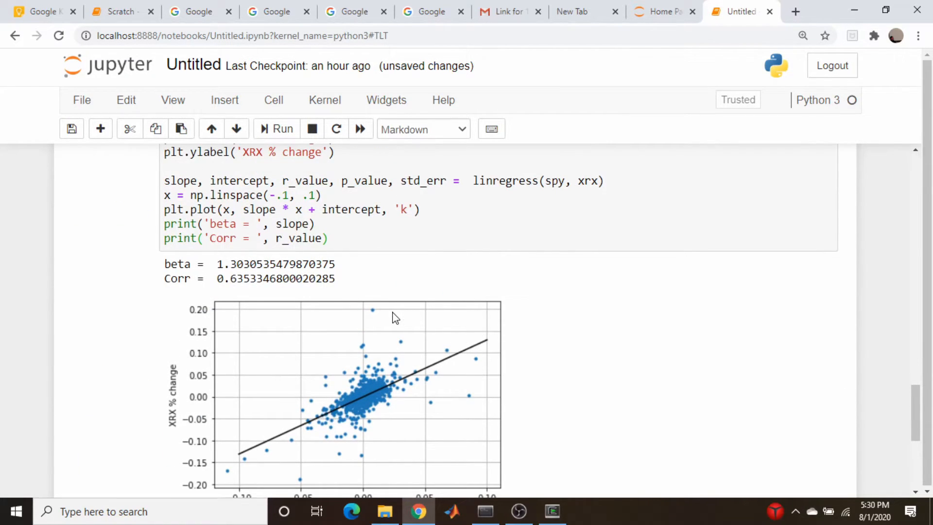
{"action": "mouse_move", "coordinate": [283, 318]}
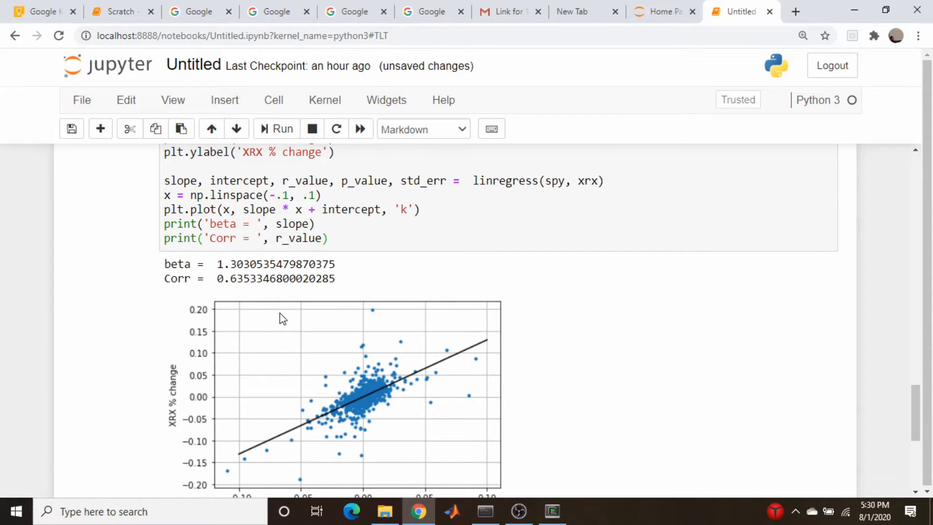
{"action": "mouse_move", "coordinate": [241, 292]}
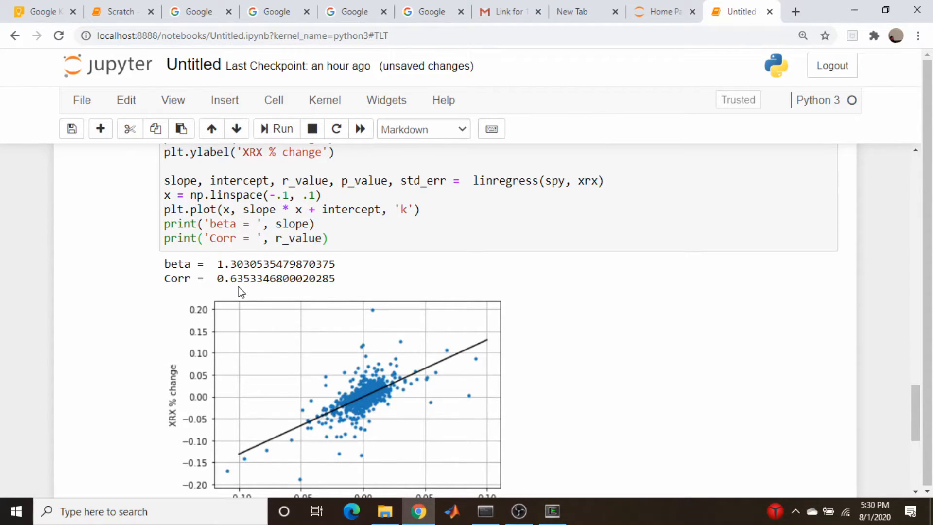
{"action": "mouse_move", "coordinate": [225, 285]}
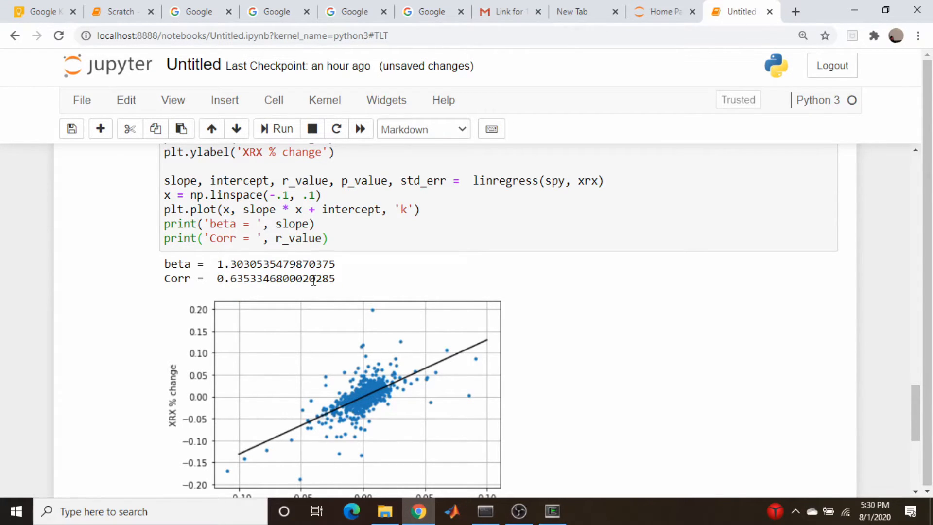
{"action": "scroll", "scroll_direction": "down", "scroll_amount": 3}
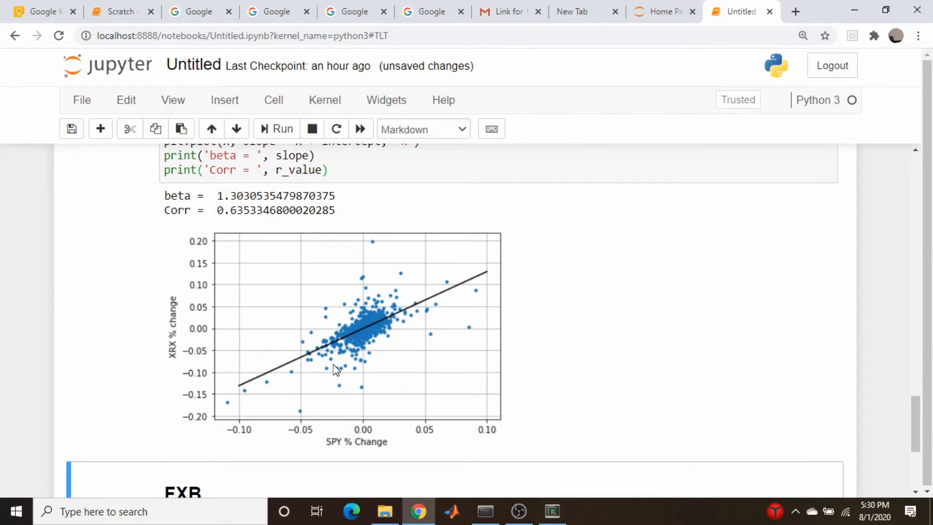
{"action": "mouse_move", "coordinate": [350, 370]}
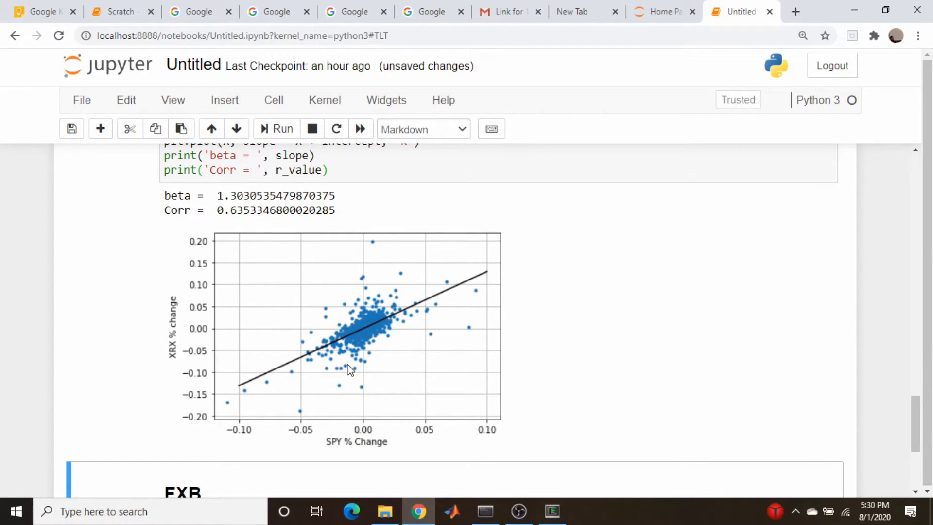
{"action": "scroll", "scroll_direction": "up", "scroll_amount": 3}
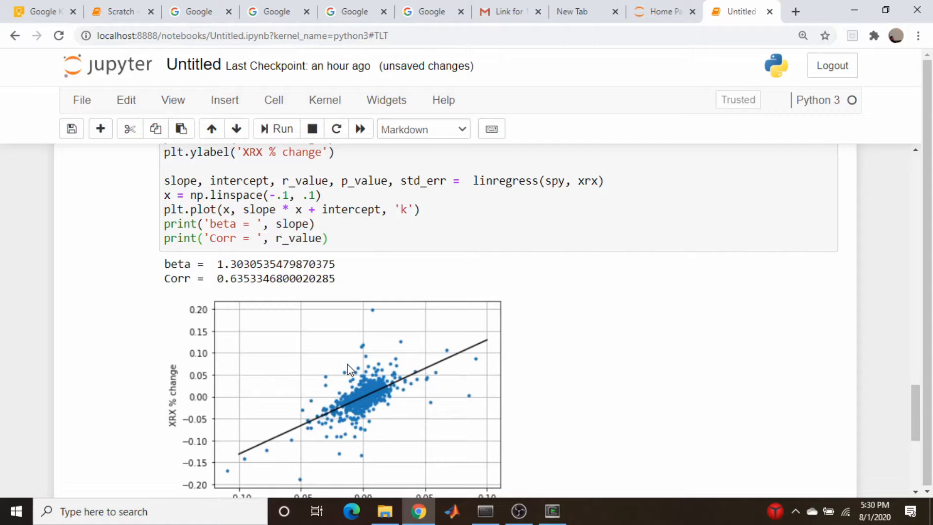
{"action": "scroll", "scroll_direction": "down", "scroll_amount": 3}
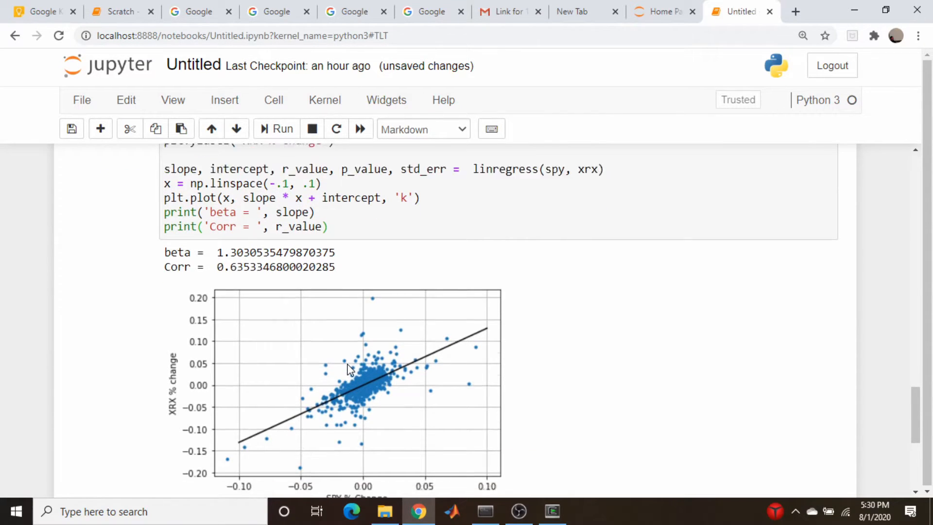
{"action": "scroll", "scroll_direction": "down", "scroll_amount": 3}
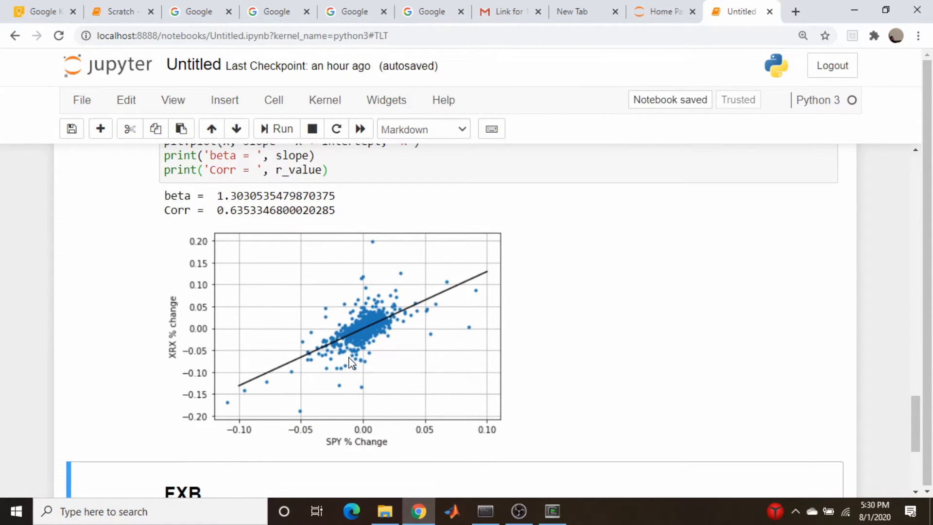
{"action": "scroll", "scroll_direction": "down", "scroll_amount": 3}
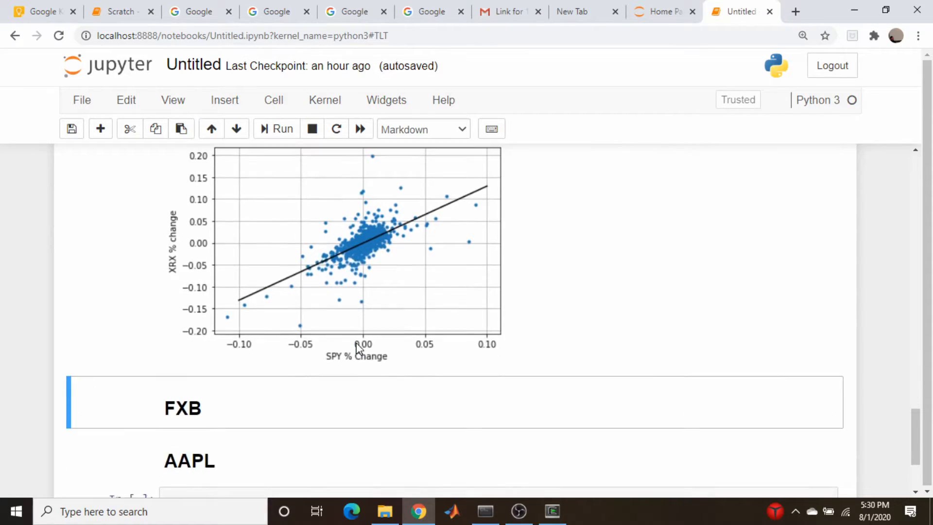
{"action": "scroll", "scroll_direction": "down", "scroll_amount": 3}
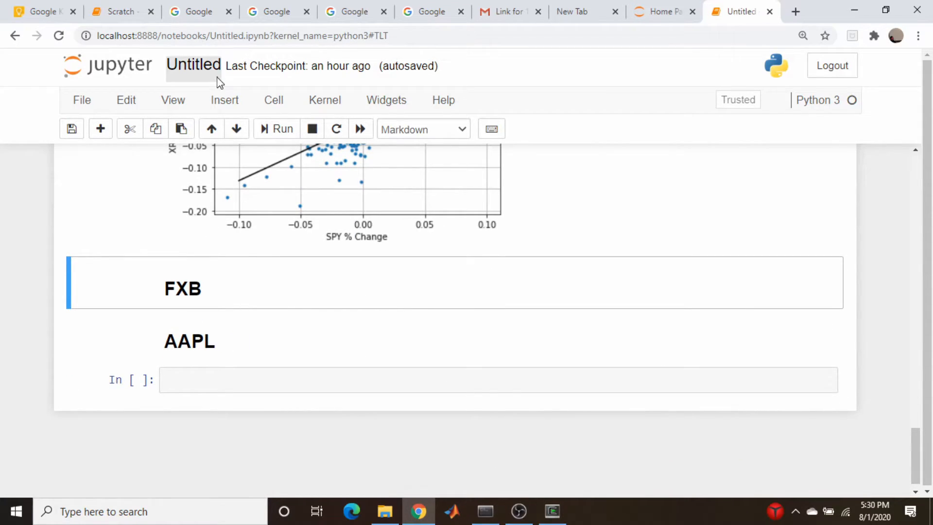
Add an FXB cell plotting spy vs fxb with fitted line; run it for beta ≈ 0.095, Corr ≈ 0.178
{"action": "left_click", "coordinate": [225, 99]}
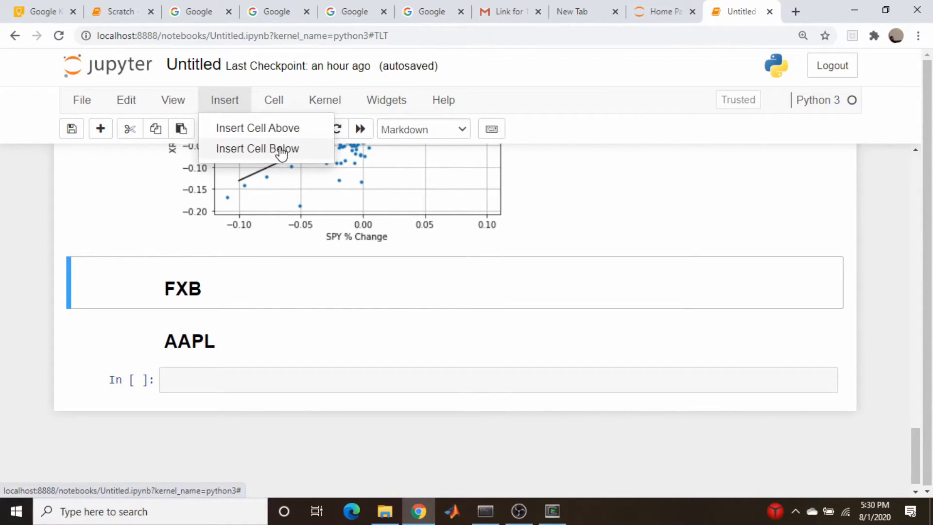
{"action": "left_click", "coordinate": [256, 147]}
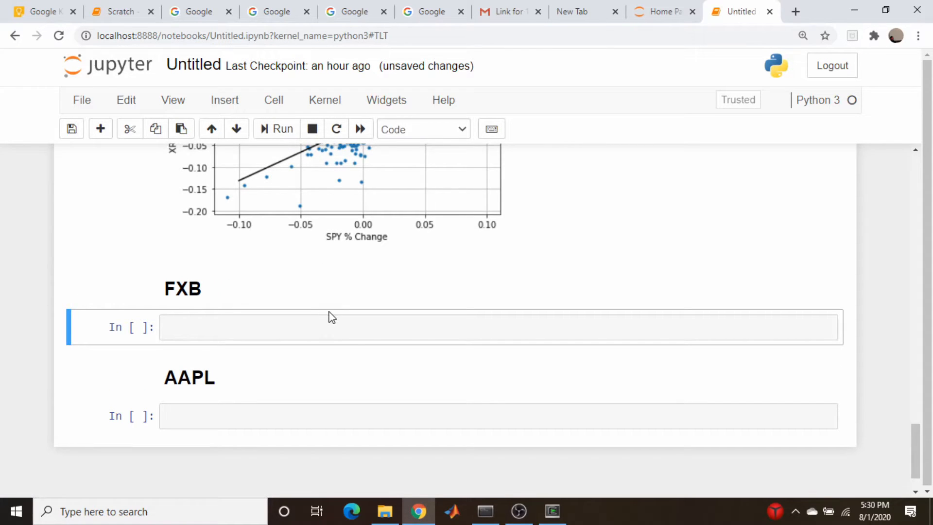
{"action": "type", "text": "plt.plot(spy, fxb, '.')"}
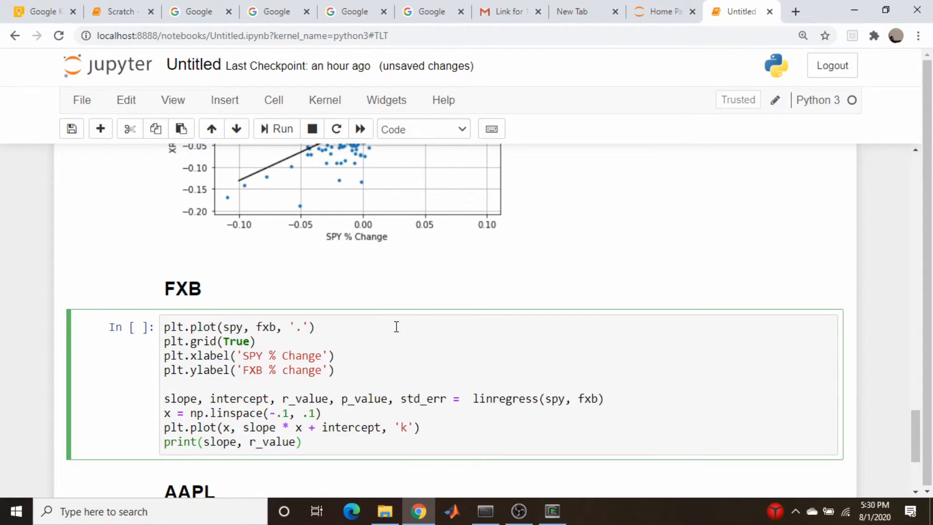
{"action": "left_click", "coordinate": [283, 129]}
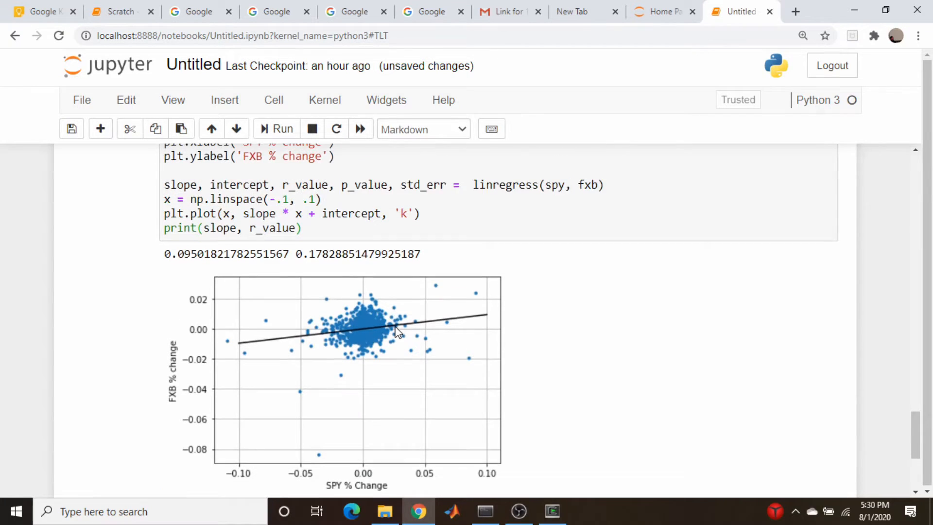
{"action": "scroll", "scroll_direction": "up", "scroll_amount": 3}
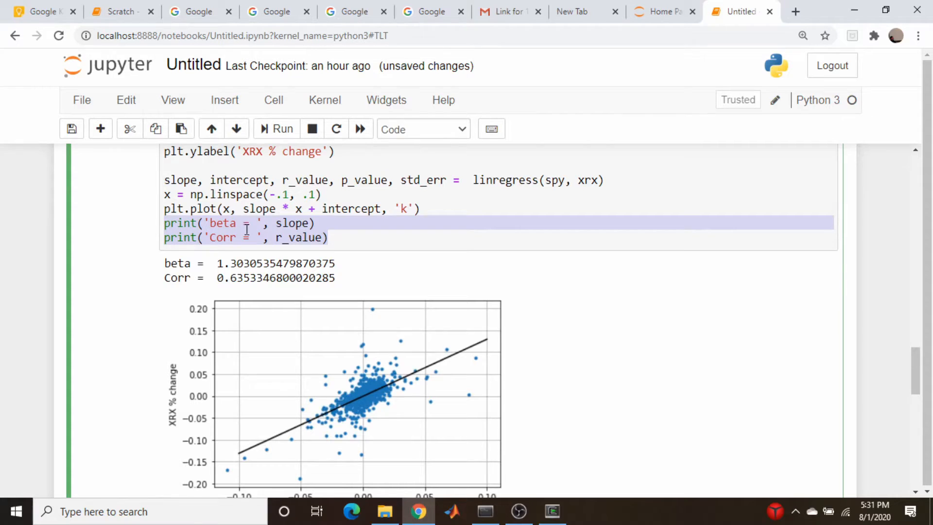
{"action": "scroll", "scroll_direction": "down", "scroll_amount": 3}
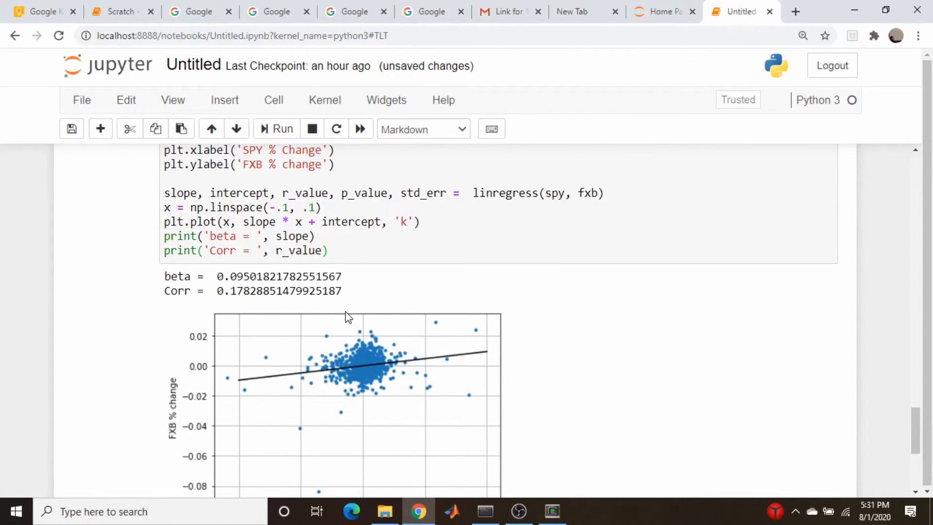
{"action": "mouse_move", "coordinate": [275, 306]}
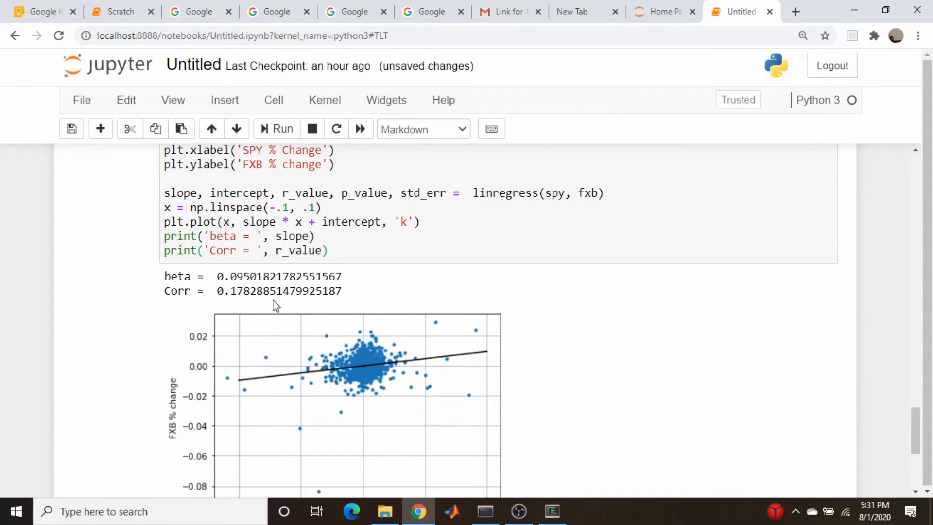
{"action": "mouse_move", "coordinate": [293, 298]}
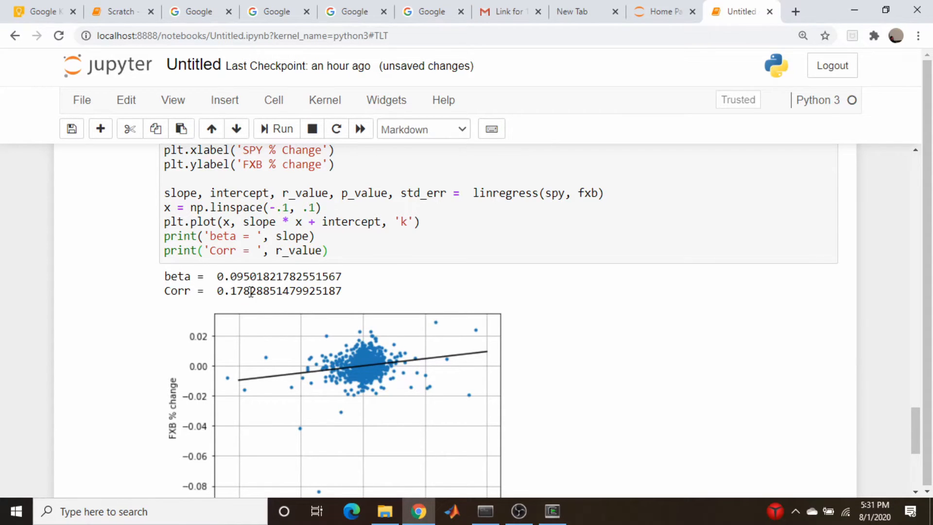
{"action": "mouse_move", "coordinate": [269, 342]}
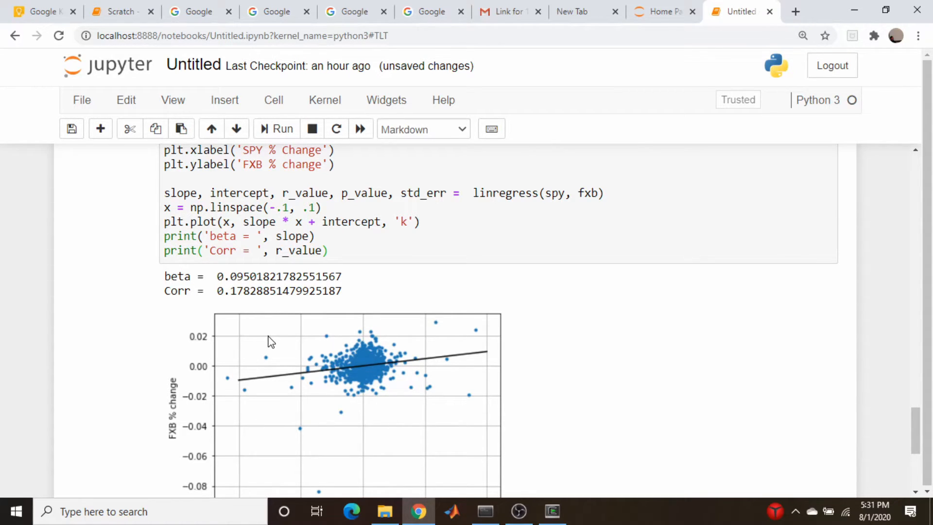
{"action": "scroll", "scroll_direction": "down", "scroll_amount": 3}
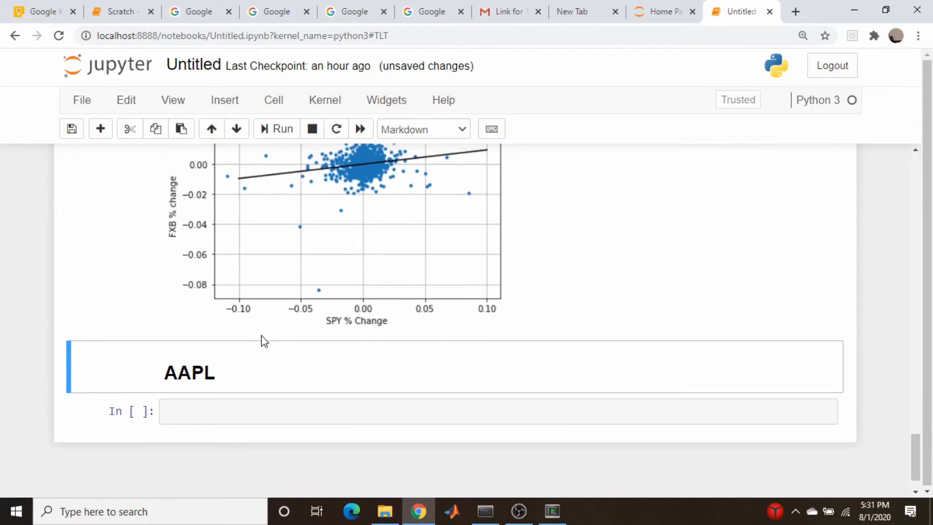
Complete and run the AAPL regression cell, printing beta ≈ 1.169 and Corr ≈ 0.758
{"action": "scroll", "scroll_direction": "down", "scroll_amount": 3}
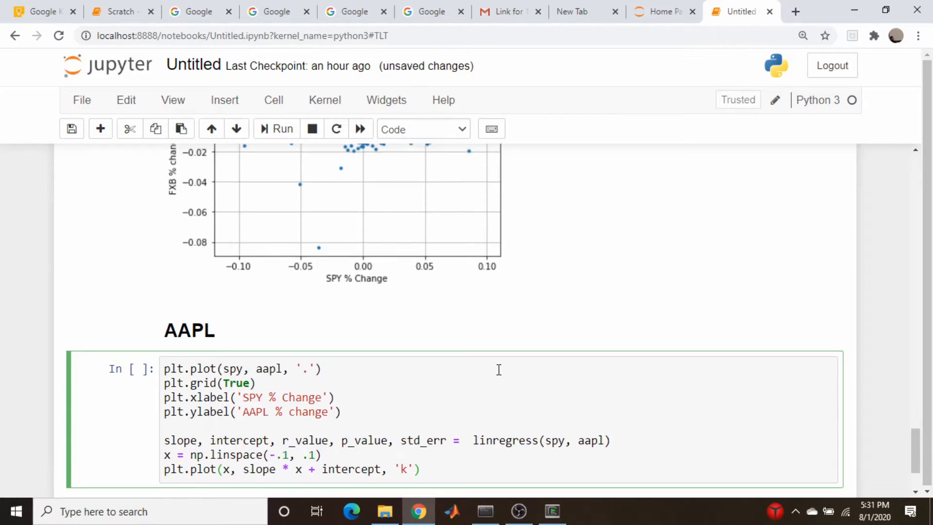
{"action": "scroll", "scroll_direction": "up", "scroll_amount": 3}
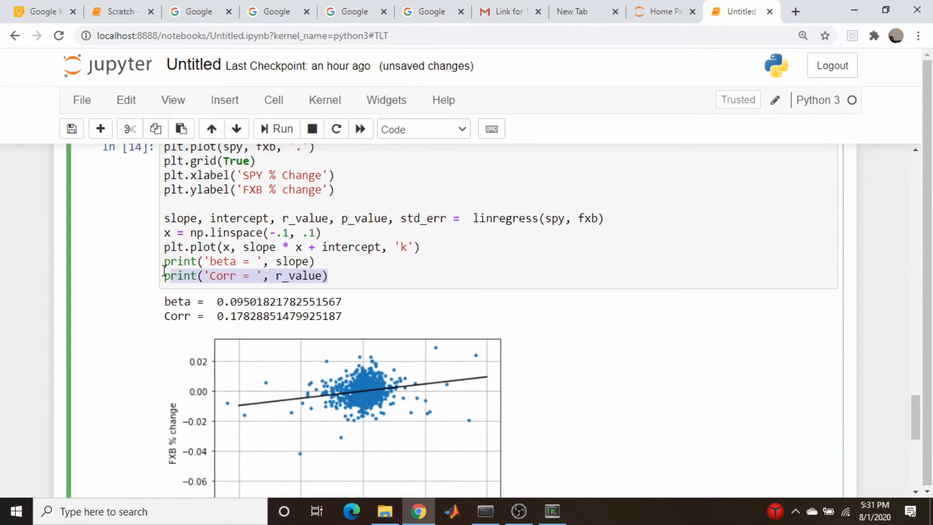
{"action": "scroll", "scroll_direction": "down", "scroll_amount": 3}
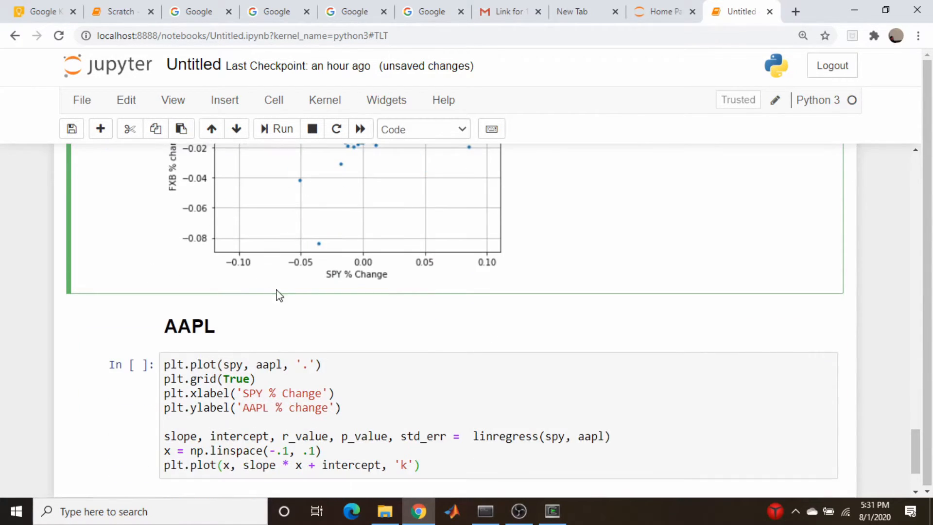
{"action": "left_click", "coordinate": [453, 364]}
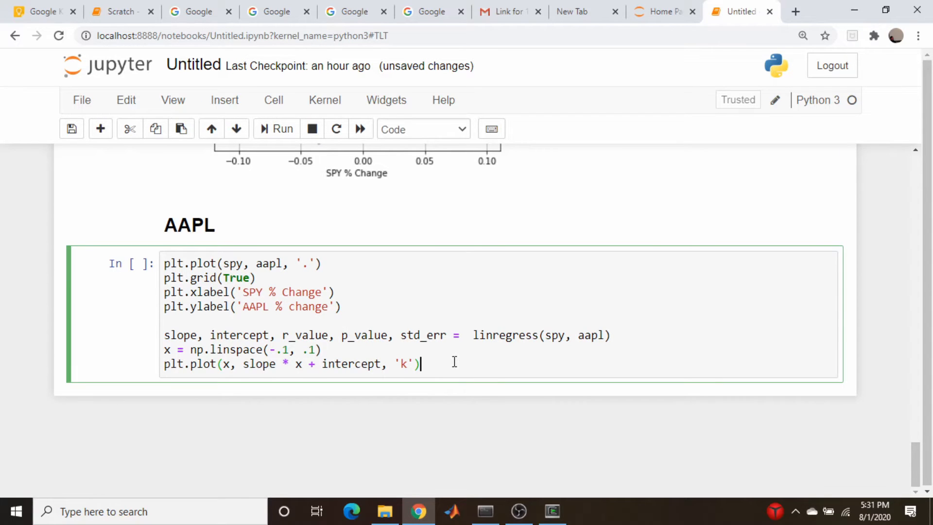
{"action": "left_click", "coordinate": [283, 130]}
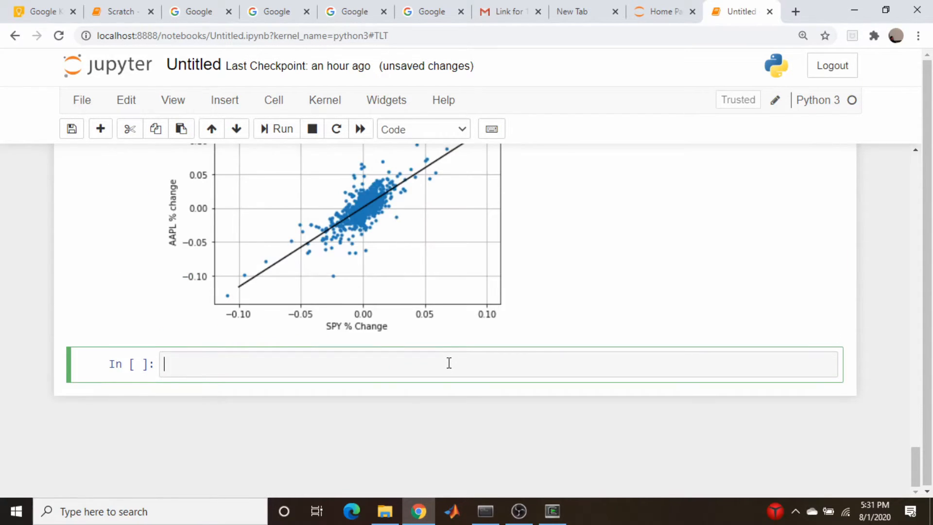
{"action": "scroll", "scroll_direction": "up", "scroll_amount": 3}
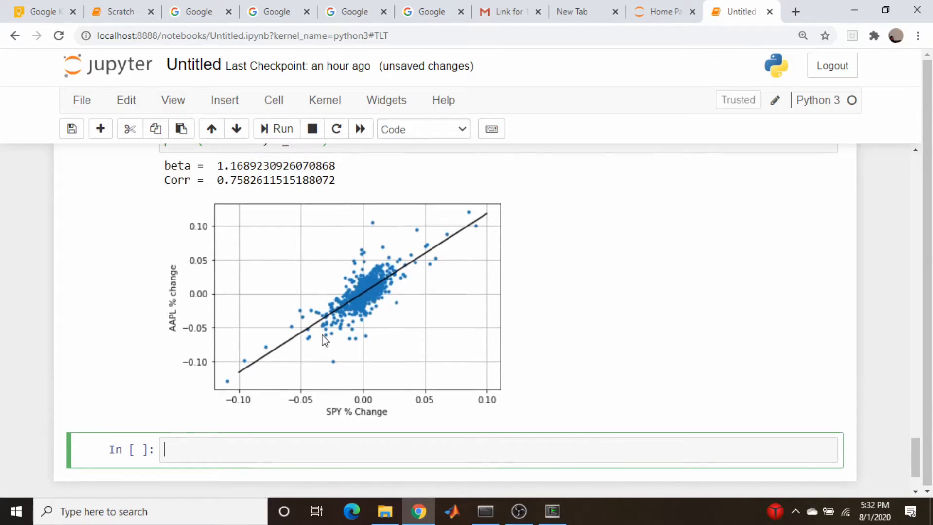
{"action": "scroll", "scroll_direction": "up", "scroll_amount": 3}
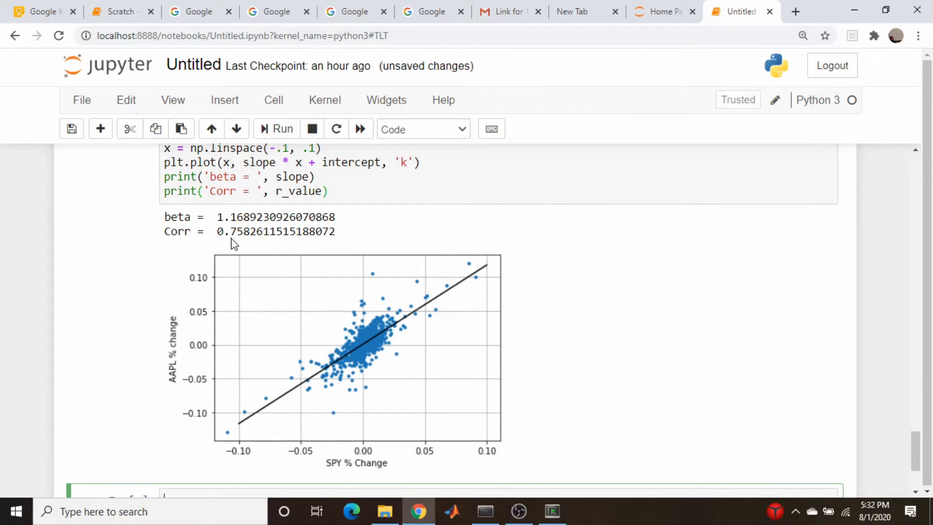
{"action": "mouse_move", "coordinate": [253, 245]}
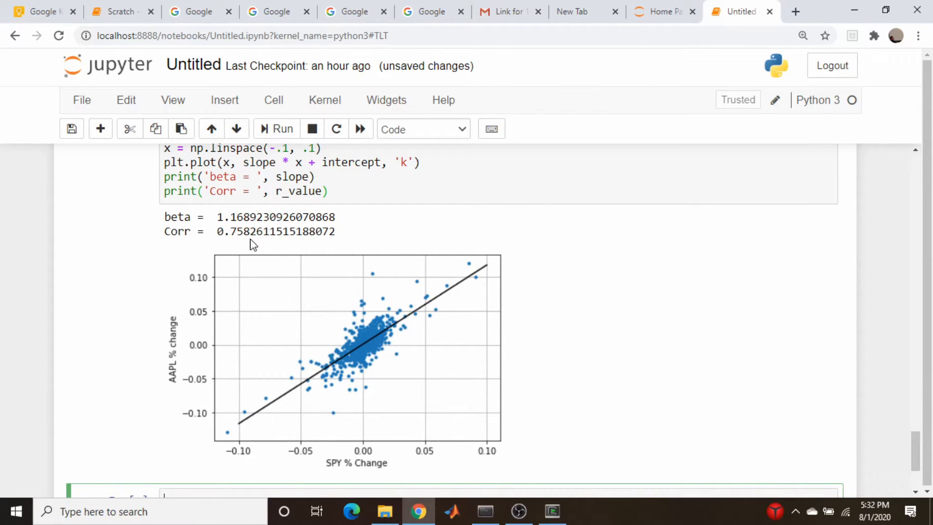
{"action": "mouse_move", "coordinate": [236, 237]}
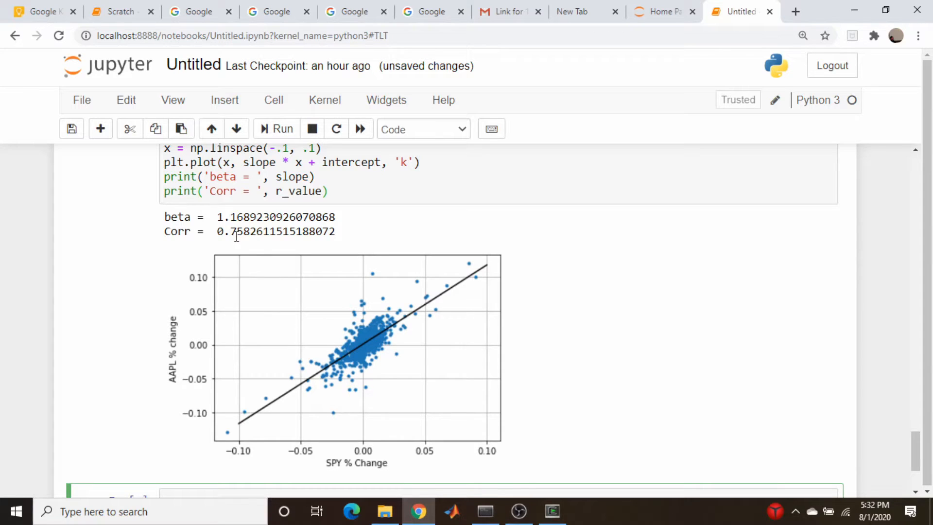
{"action": "scroll", "scroll_direction": "up", "scroll_amount": 3}
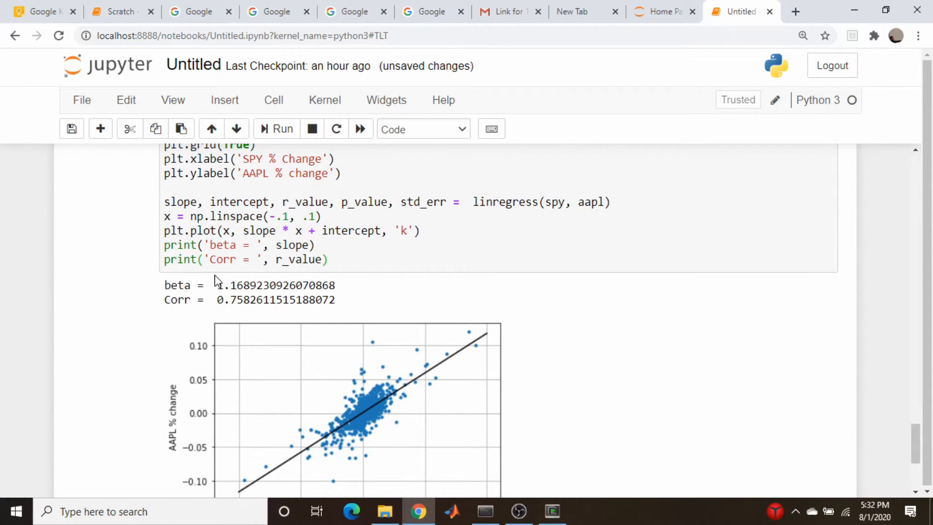
{"action": "scroll", "scroll_direction": "down", "scroll_amount": 3}
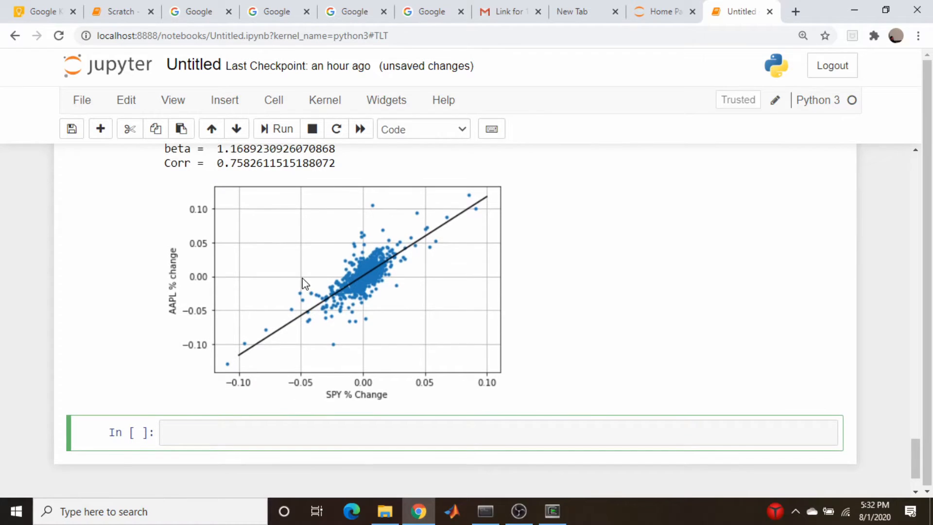
{"action": "scroll", "scroll_direction": "up", "scroll_amount": 3}
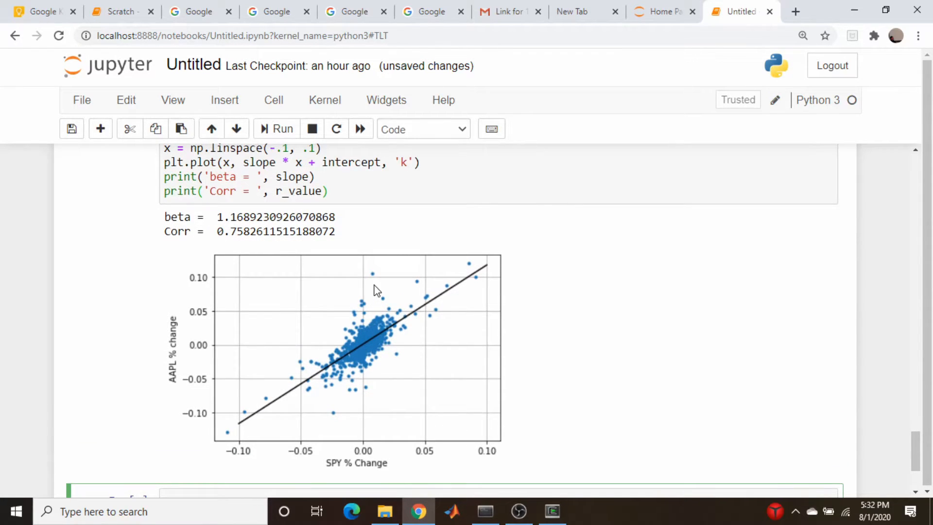
{"action": "mouse_move", "coordinate": [257, 230]}
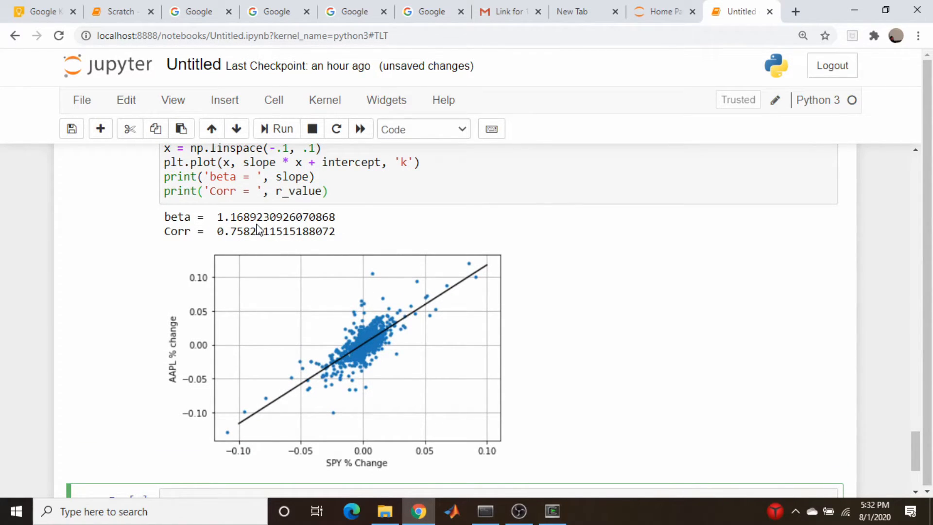
{"action": "mouse_move", "coordinate": [301, 229]}
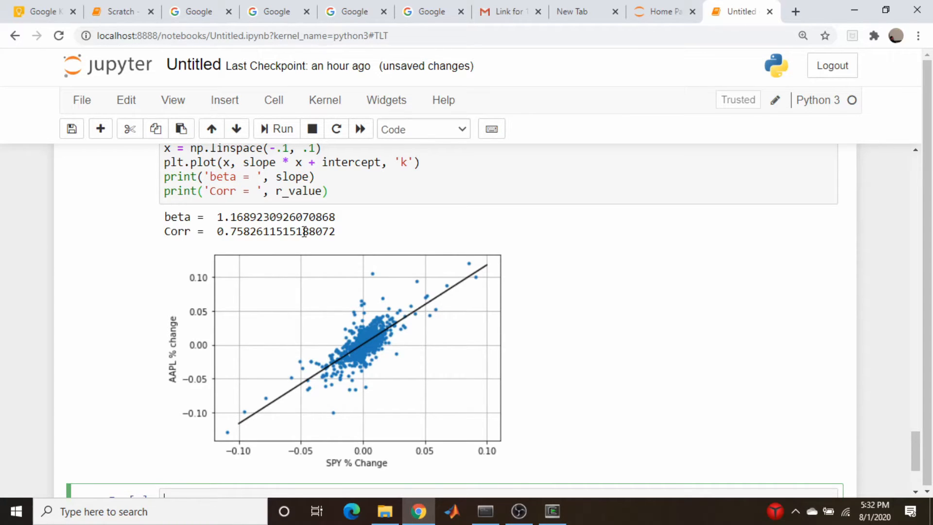
{"action": "scroll", "scroll_direction": "down", "scroll_amount": 3}
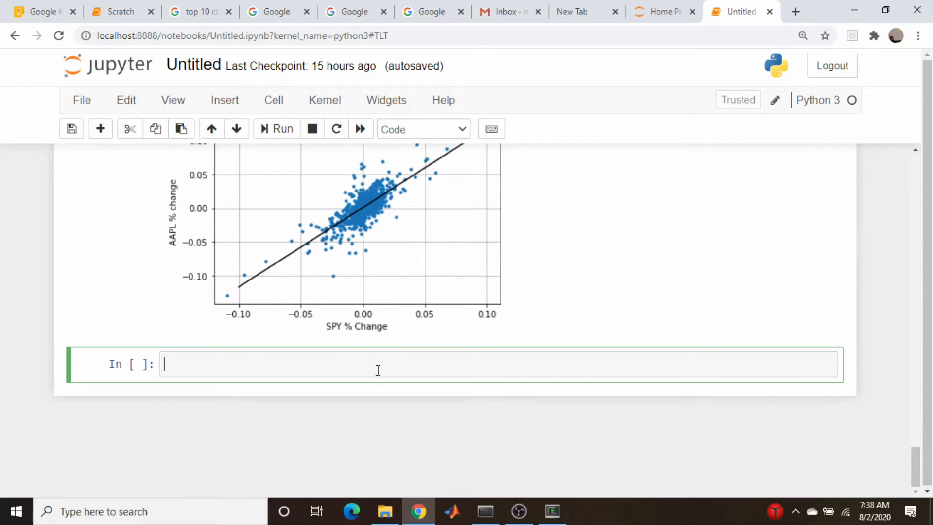
Add a Markdown heading '## From within Pandas' below the AAPL plot
{"action": "type", "text": "##"}
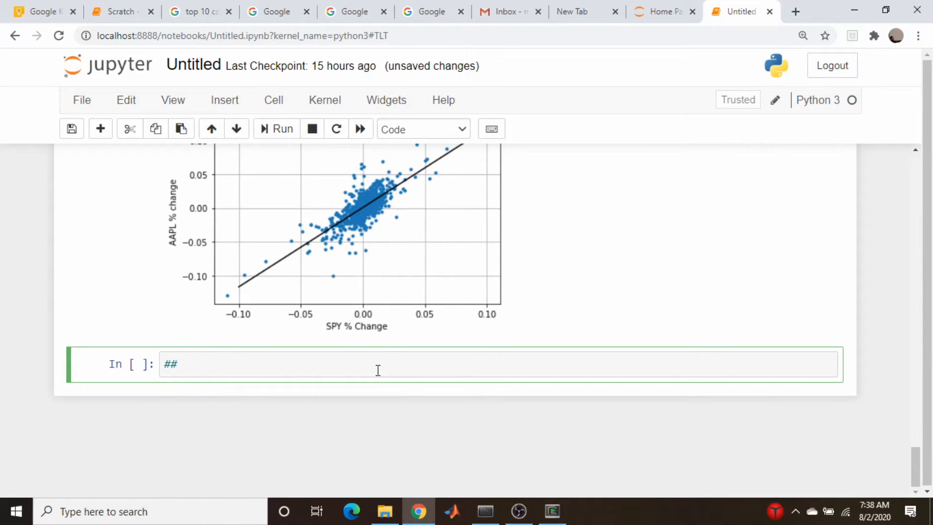
{"action": "type", "text": "From with"}
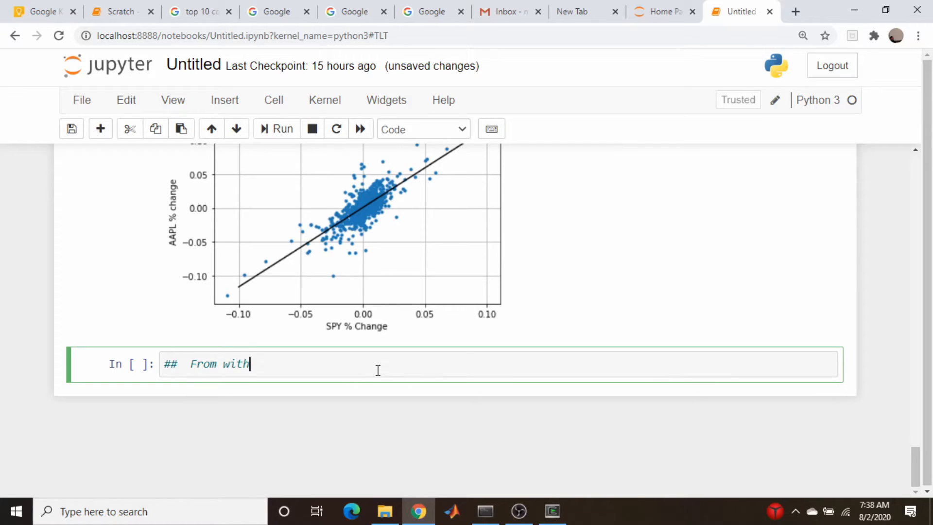
{"action": "type", "text": "in Pandas"}
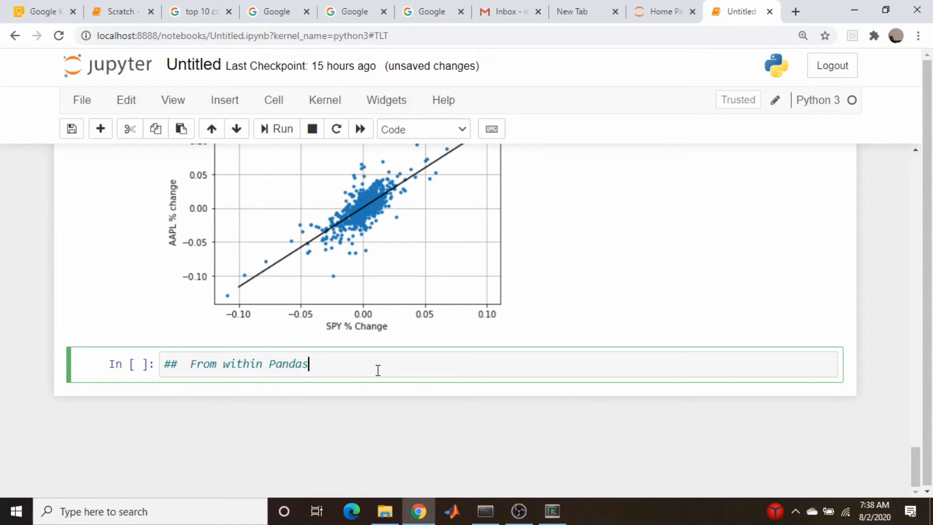
{"action": "mouse_move", "coordinate": [237, 99]}
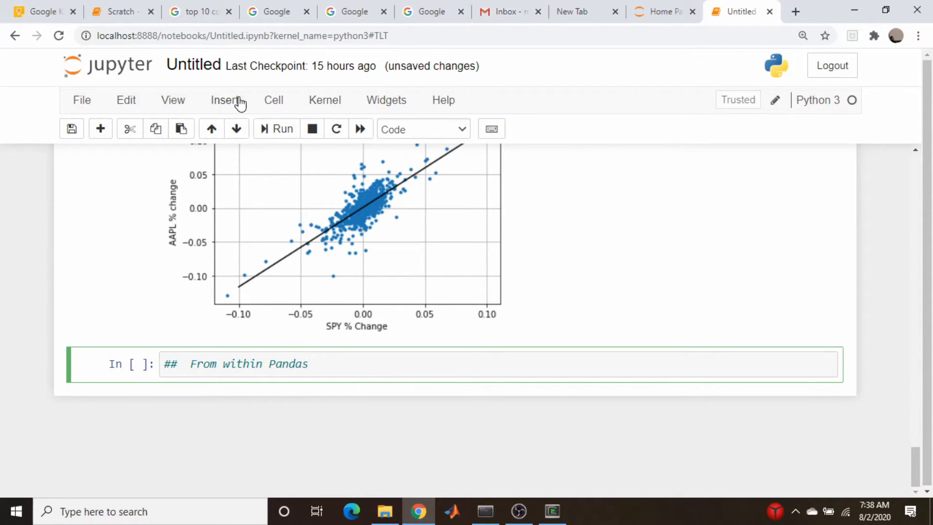
{"action": "left_click", "coordinate": [273, 99]}
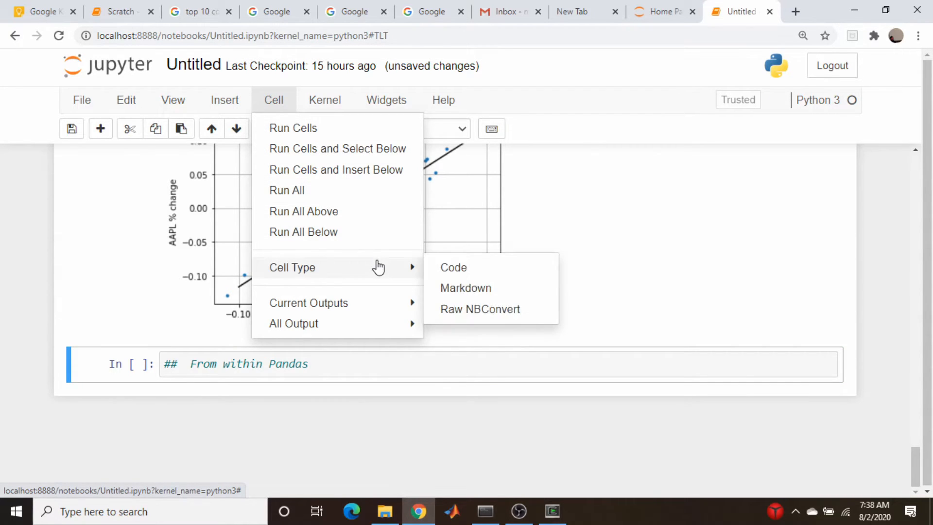
{"action": "mouse_move", "coordinate": [465, 274]}
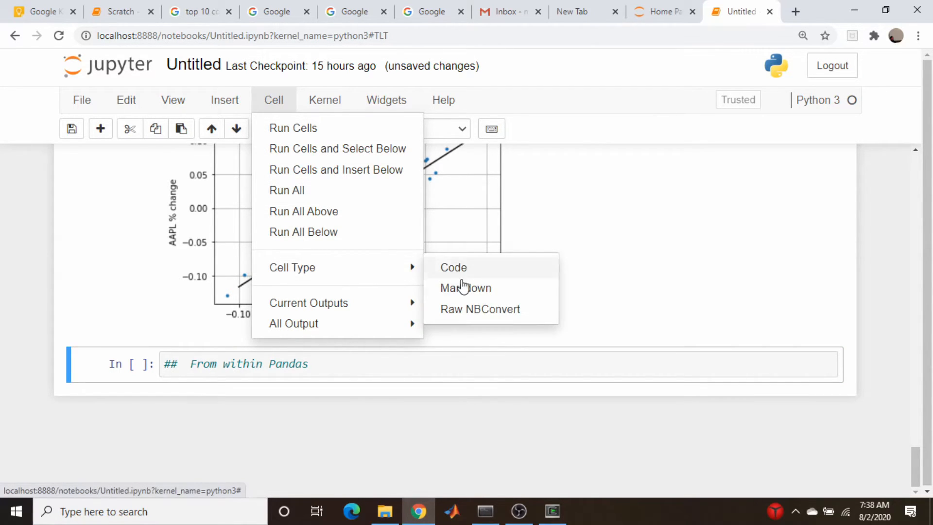
{"action": "left_click", "coordinate": [465, 287]}
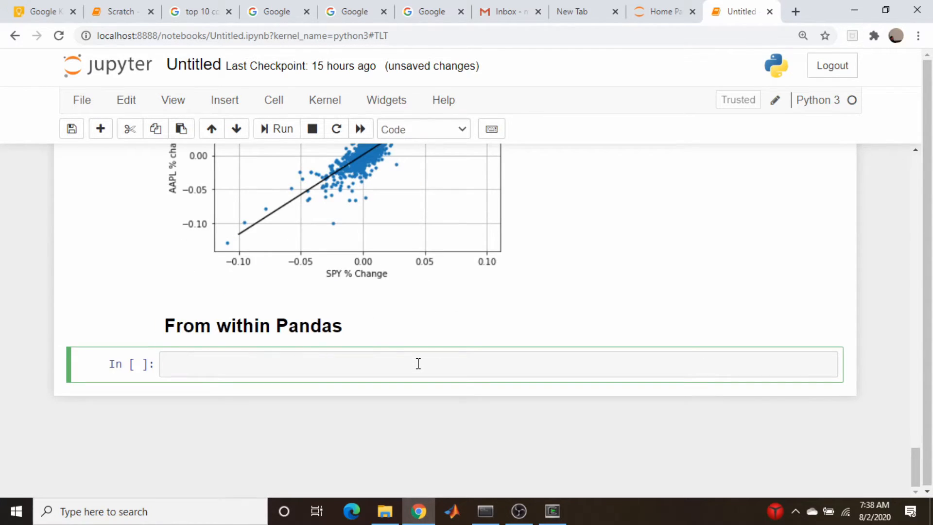
Start the pandas cell with data listing the six tickers' pct columns
{"action": "type", "text": "data = [SPY['pct'], TLT['pct'], GLD['pct'], XRX['pct'], FXB['pct'], AAPL['pct']]"}
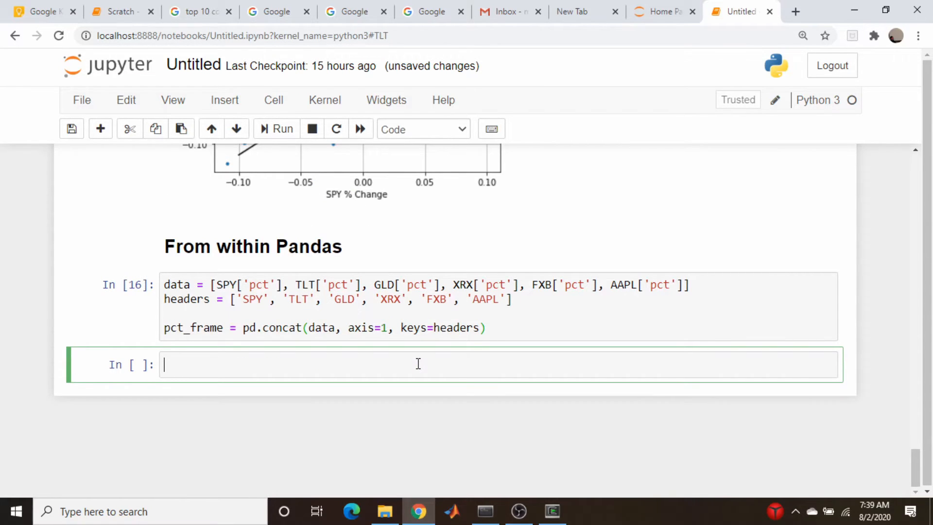
{"action": "mouse_move", "coordinate": [489, 349]}
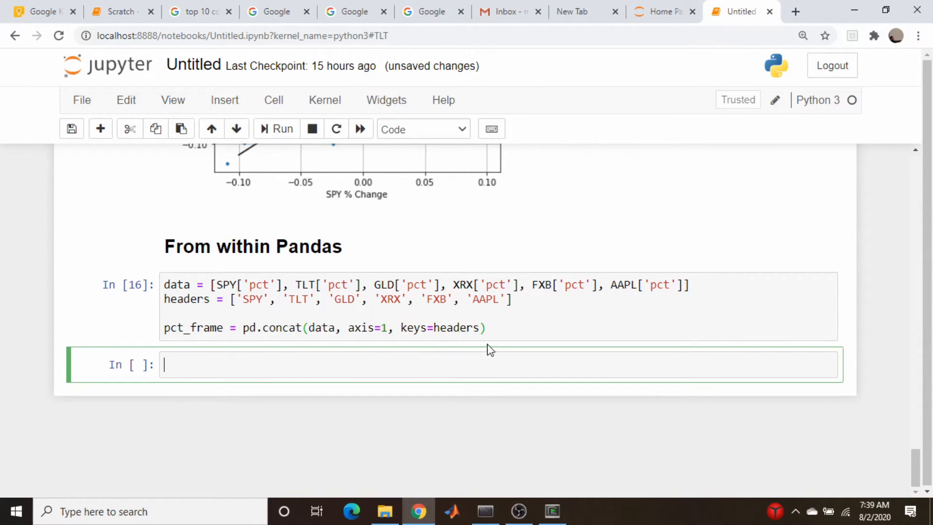
{"action": "mouse_move", "coordinate": [187, 311]}
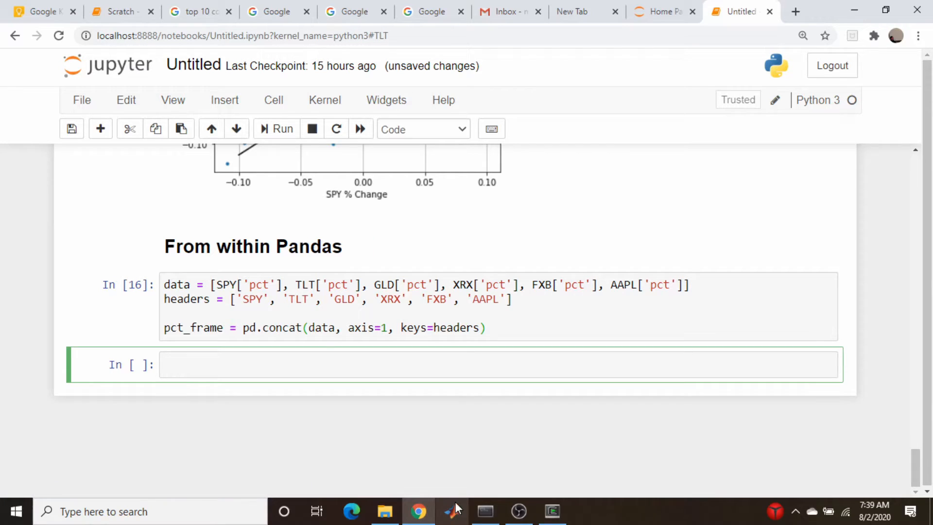
Extend the concatenation cell with corr_frame = pct_frame.corr
{"action": "left_click", "coordinate": [509, 328]}
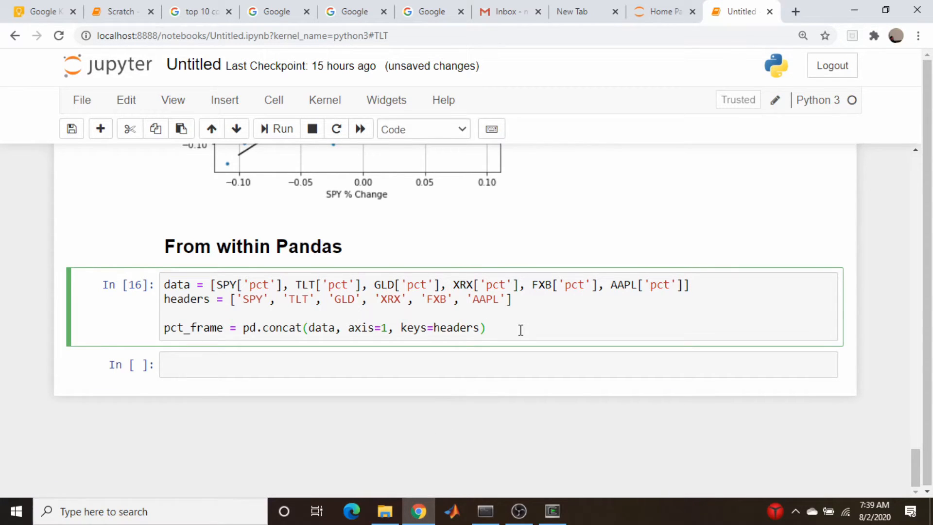
{"action": "type", "text": "co"}
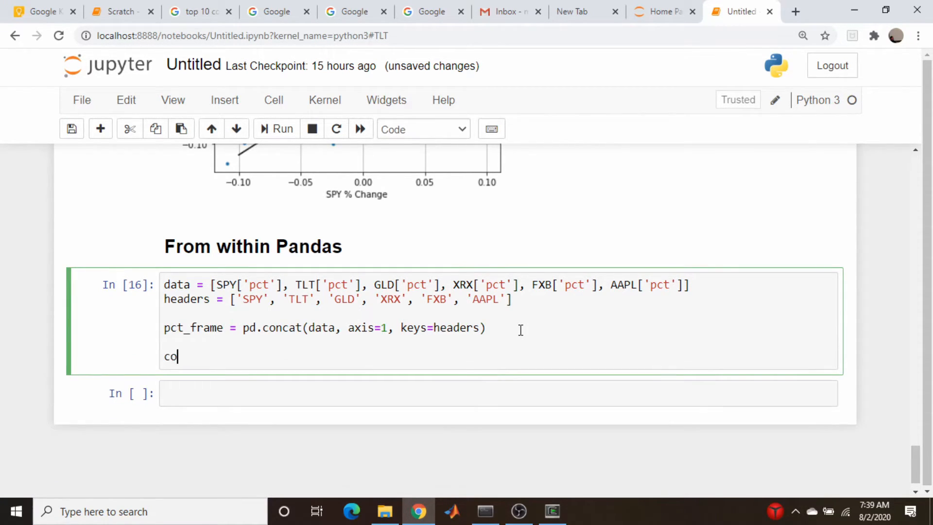
{"action": "type", "text": "rr_frame"}
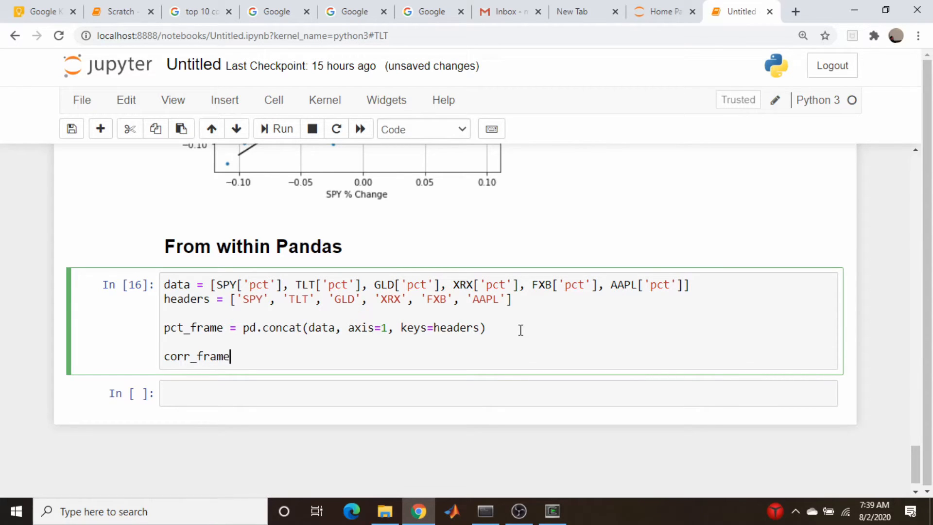
{"action": "type", "text": "= pct"}
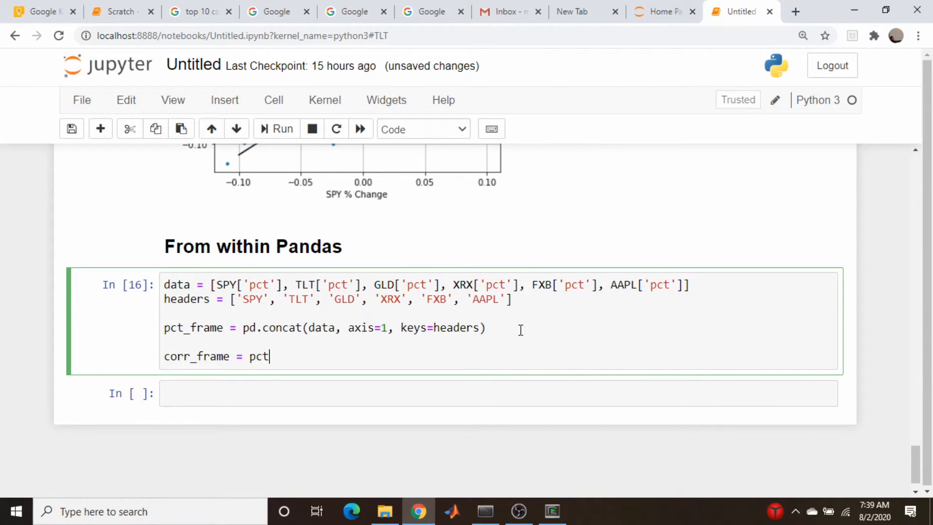
{"action": "type", "text": "_frame.c"}
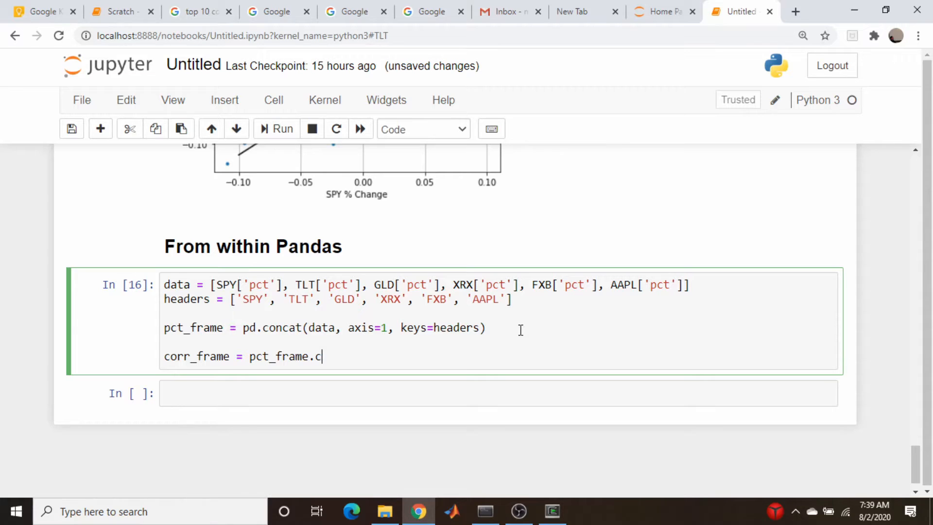
{"action": "type", "text": "orr("}
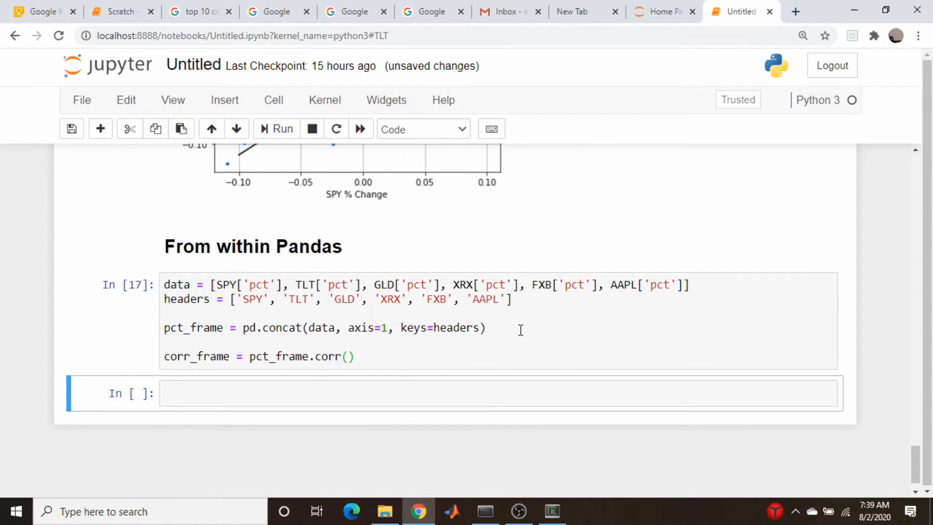
Finish corr_frame = pct_frame.corr() and run to show the 6×6 correlation table
{"action": "left_click", "coordinate": [443, 351]}
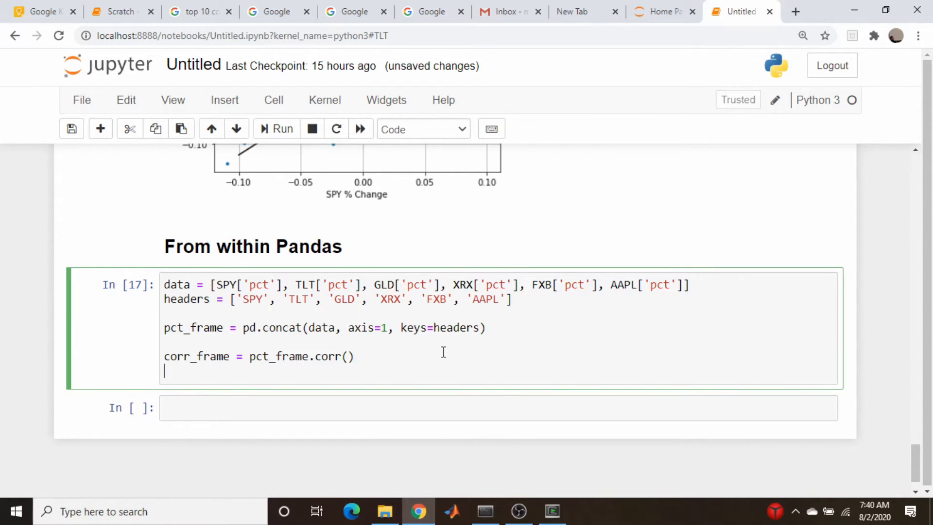
{"action": "left_click", "coordinate": [275, 129]}
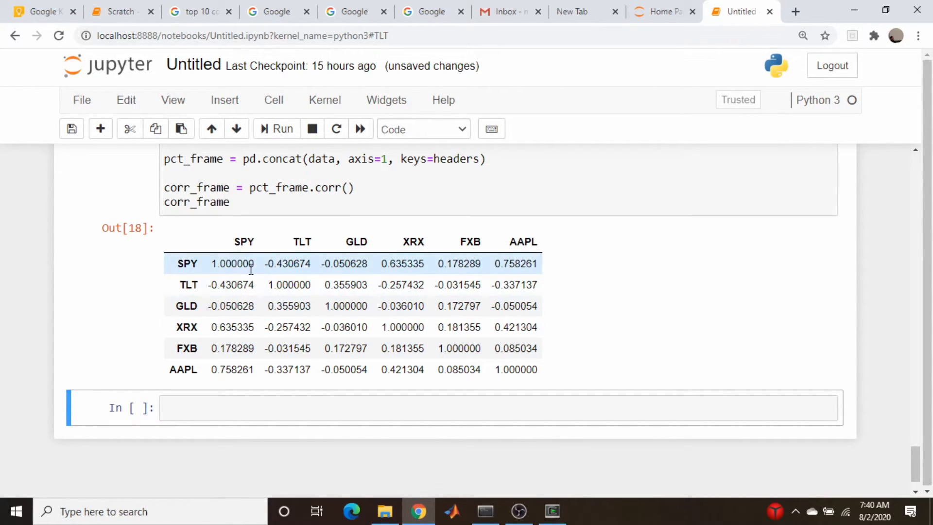
{"action": "mouse_move", "coordinate": [274, 258]}
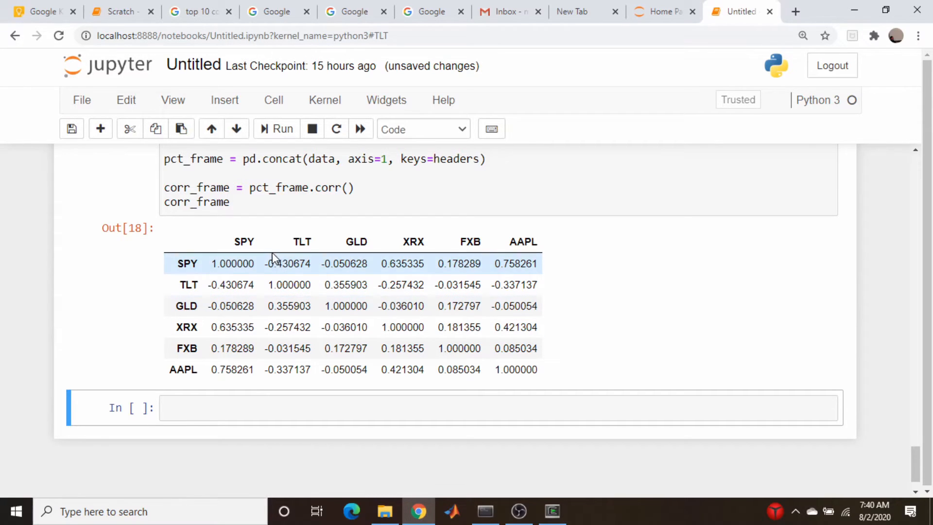
{"action": "mouse_move", "coordinate": [413, 348]}
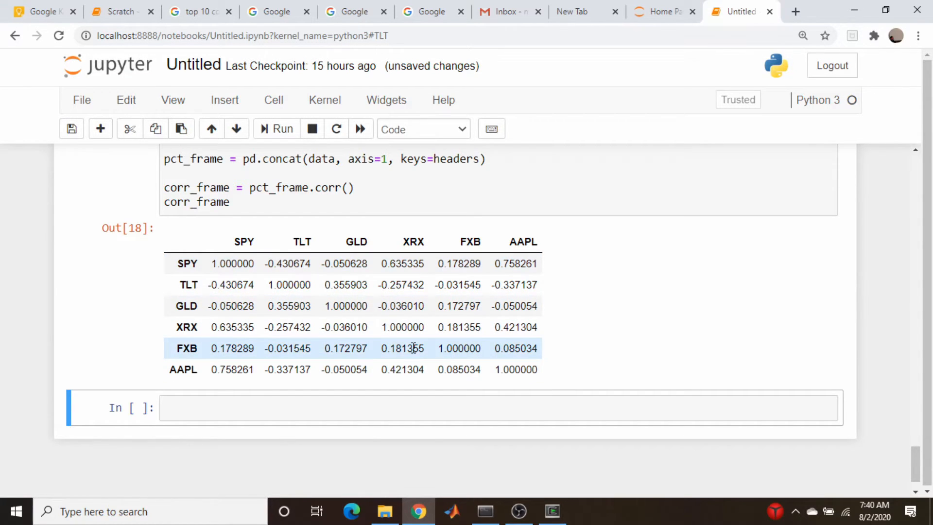
{"action": "mouse_move", "coordinate": [369, 326]}
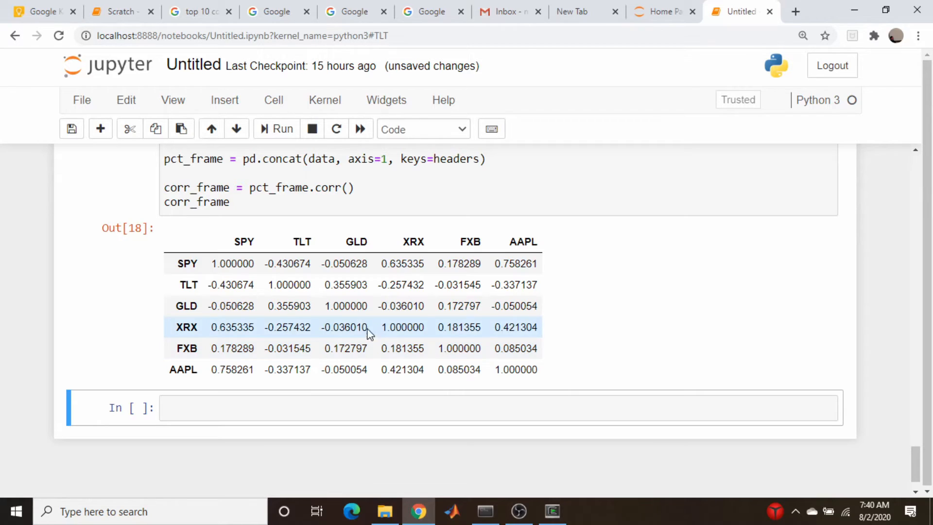
{"action": "mouse_move", "coordinate": [185, 264]}
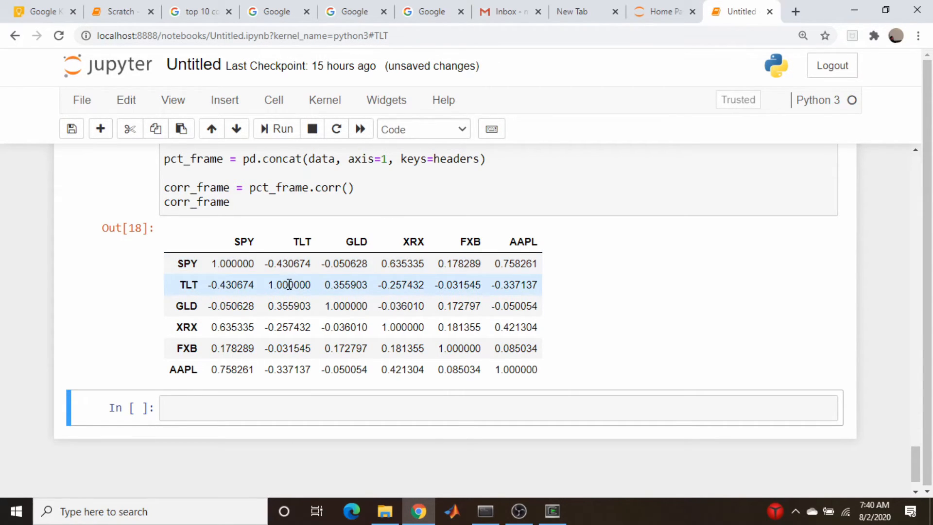
{"action": "mouse_move", "coordinate": [238, 297]}
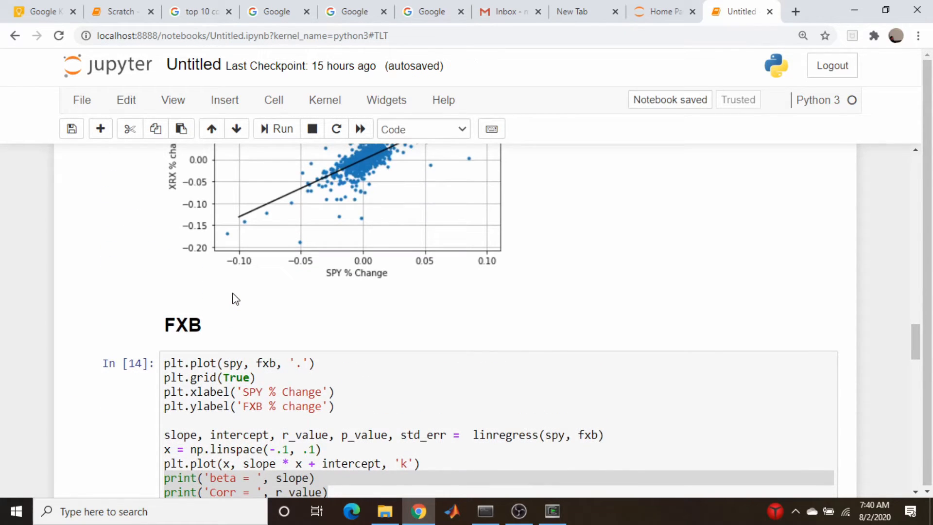
{"action": "scroll", "scroll_direction": "up", "scroll_amount": 3}
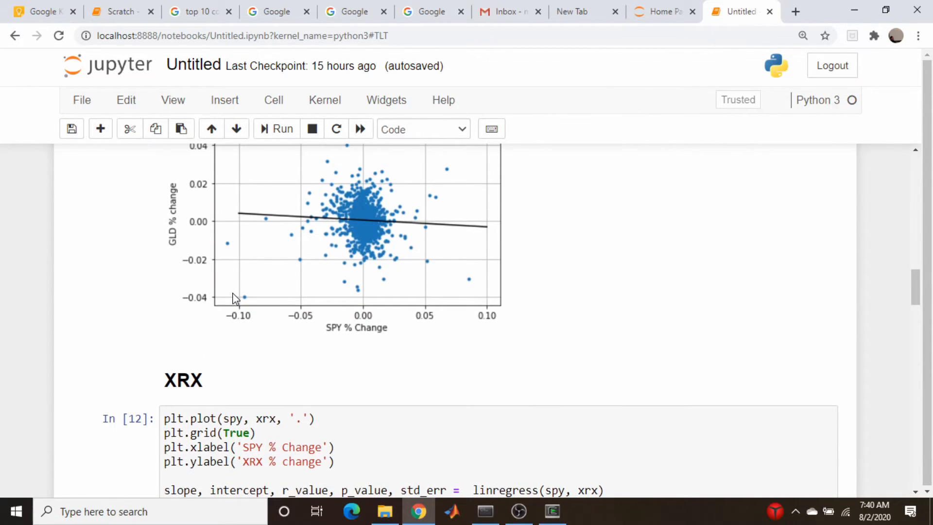
{"action": "scroll", "scroll_direction": "up", "scroll_amount": 3}
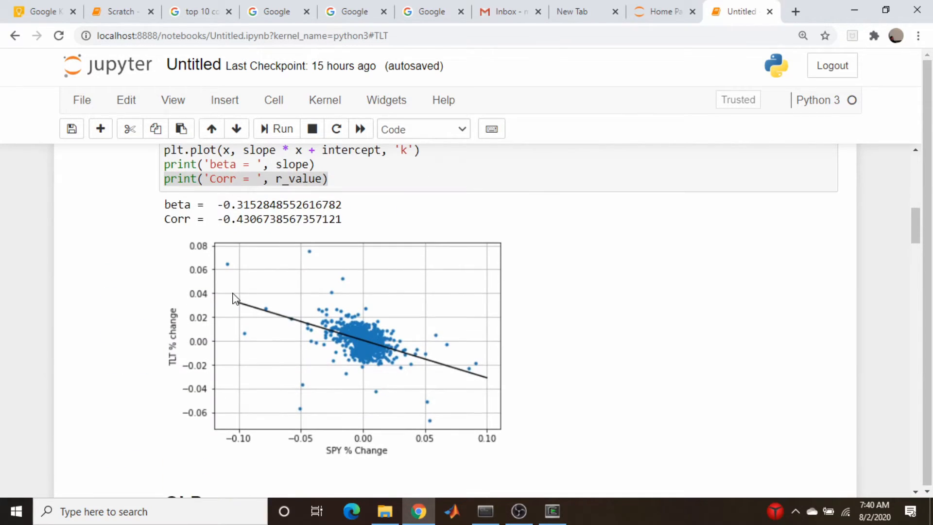
{"action": "scroll", "scroll_direction": "up", "scroll_amount": 3}
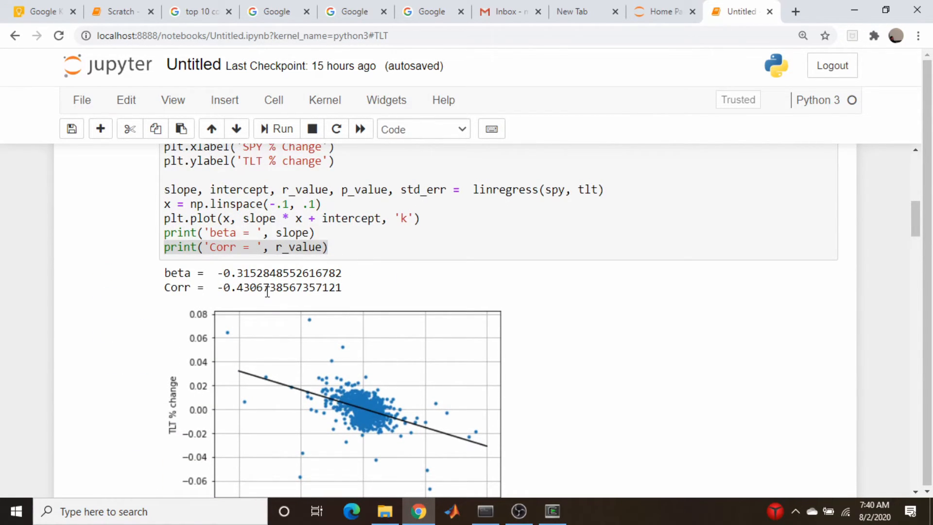
{"action": "scroll", "scroll_direction": "down", "scroll_amount": 3}
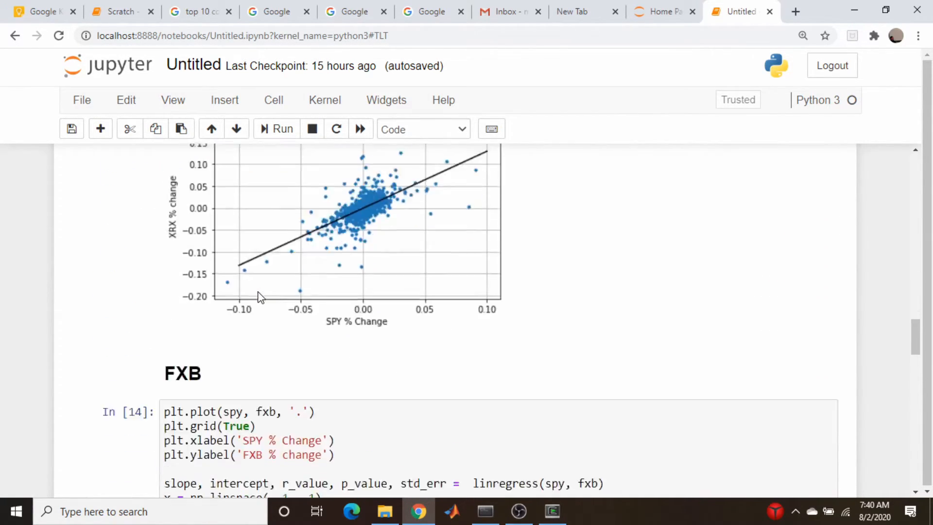
{"action": "scroll", "scroll_direction": "down", "scroll_amount": 3}
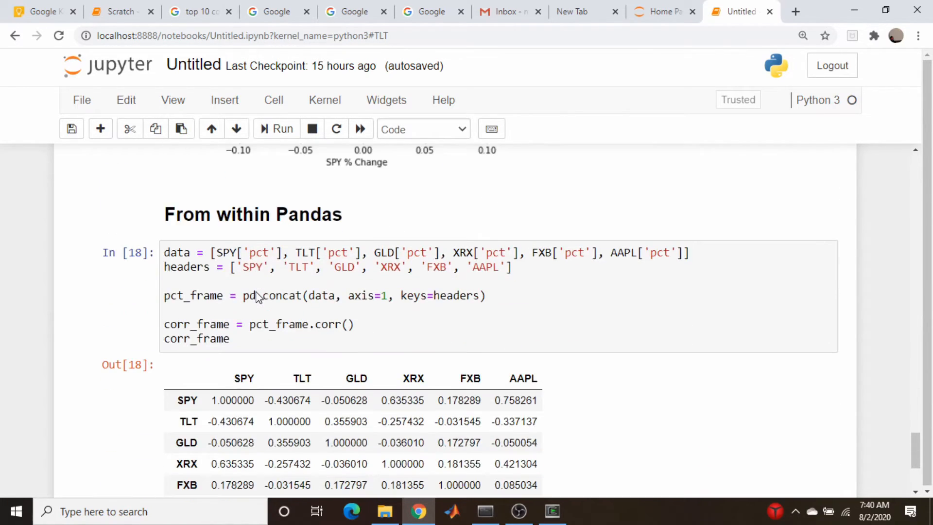
{"action": "scroll", "scroll_direction": "down", "scroll_amount": 3}
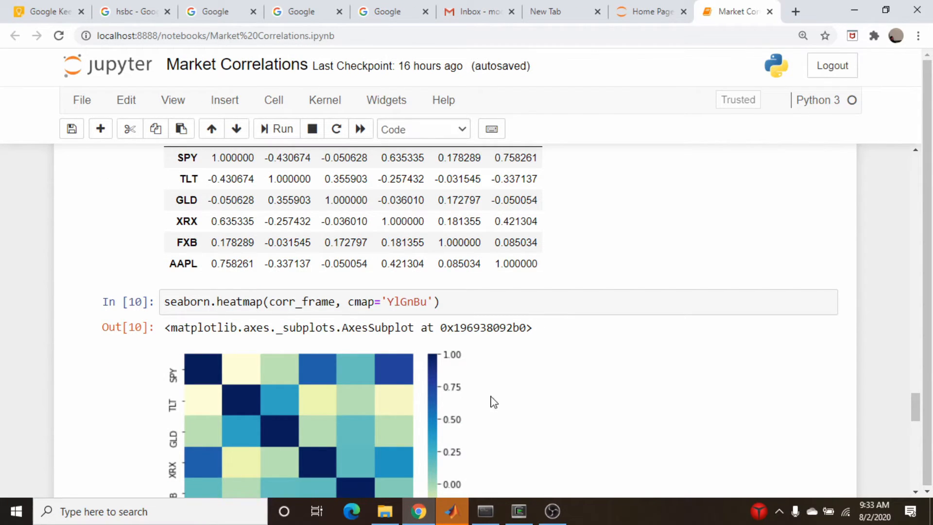
{"action": "mouse_move", "coordinate": [375, 362]}
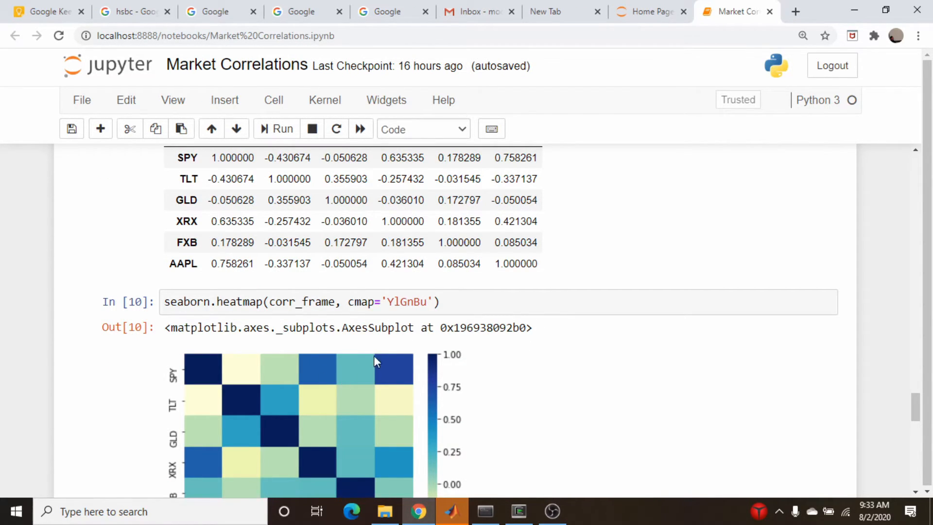
{"action": "mouse_move", "coordinate": [223, 309]}
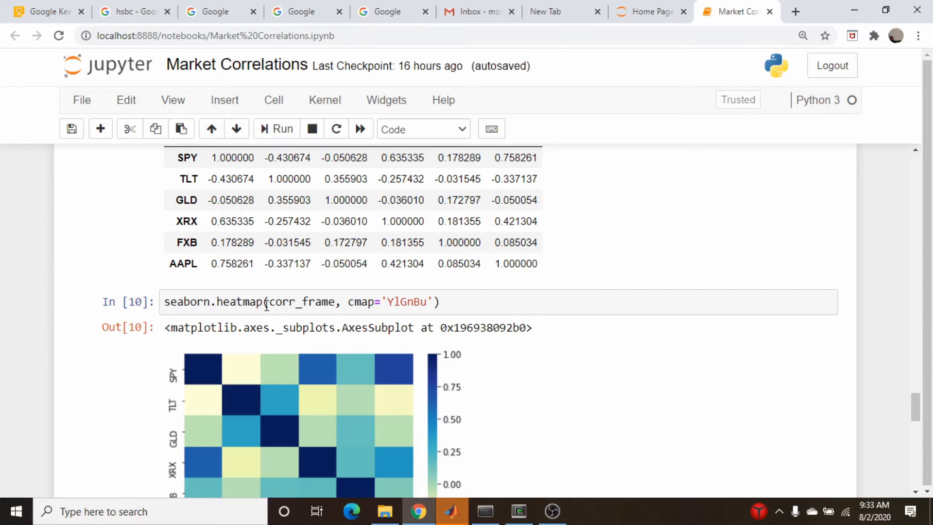
{"action": "mouse_move", "coordinate": [252, 312]}
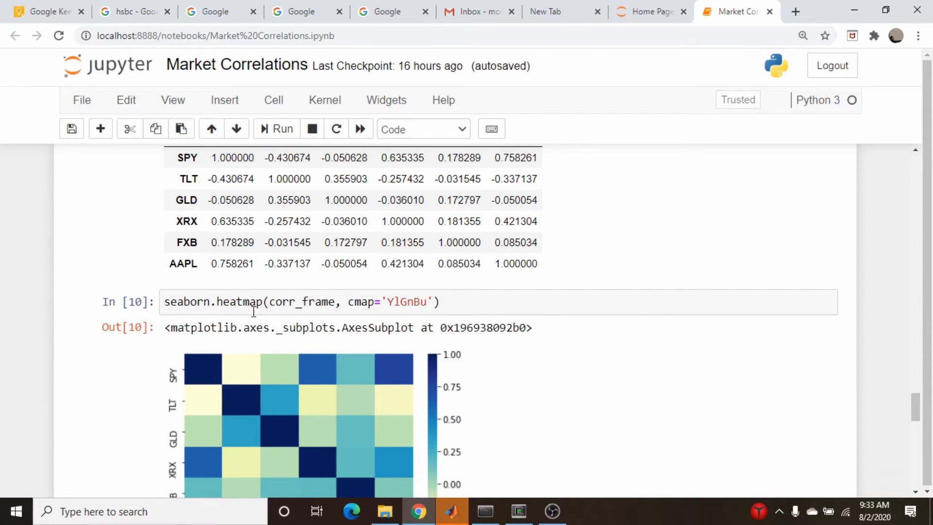
{"action": "mouse_move", "coordinate": [304, 328]}
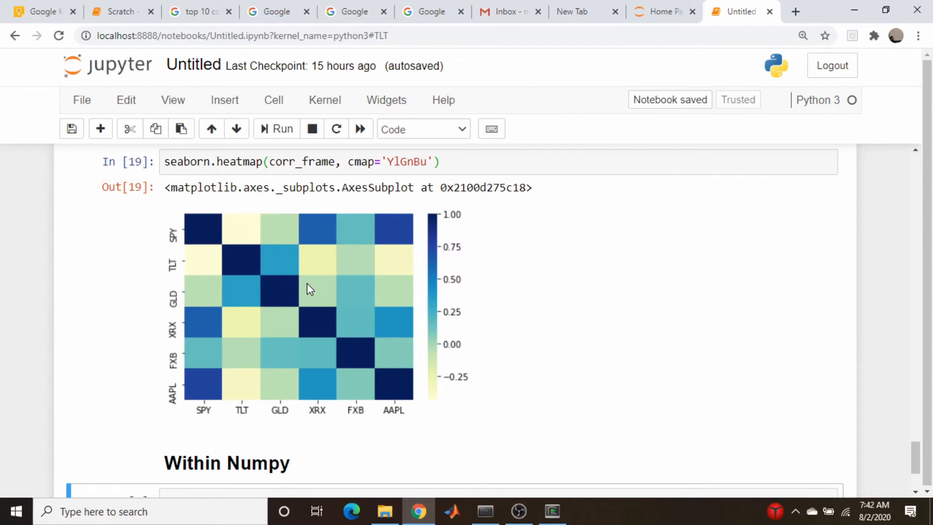
{"action": "mouse_move", "coordinate": [298, 287]}
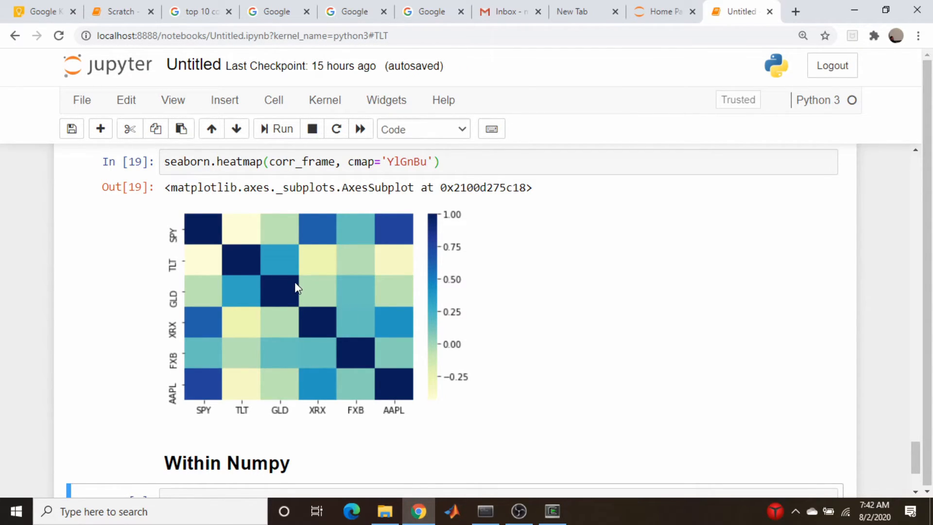
{"action": "scroll", "scroll_direction": "down", "scroll_amount": 3}
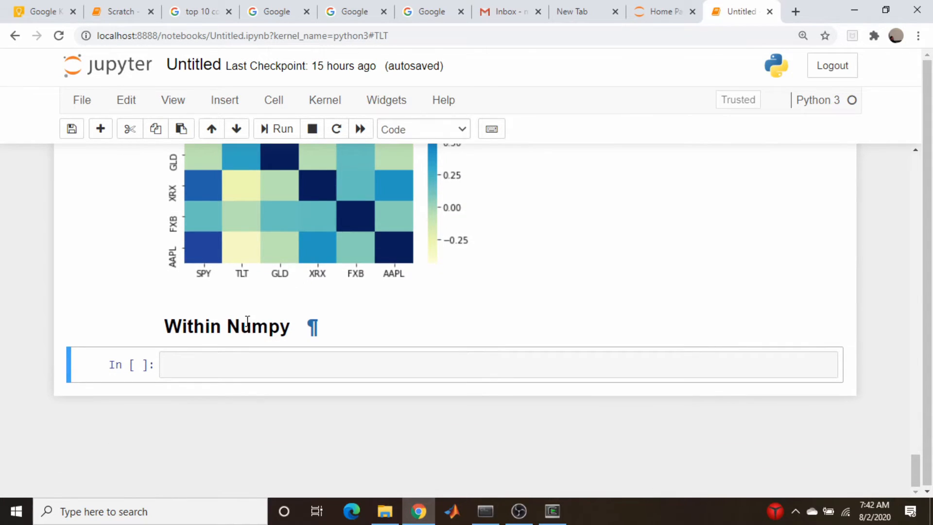
{"action": "mouse_move", "coordinate": [380, 356]}
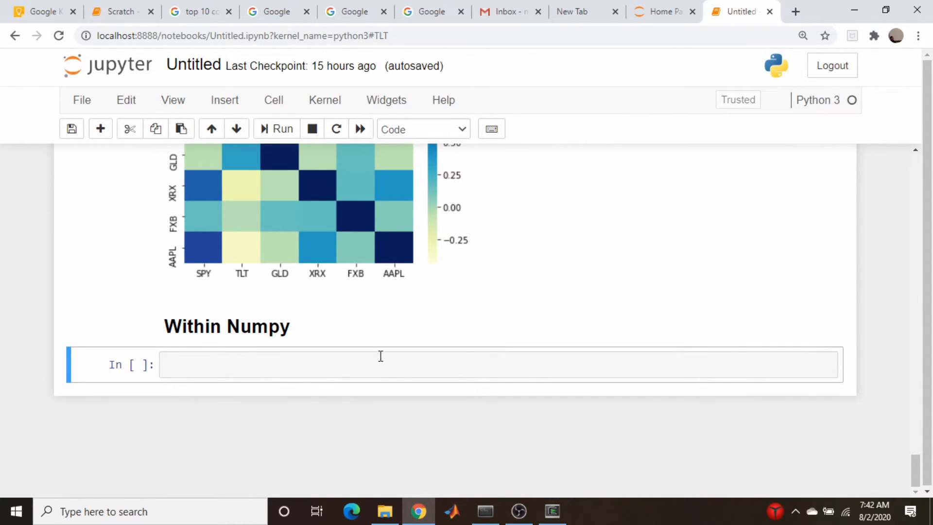
{"action": "mouse_move", "coordinate": [272, 357]}
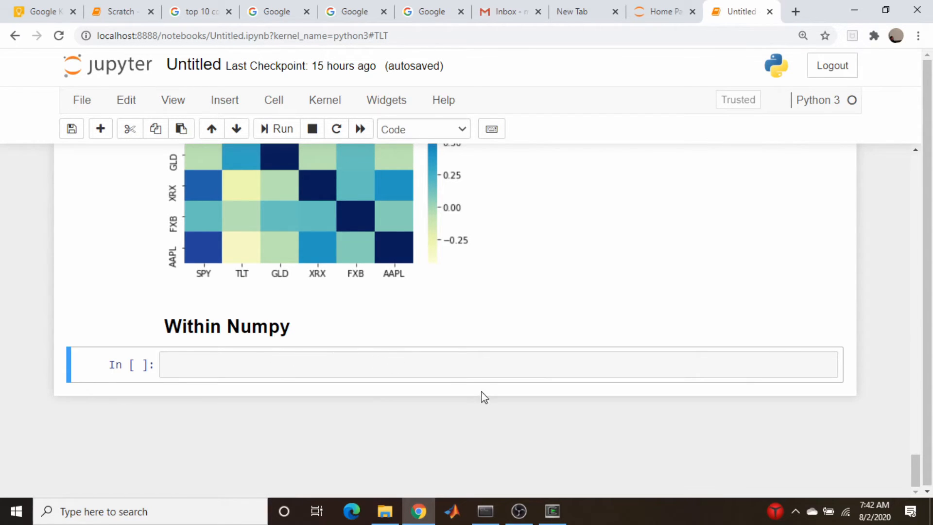
Write the reshape, np.vstack and np.corrcoef lines building corr_matrix in the Within Numpy cell
{"action": "left_click", "coordinate": [428, 365]}
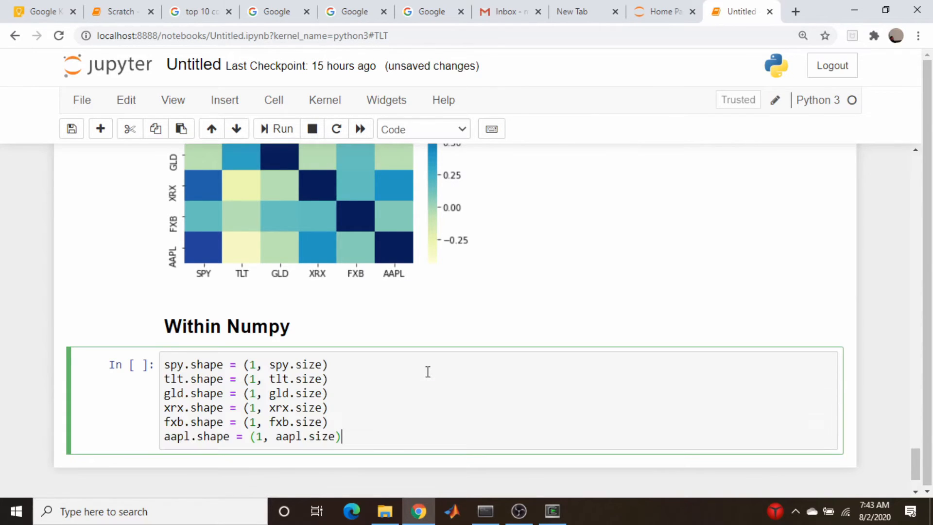
{"action": "scroll", "scroll_direction": "down", "scroll_amount": 3}
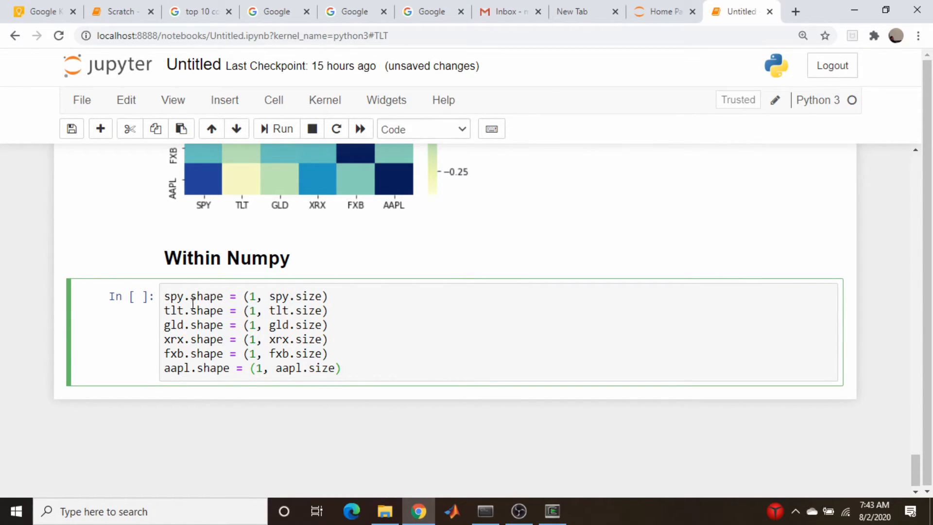
{"action": "mouse_move", "coordinate": [428, 319]}
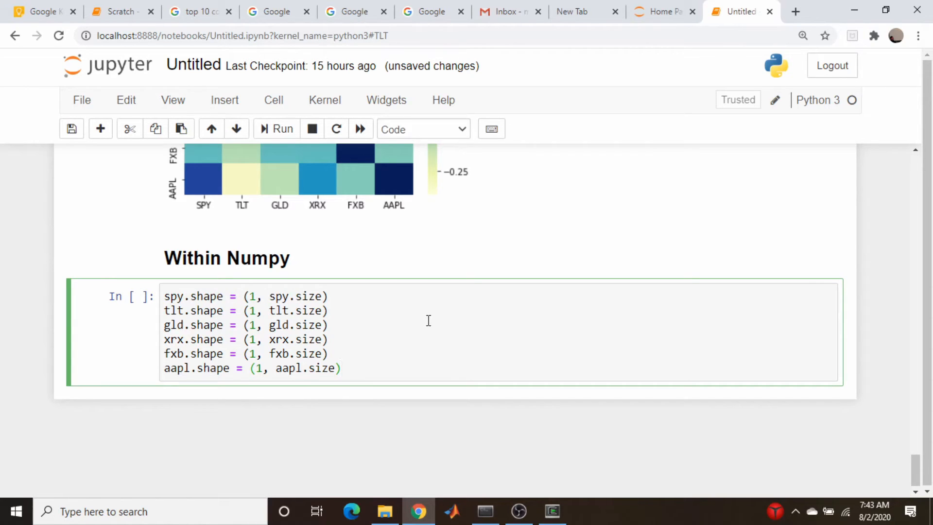
{"action": "left_click", "coordinate": [342, 368]}
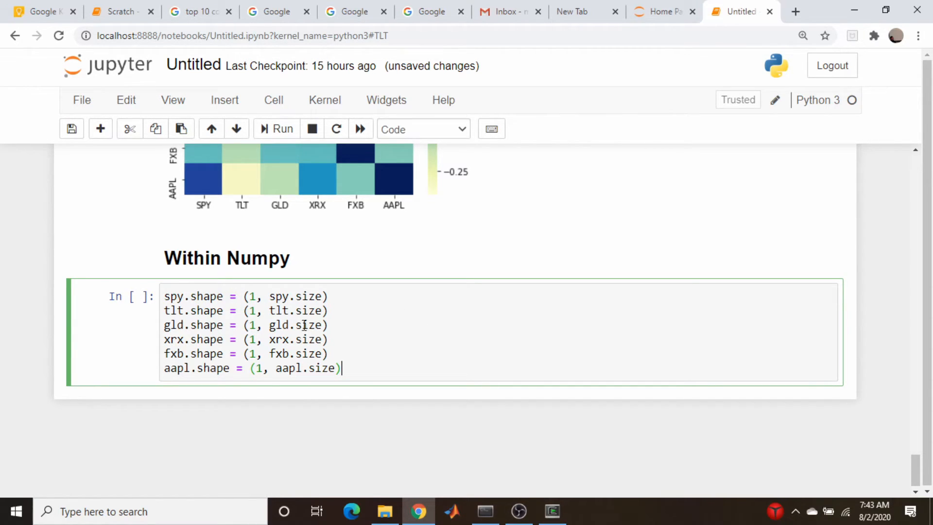
{"action": "mouse_move", "coordinate": [457, 311]}
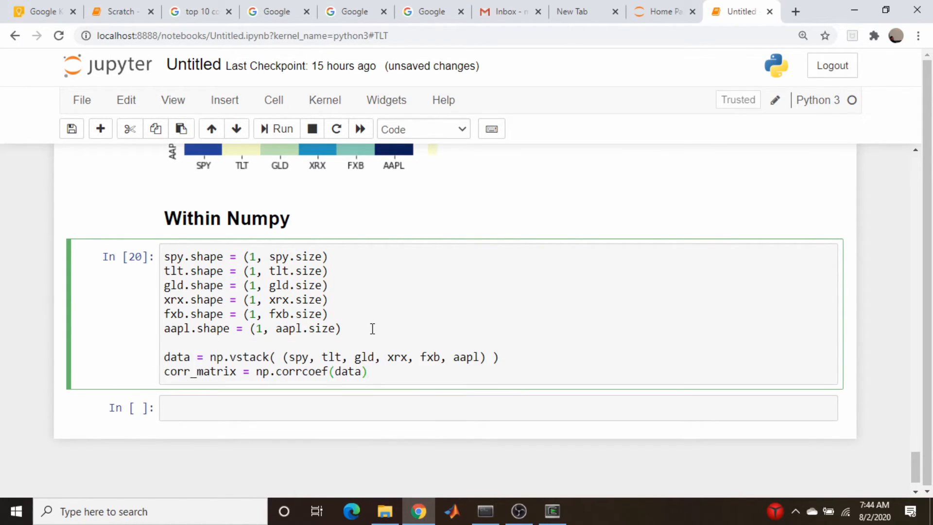
{"action": "mouse_move", "coordinate": [184, 264]}
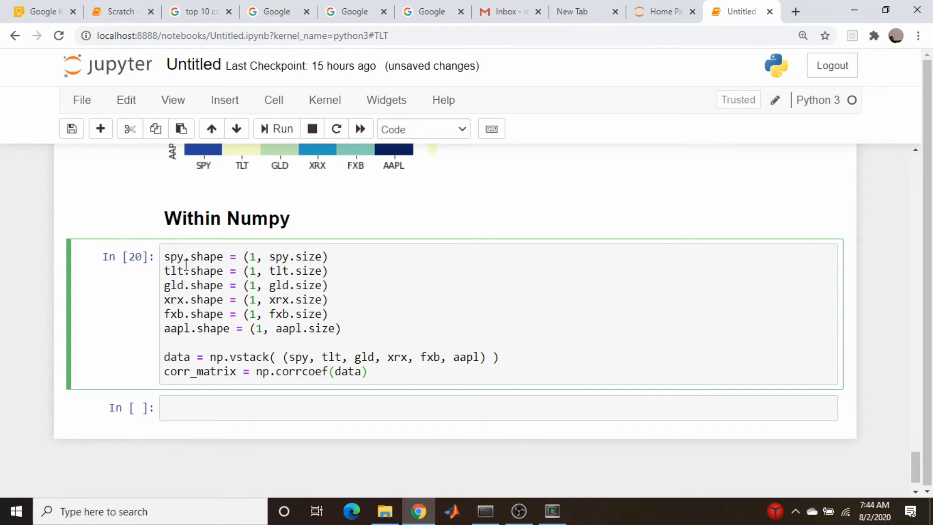
{"action": "left_click", "coordinate": [368, 371]}
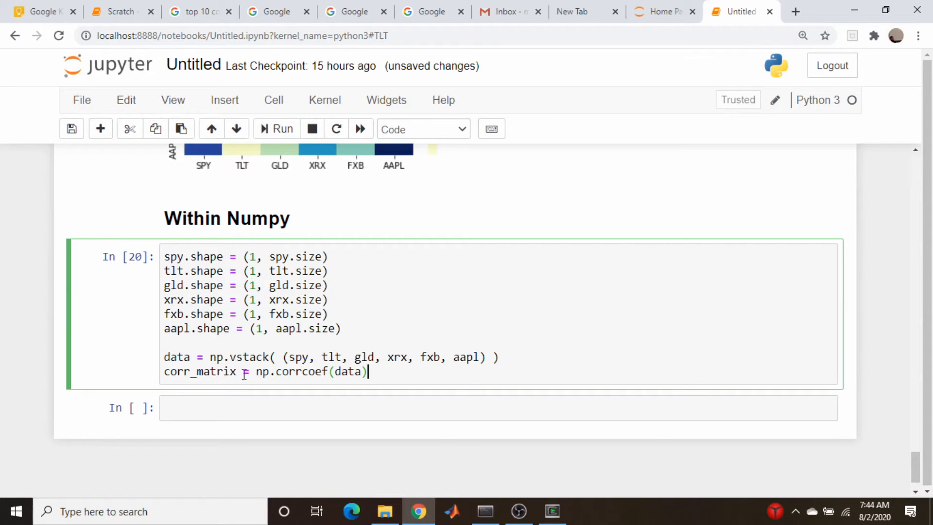
{"action": "mouse_move", "coordinate": [300, 378]}
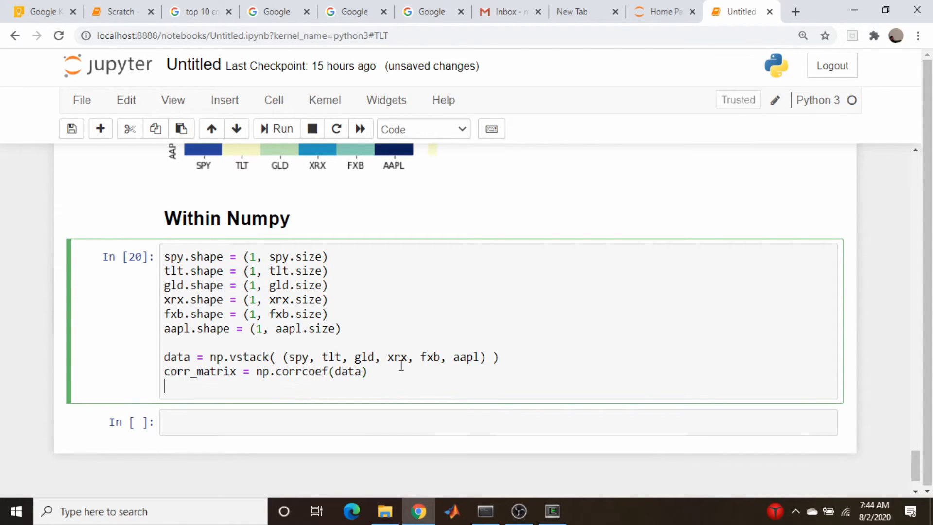
Add print(corr_matrix), fix the parenthesis and run, hitting a NameError from the misspelled name
{"action": "type", "text": "print)co"}
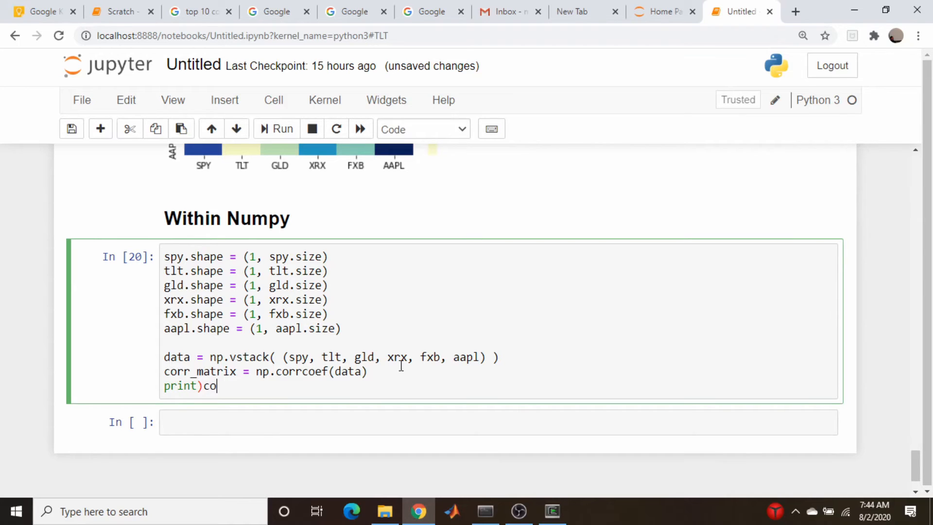
{"action": "type", "text": "rr_ma"}
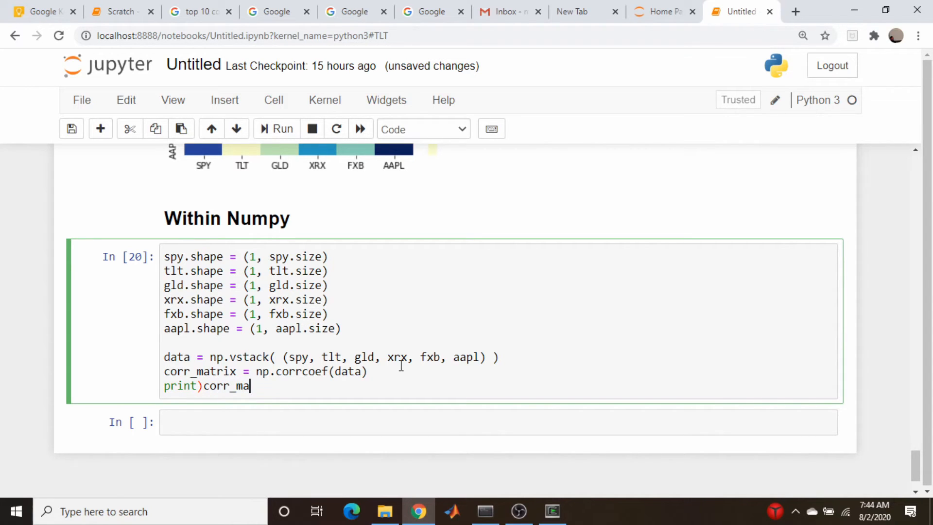
{"action": "left_click", "coordinate": [275, 129]}
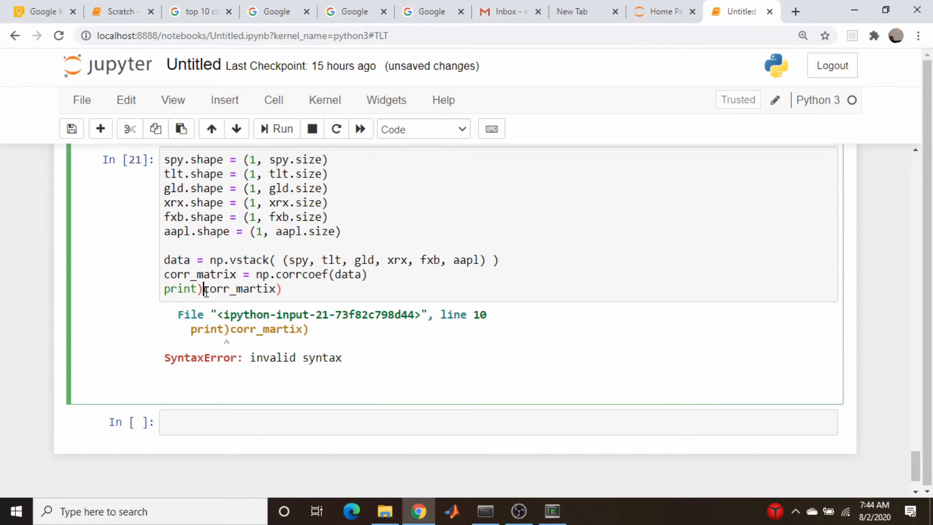
{"action": "type", "text": "("}
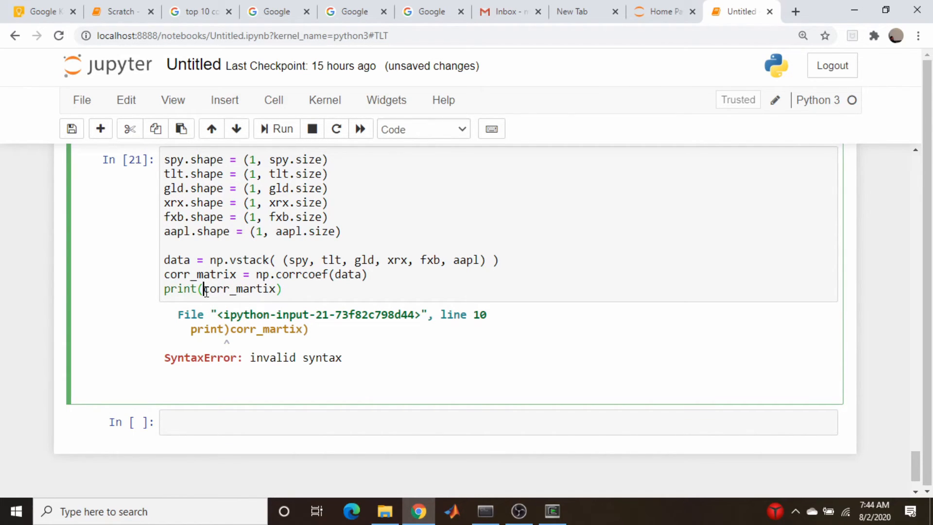
{"action": "left_click", "coordinate": [282, 129]}
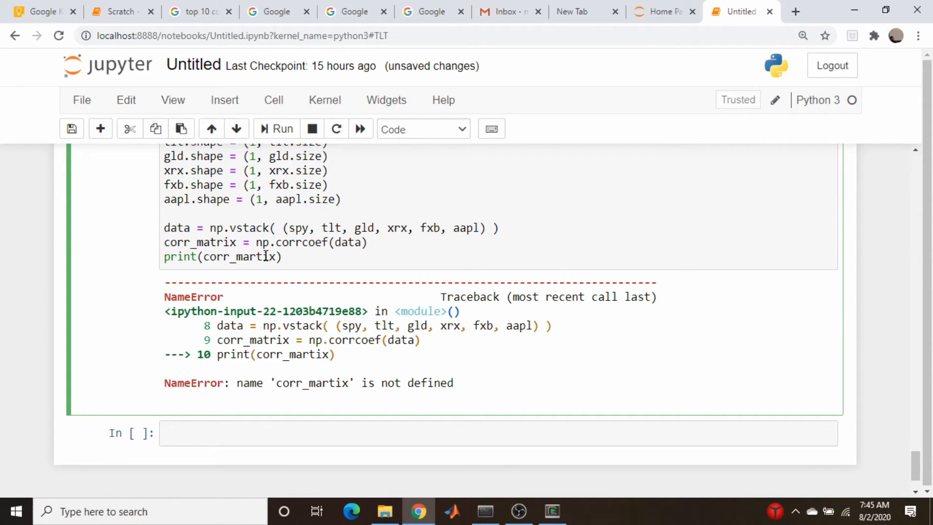
{"action": "left_click", "coordinate": [275, 129]}
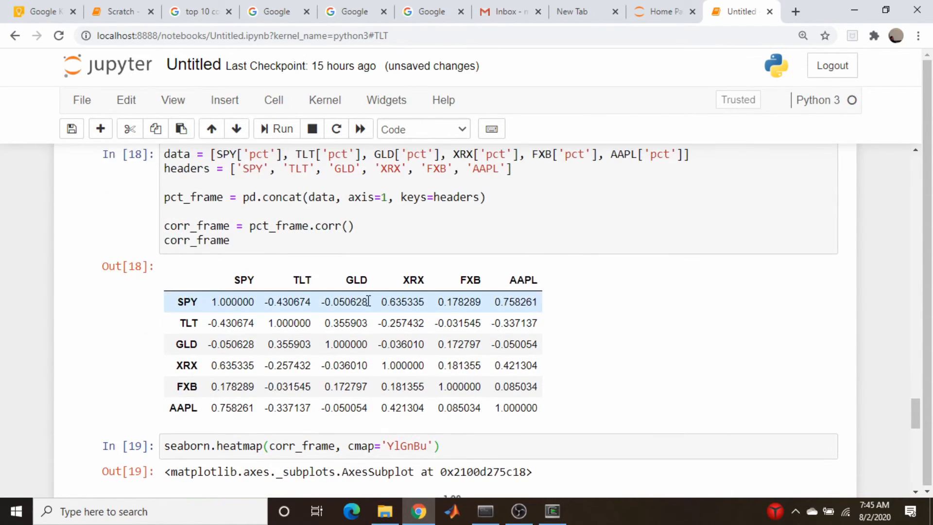
Rerun the corrected cell printing corr_matrix and move to the empty cell below
{"action": "scroll", "scroll_direction": "down", "scroll_amount": 3}
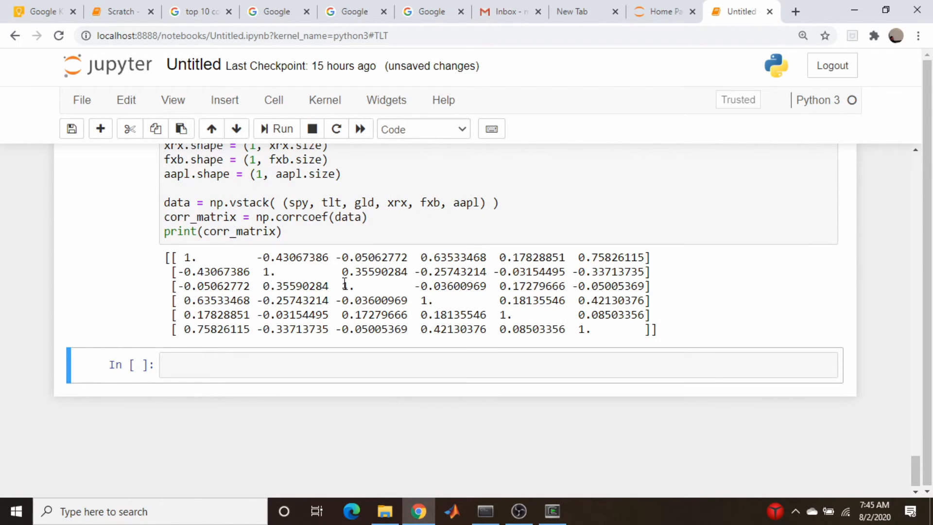
{"action": "mouse_move", "coordinate": [504, 469]}
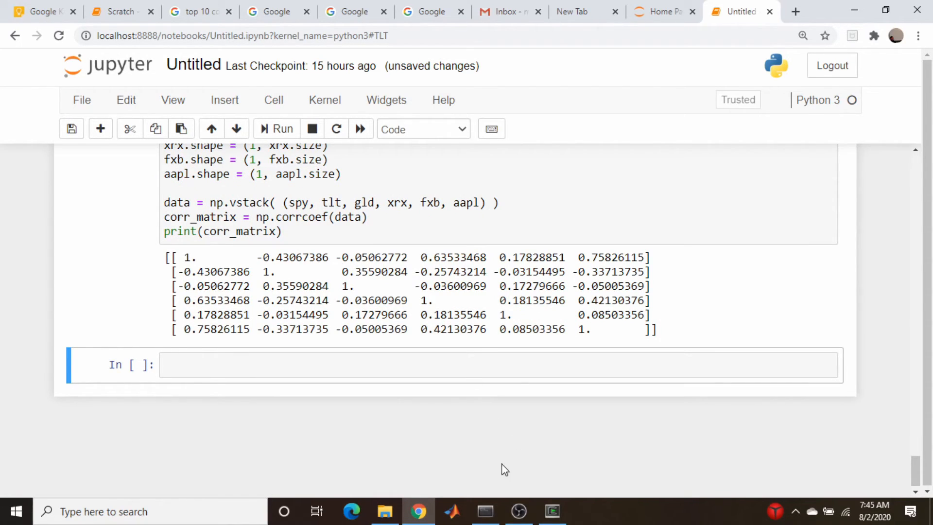
{"action": "left_click", "coordinate": [339, 364]}
{"action": "type", "text": "seaborn.heatmap(corr_matrix, cmap='YlGnBu')"}
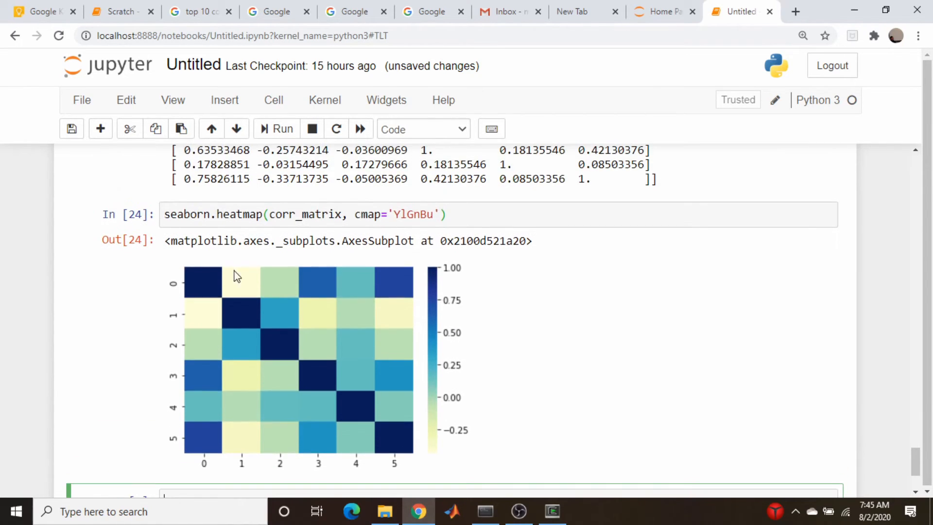
Scroll to compare the corr_matrix YlGnBu heatmap with the pandas corr_frame heatmap
{"action": "scroll", "scroll_direction": "down", "scroll_amount": 3}
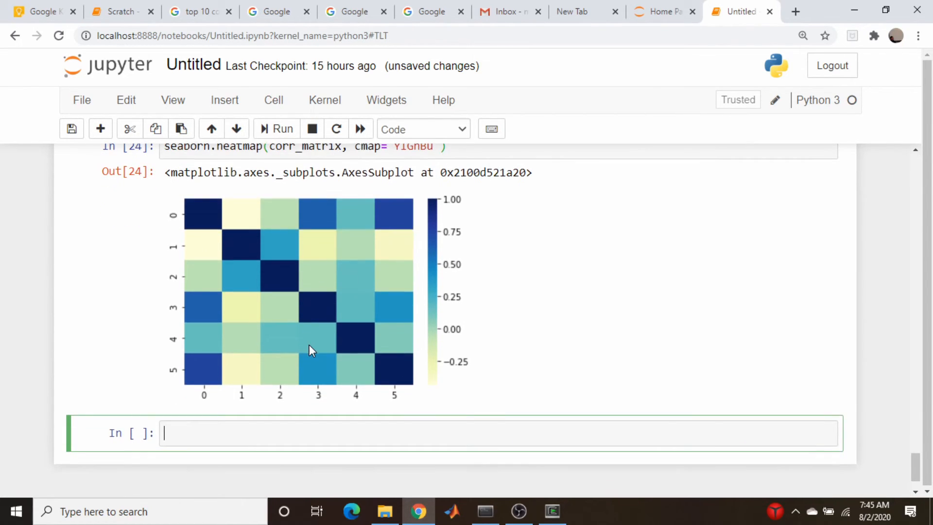
{"action": "scroll", "scroll_direction": "down", "scroll_amount": 3}
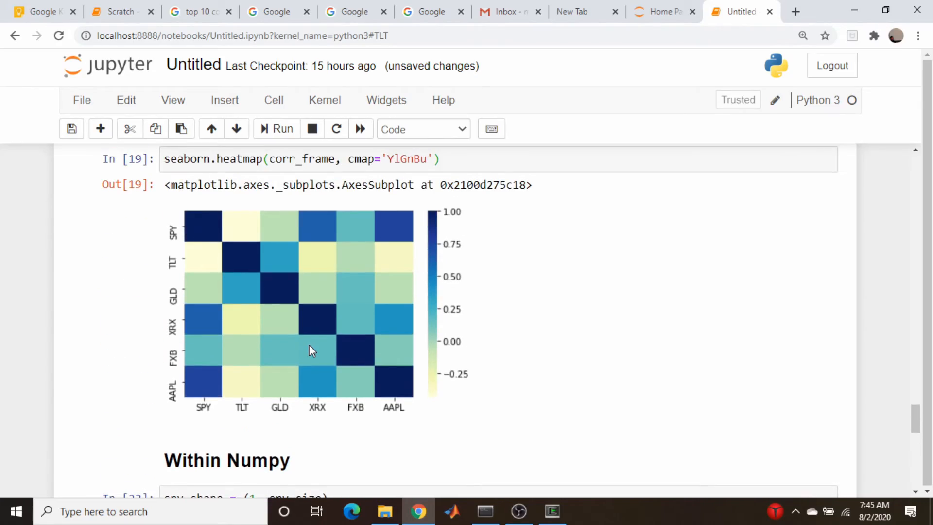